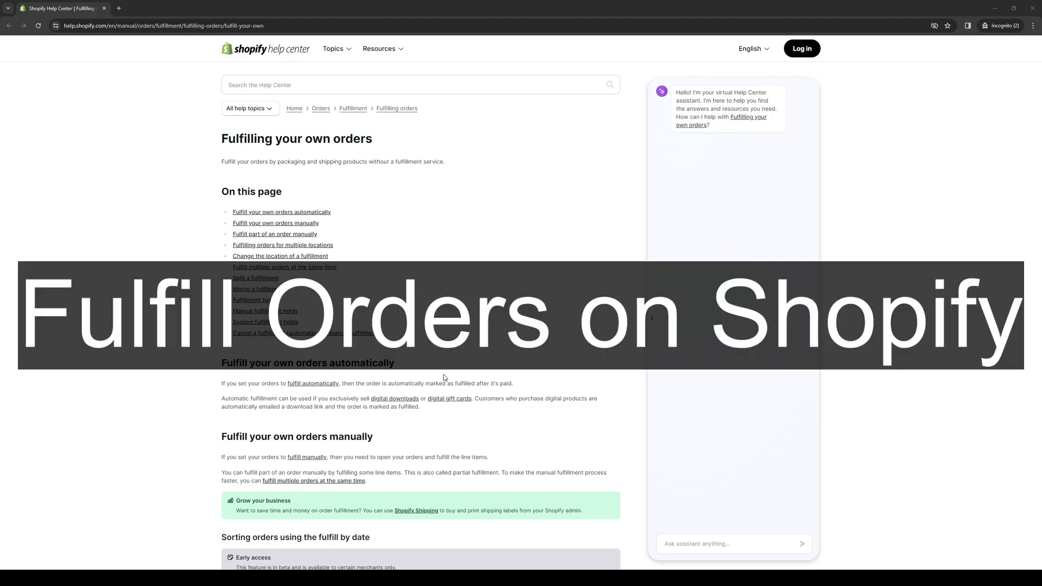
mouse_move(432, 382)
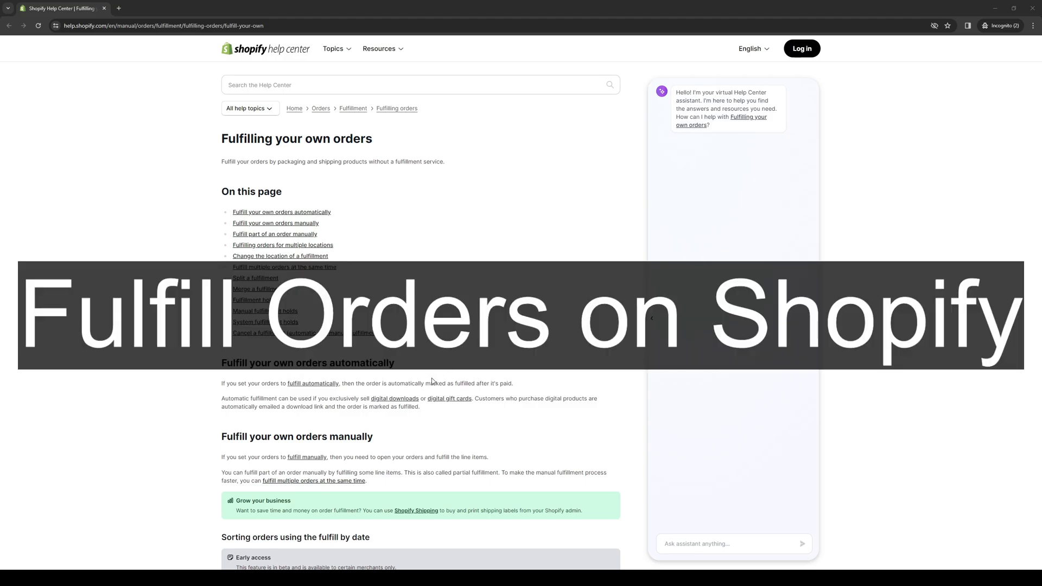
mouse_move(607, 373)
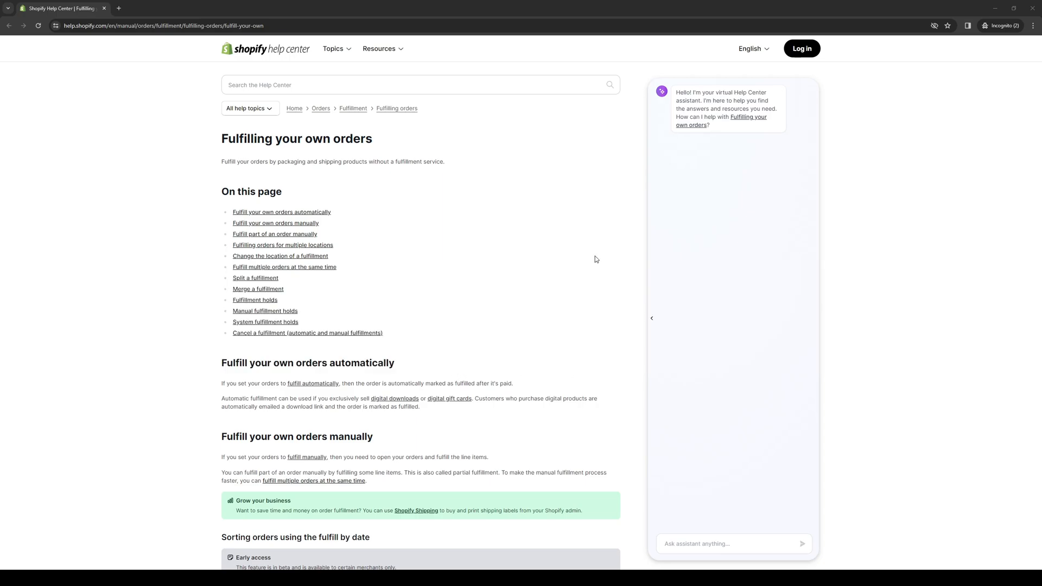
mouse_move(922, 304)
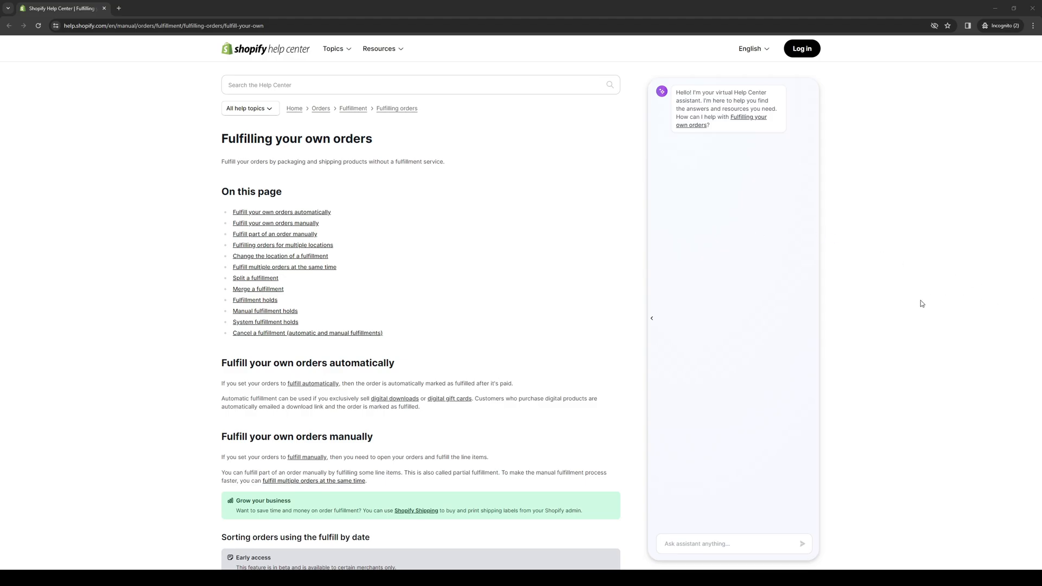
mouse_move(571, 212)
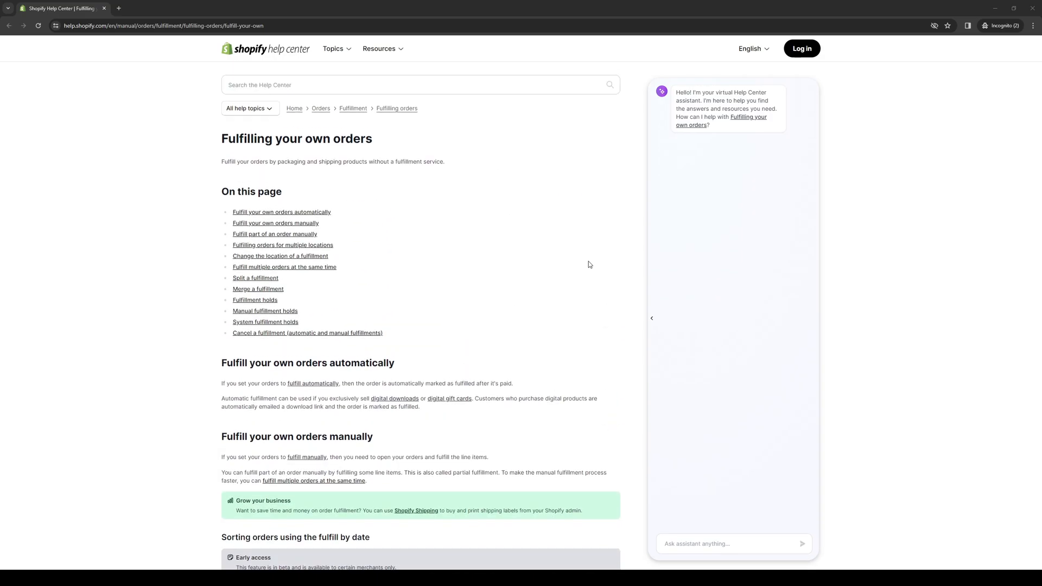
mouse_move(592, 250)
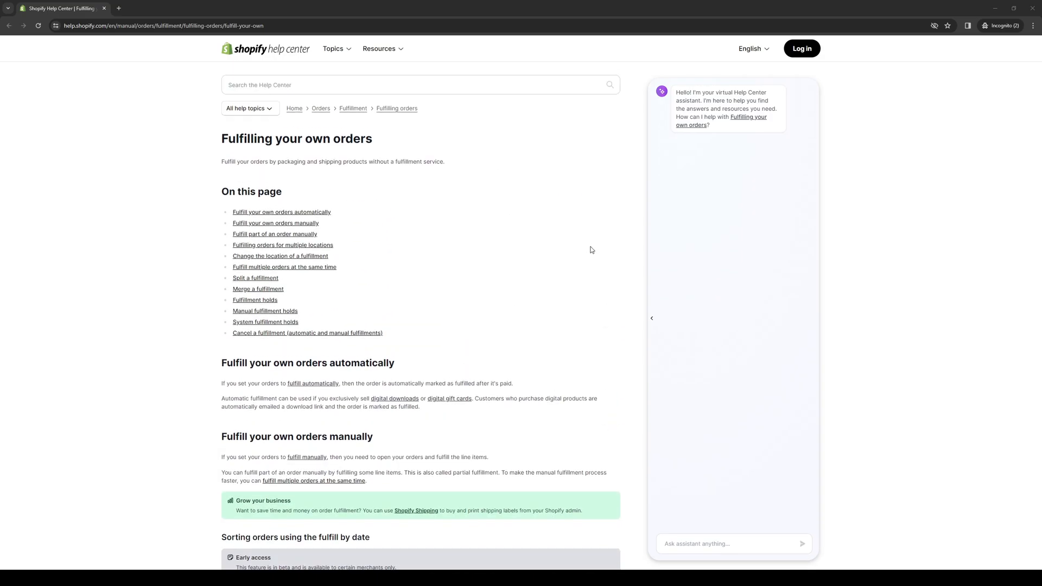
mouse_move(605, 300)
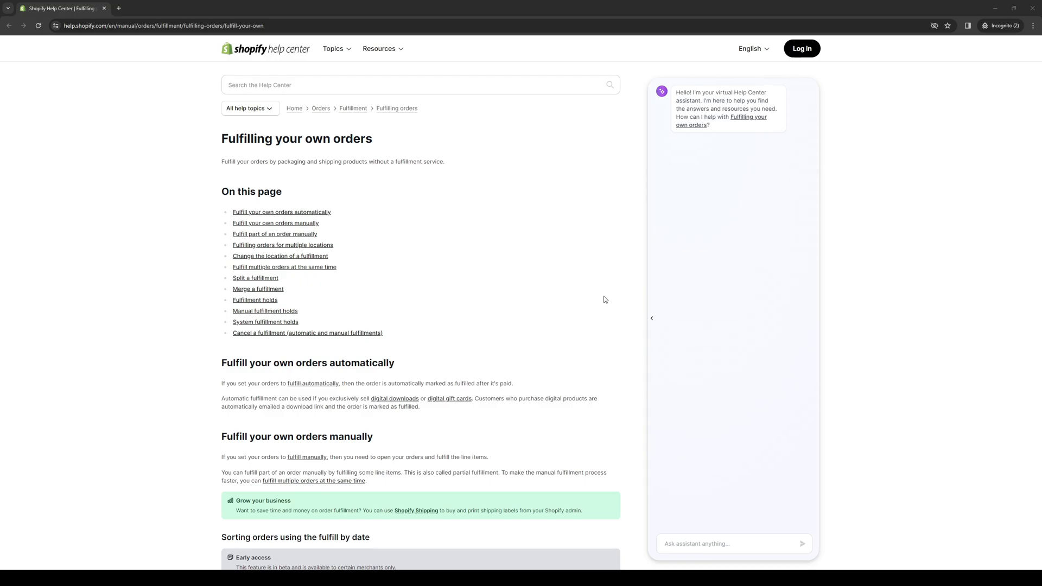
mouse_move(597, 283)
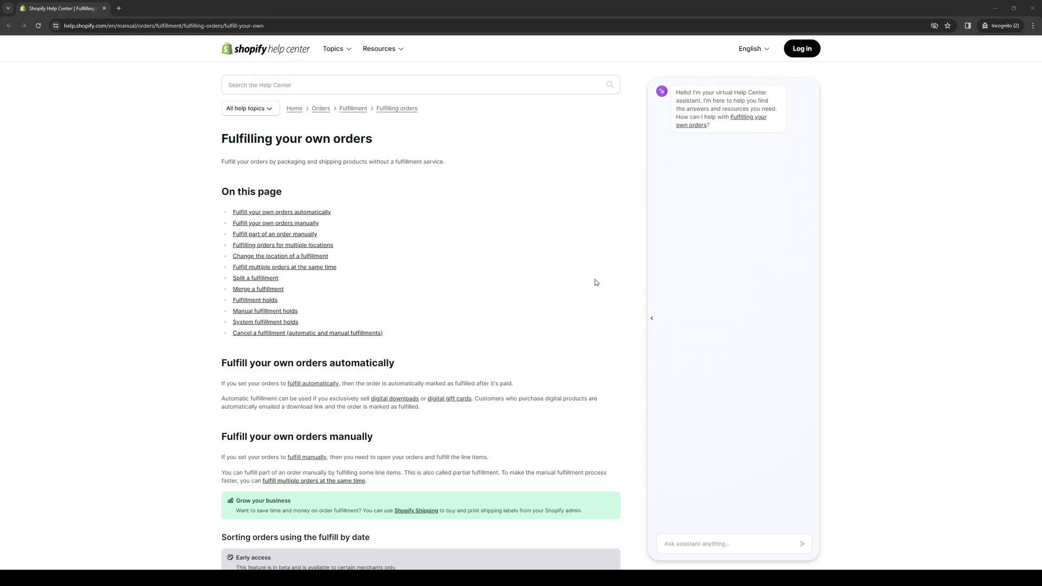
mouse_move(562, 254)
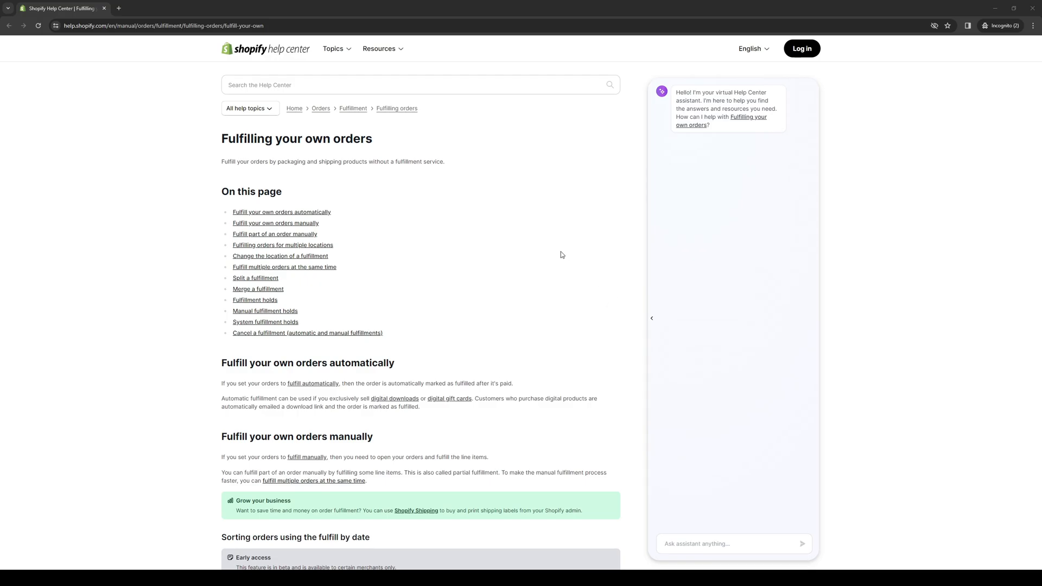
mouse_move(451, 215)
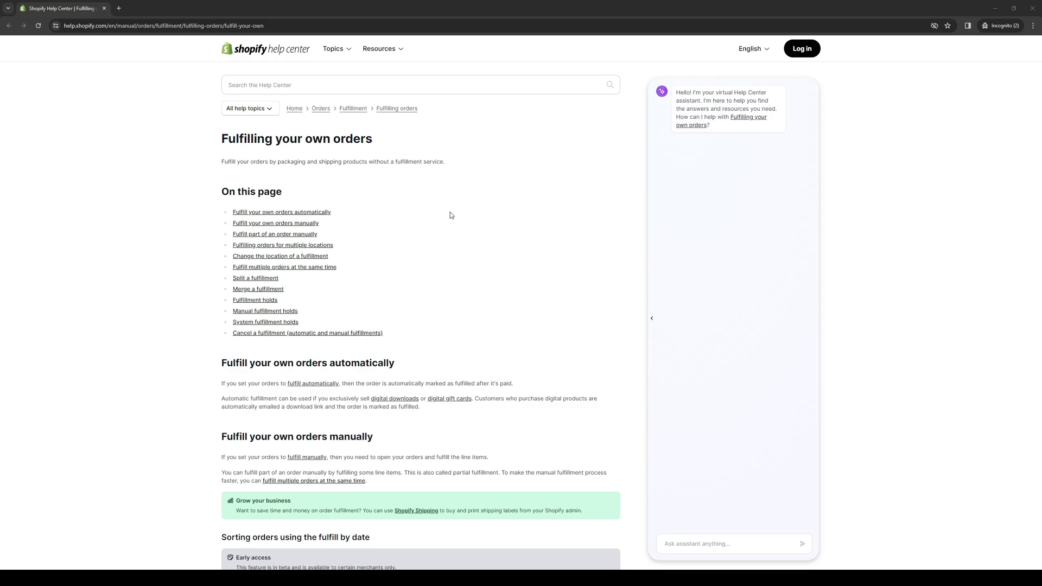
mouse_move(568, 248)
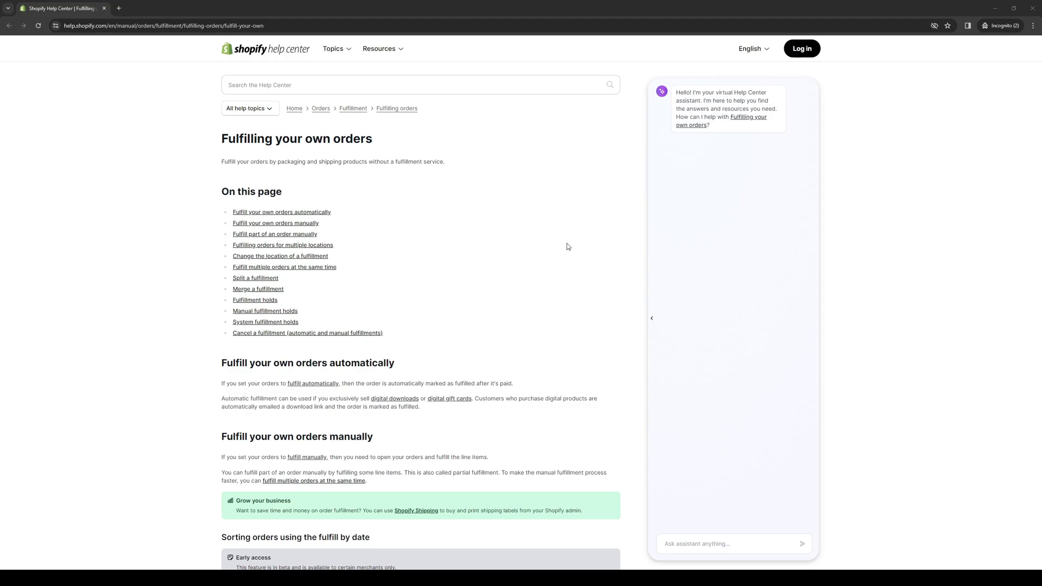
mouse_move(569, 213)
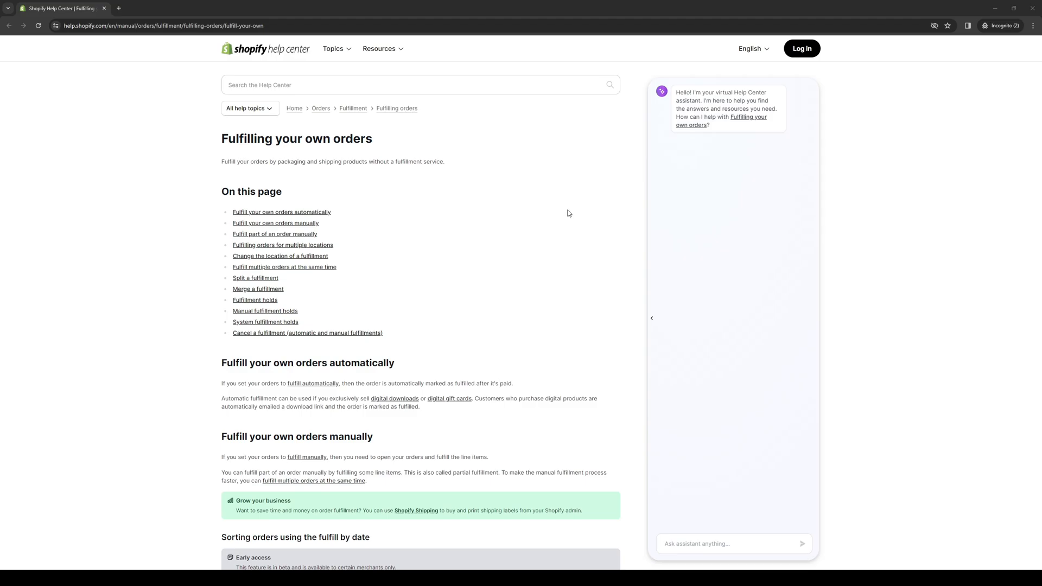
mouse_move(573, 213)
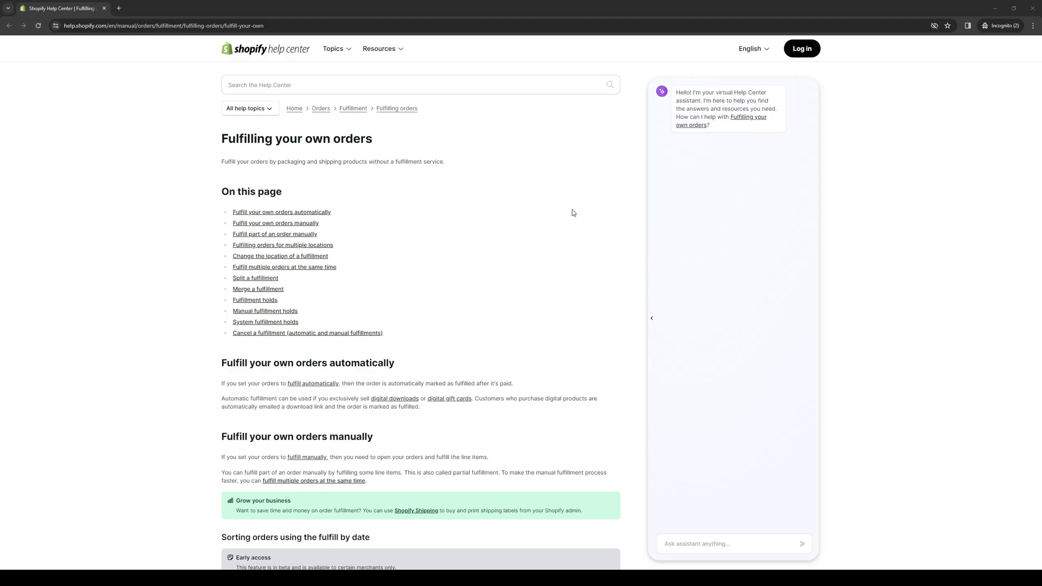
mouse_move(573, 230)
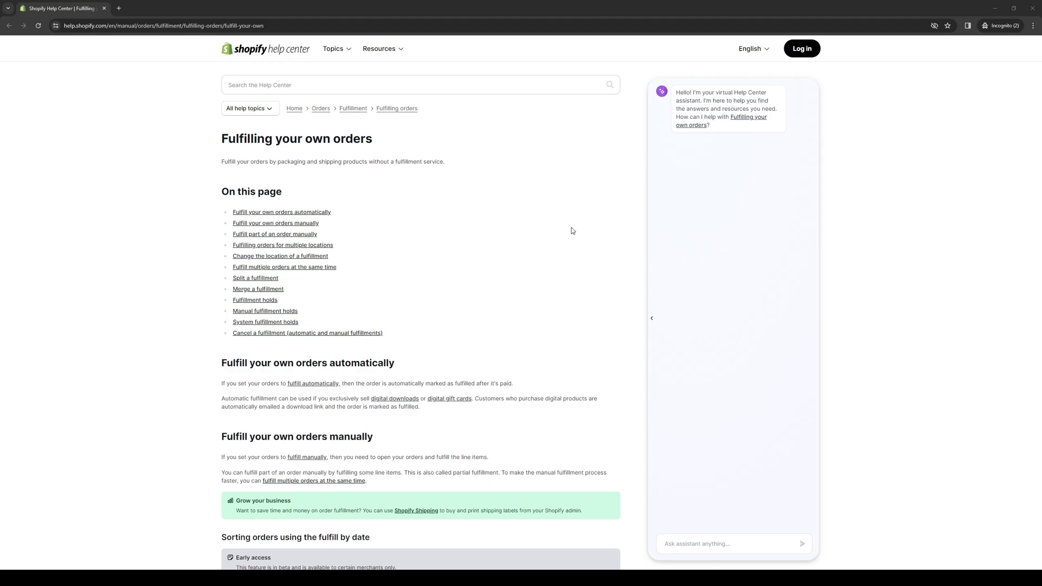
mouse_move(574, 249)
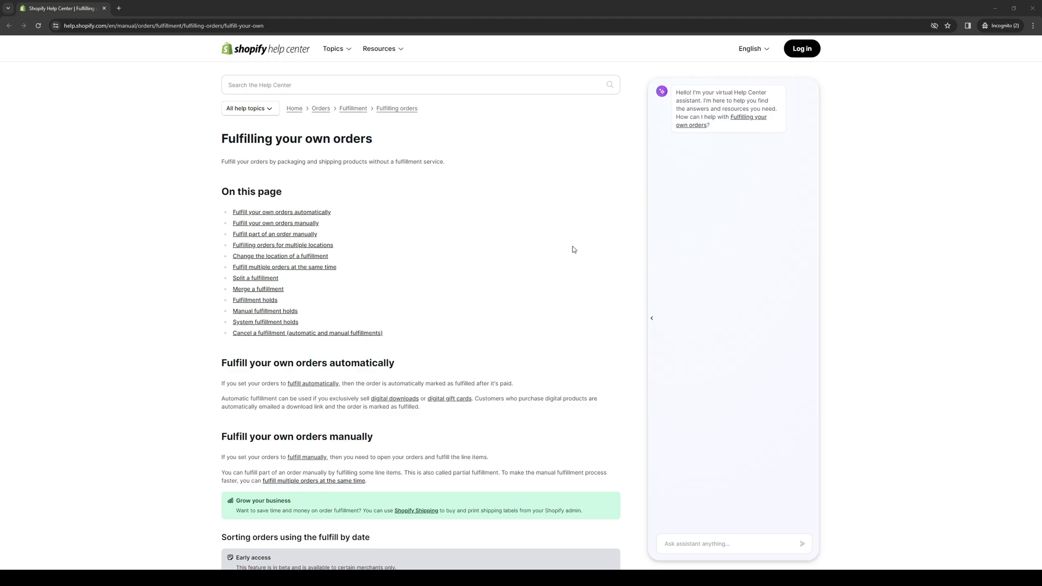
mouse_move(591, 253)
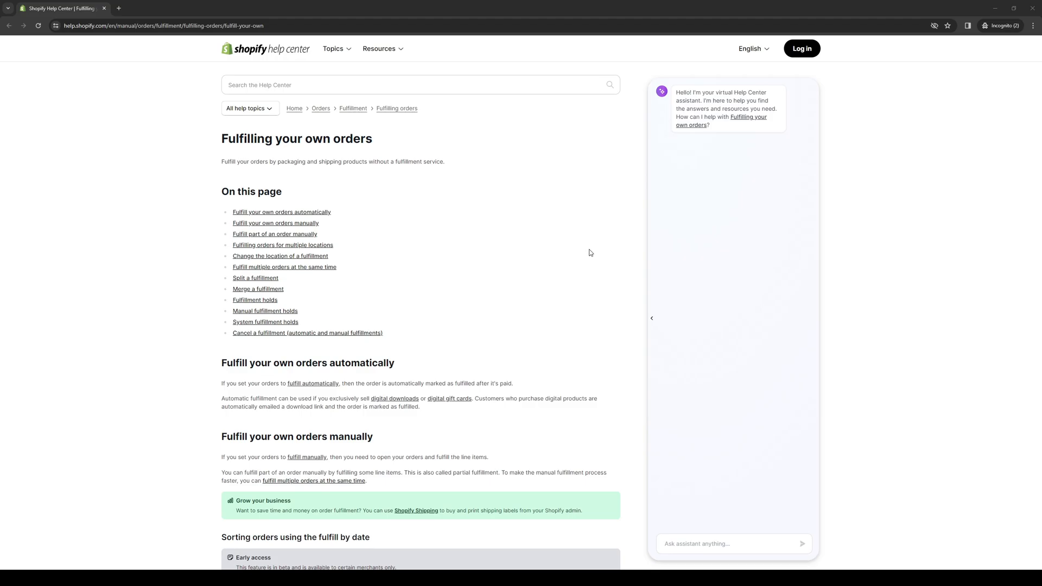
mouse_move(598, 274)
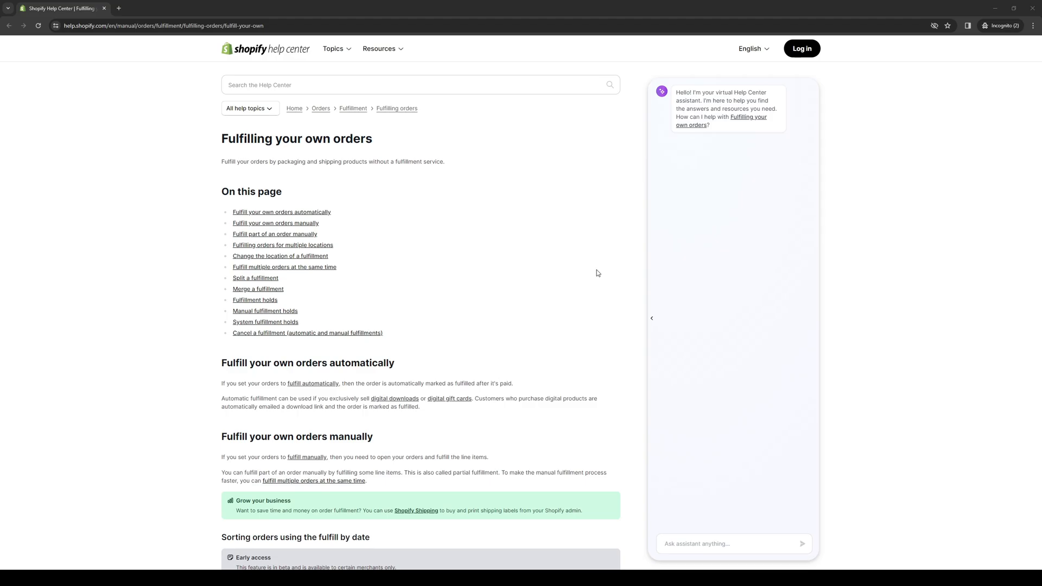
mouse_move(627, 269)
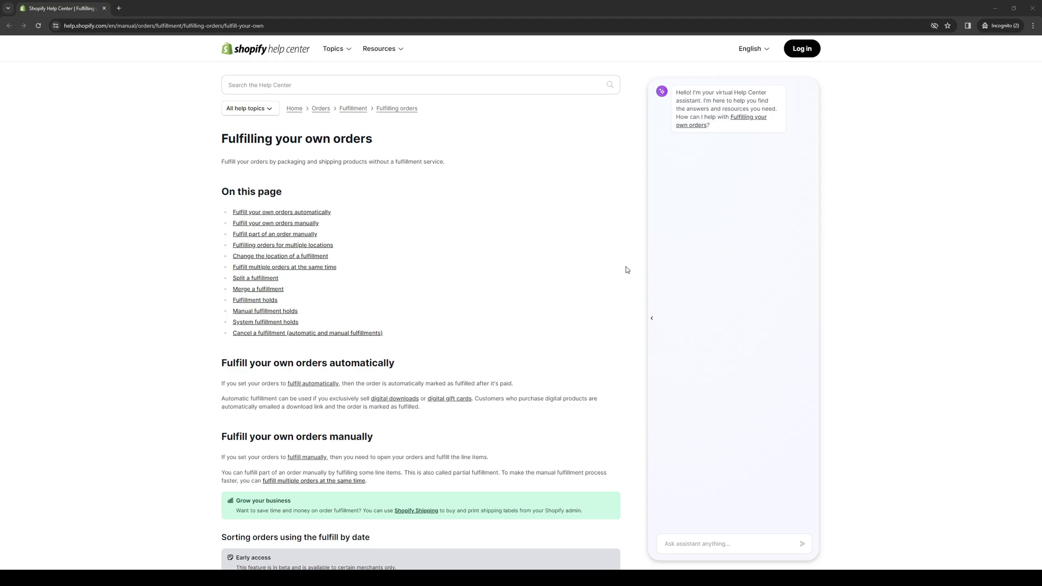
mouse_move(618, 316)
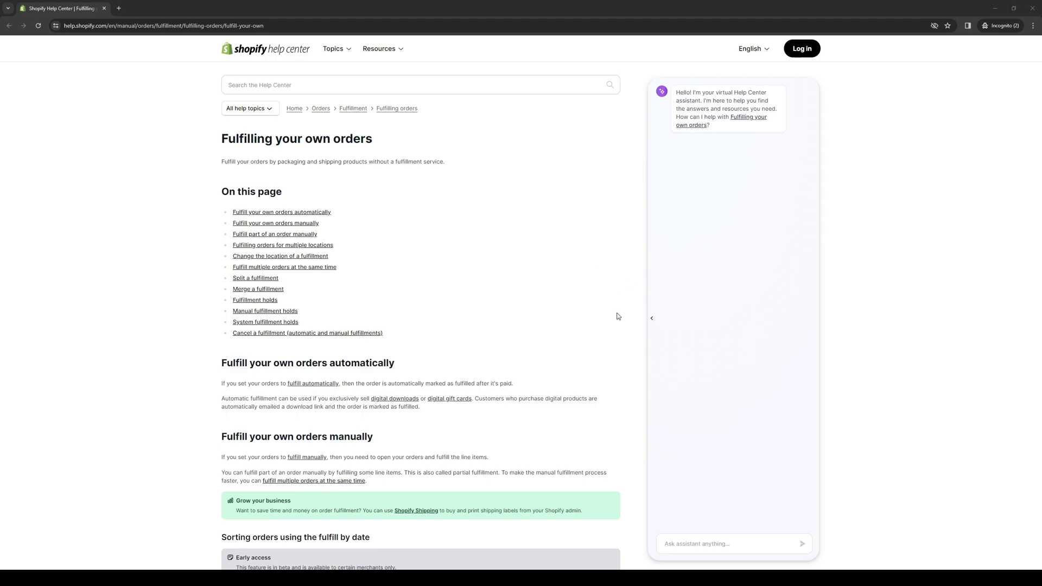
mouse_move(603, 250)
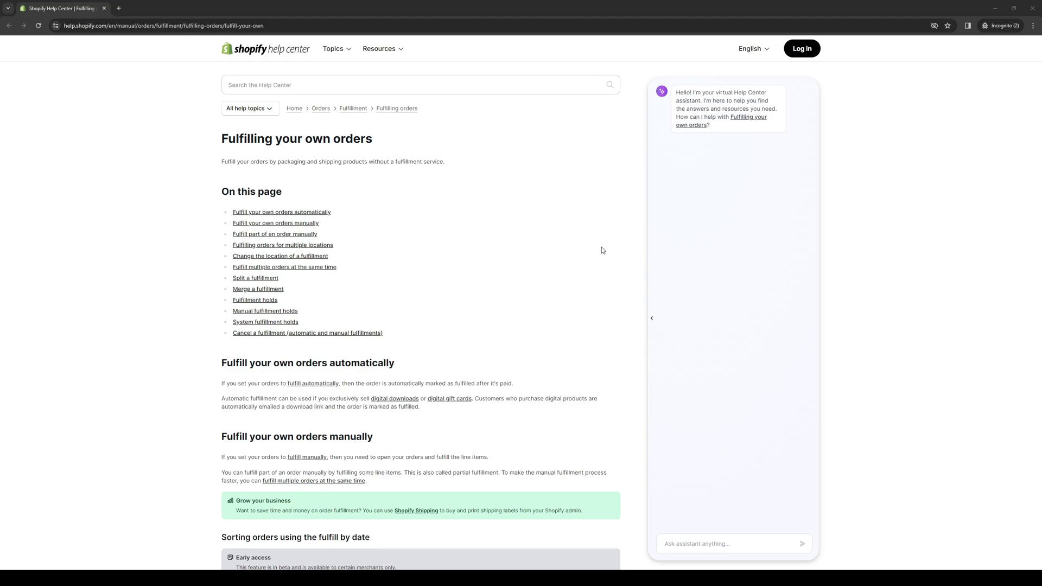
mouse_move(575, 212)
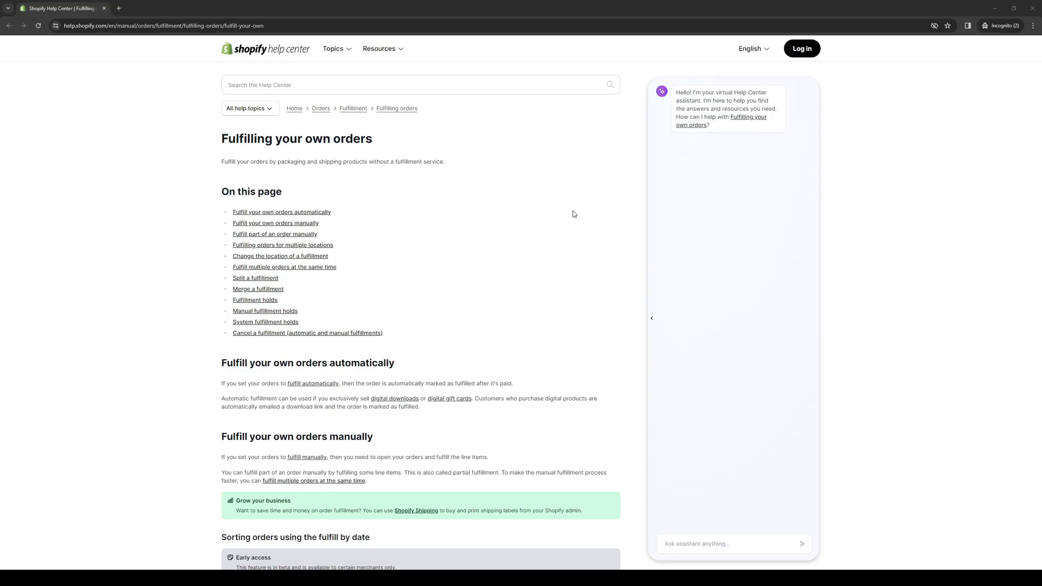
mouse_move(596, 221)
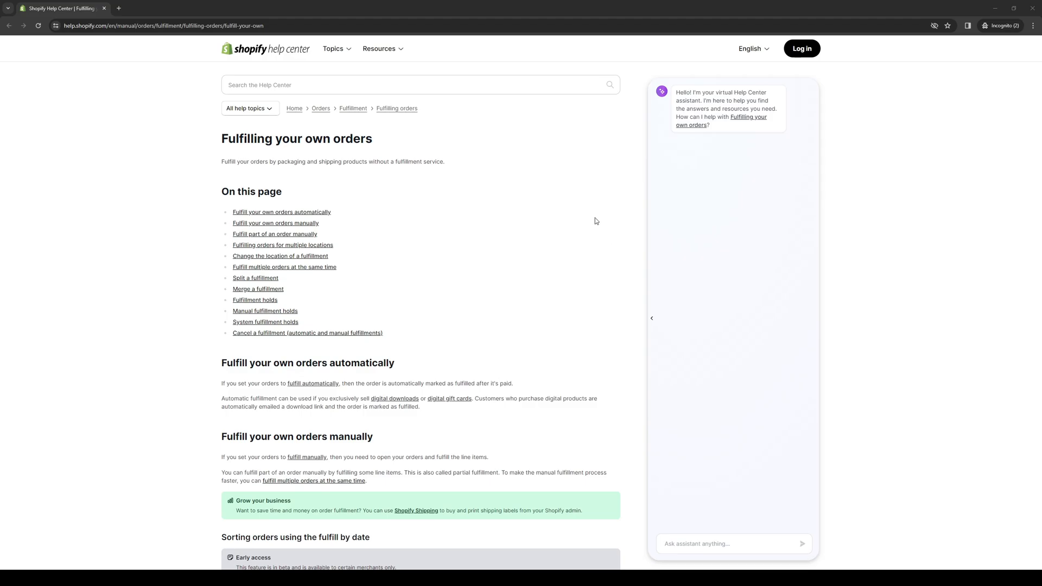
scroll("down", 3)
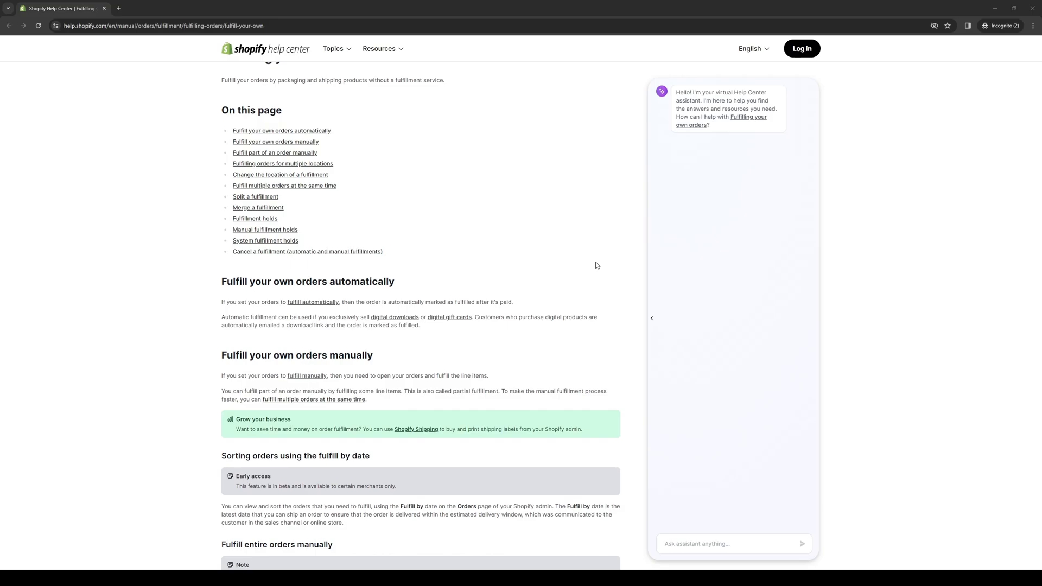
mouse_move(593, 269)
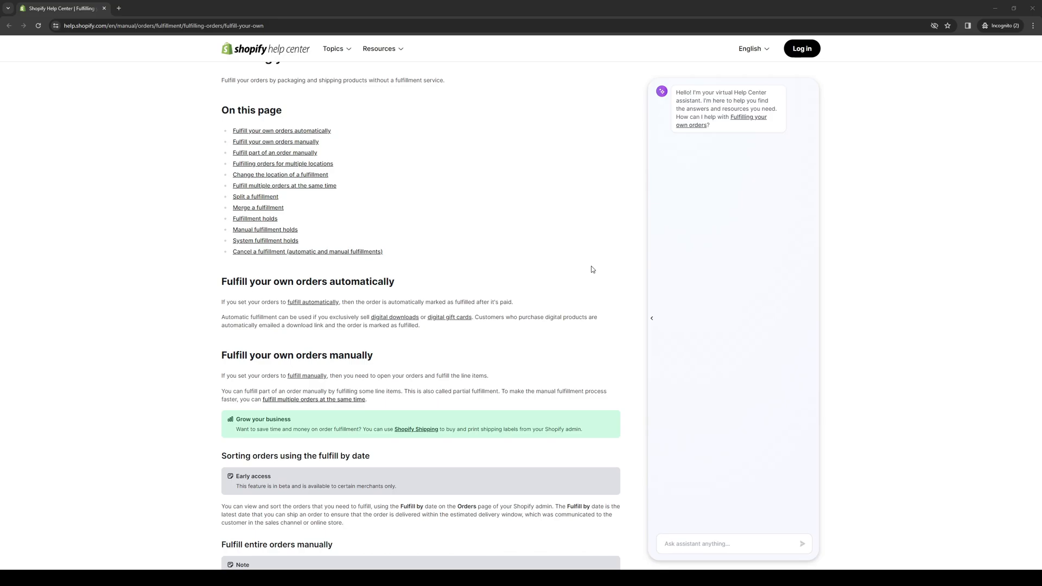
mouse_move(597, 253)
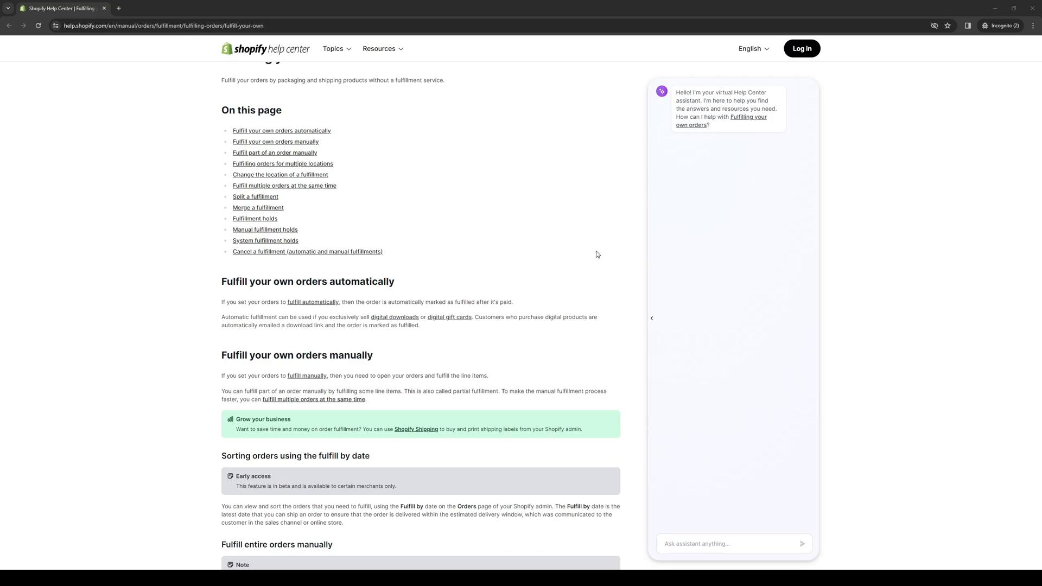
mouse_move(597, 256)
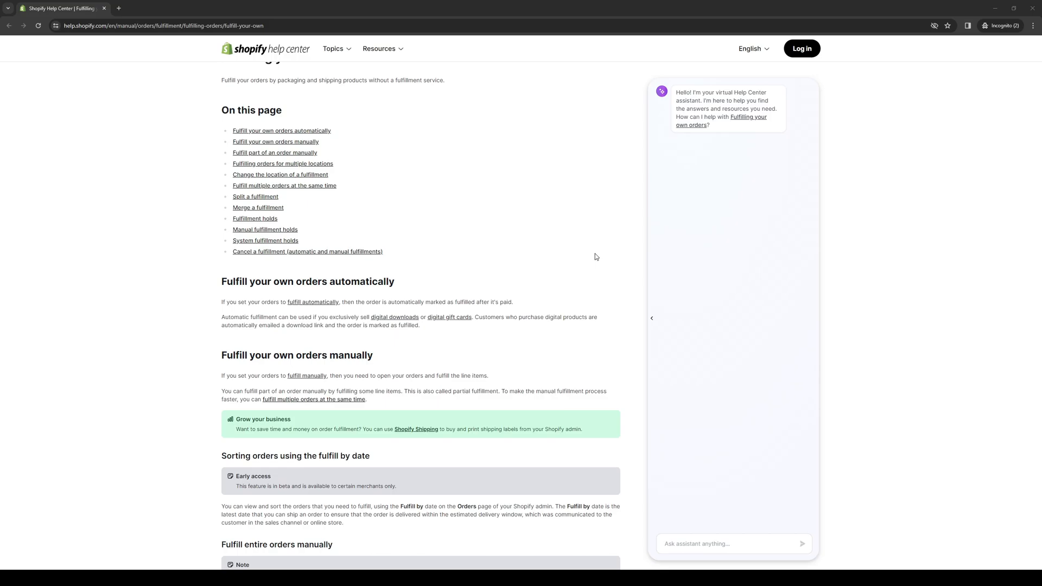
mouse_move(268, 334)
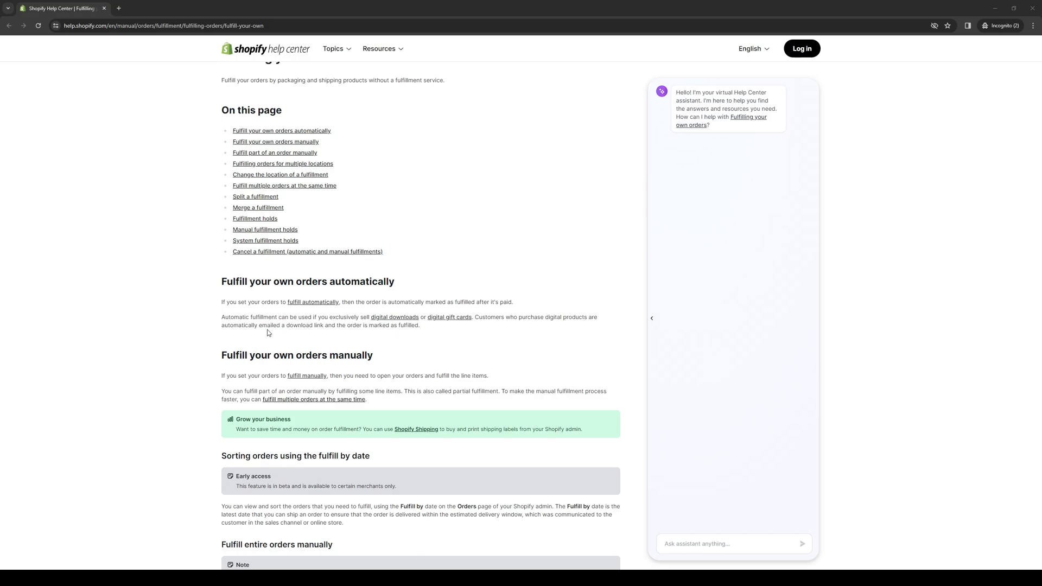
mouse_move(296, 354)
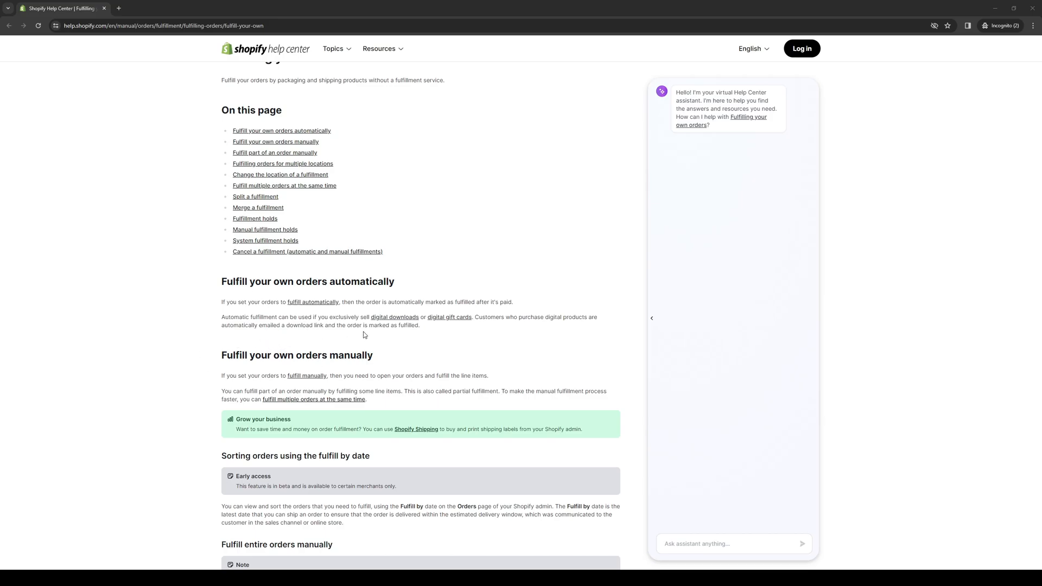
mouse_move(584, 224)
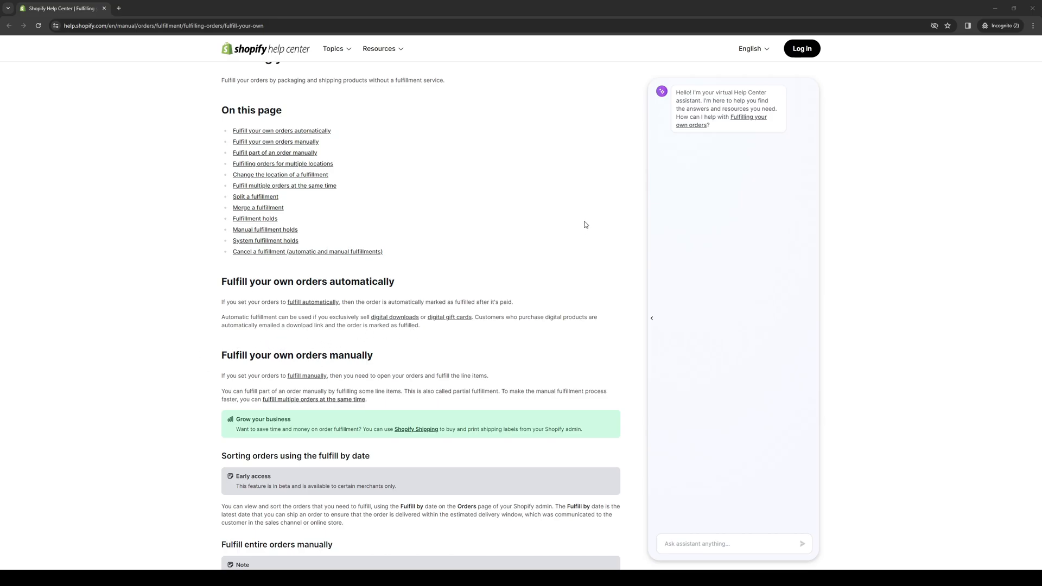
mouse_move(343, 371)
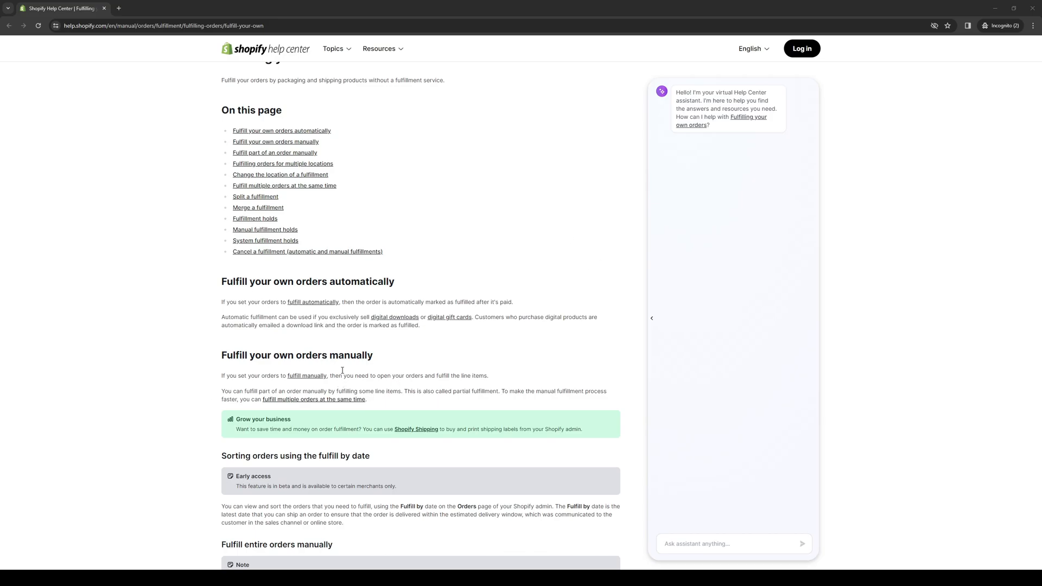
mouse_move(569, 296)
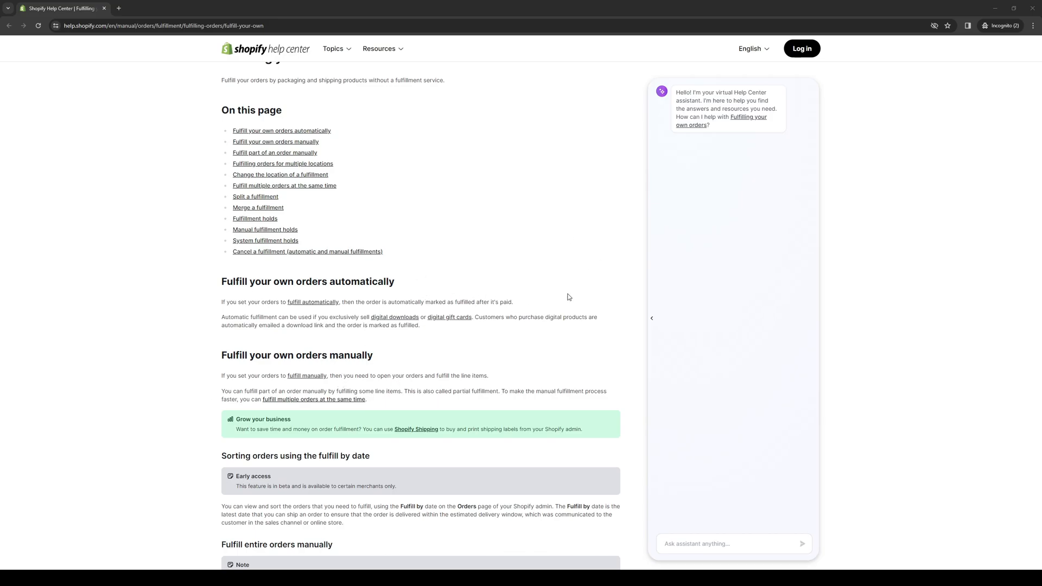
mouse_move(591, 221)
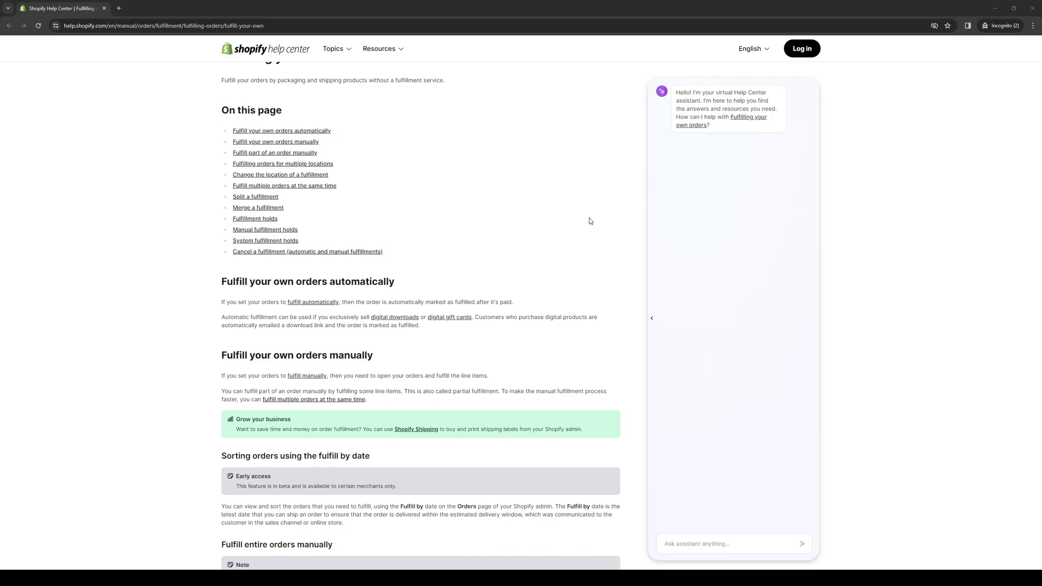
mouse_move(555, 243)
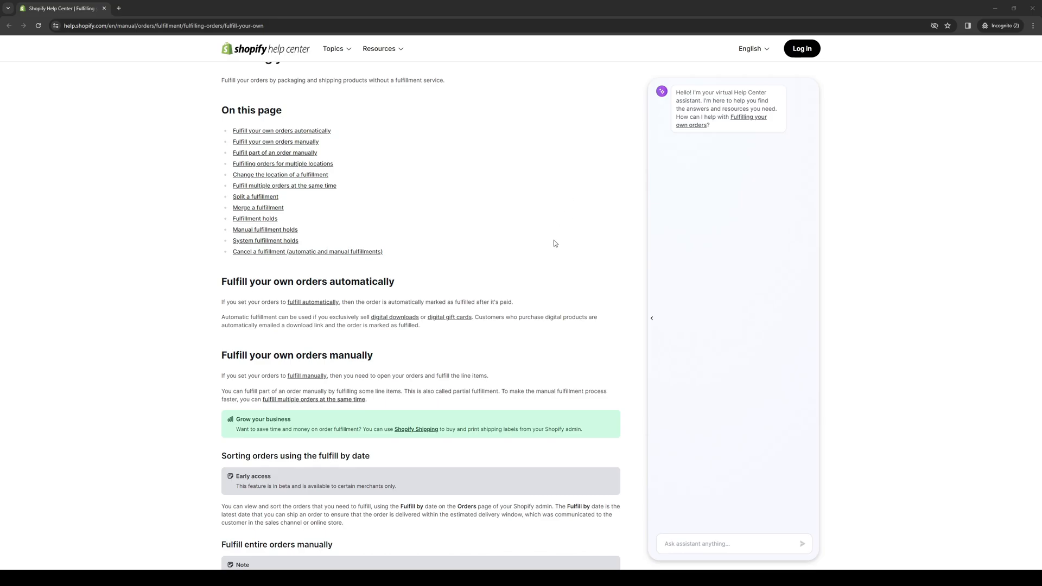
mouse_move(591, 261)
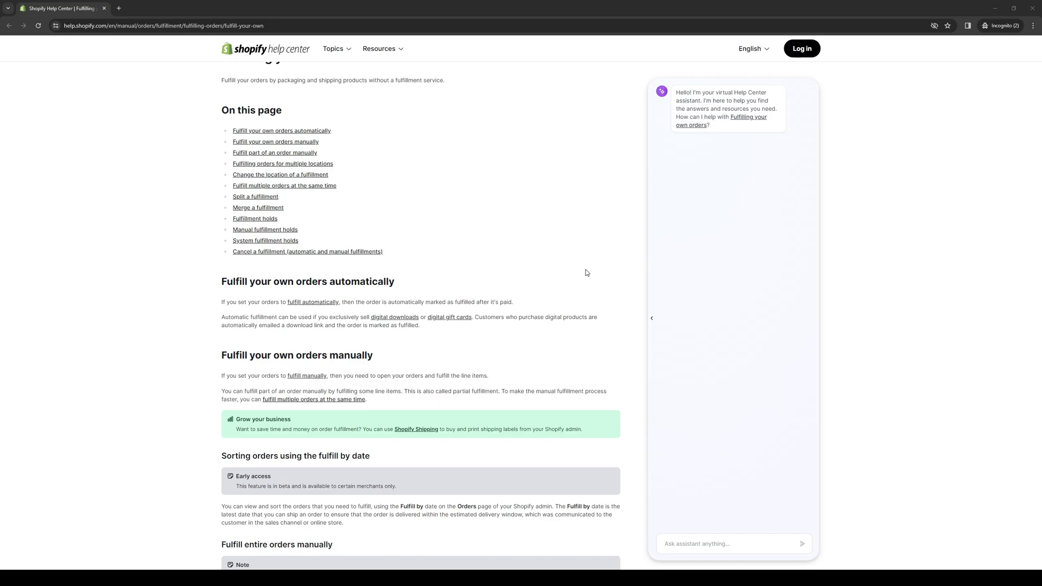
mouse_move(299, 282)
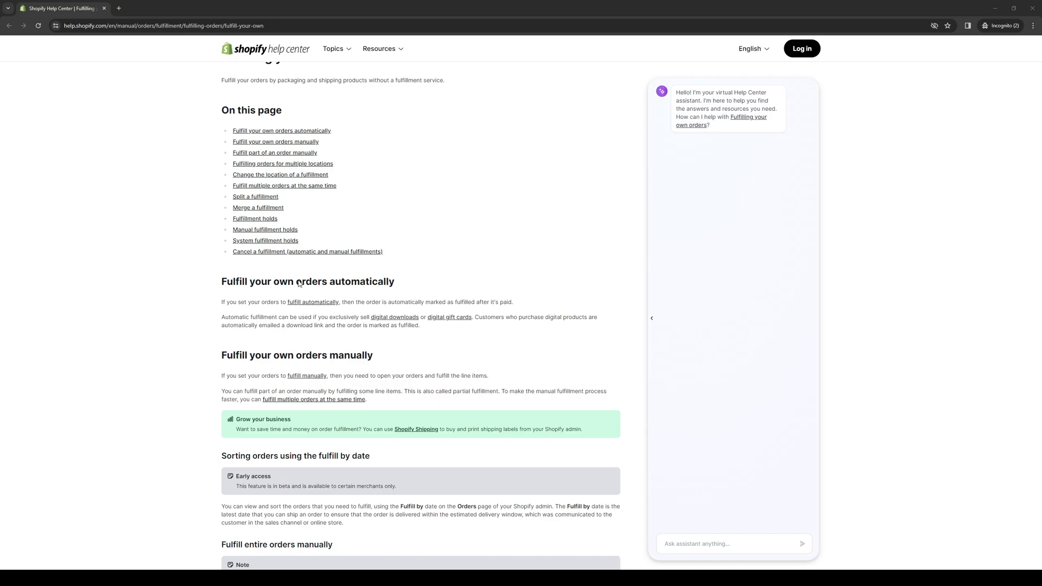
mouse_move(414, 282)
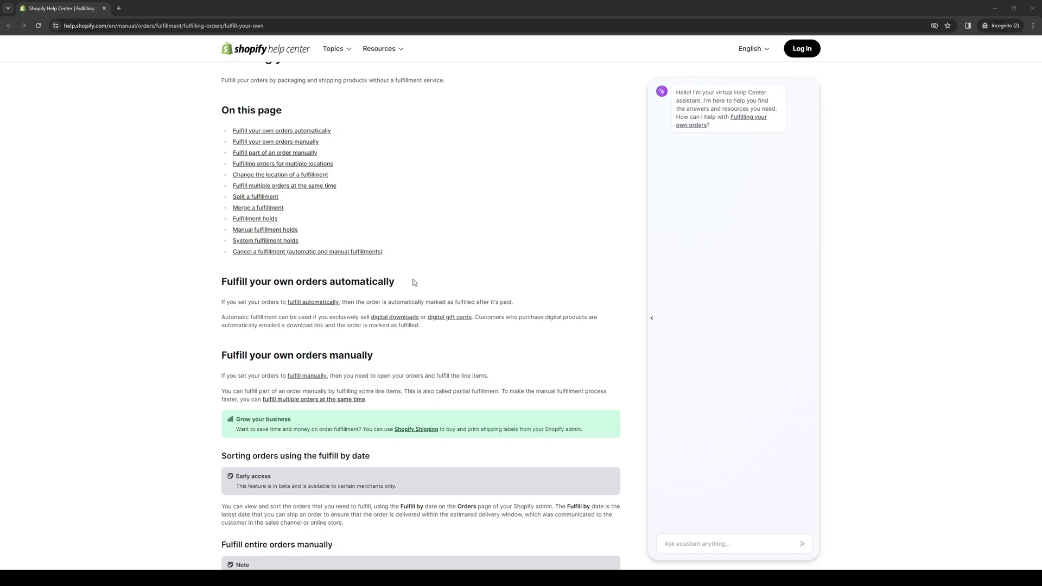
mouse_move(373, 352)
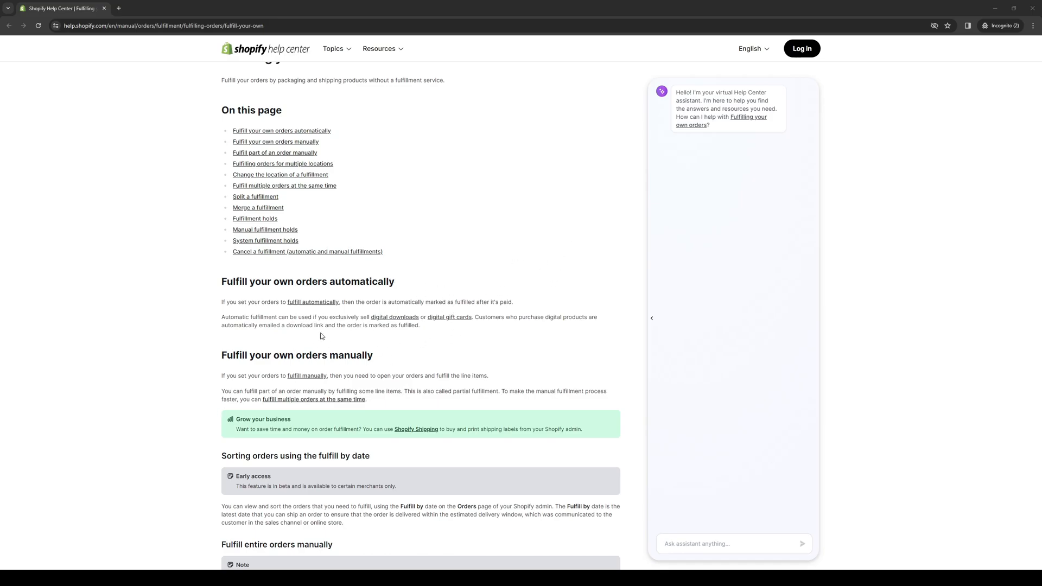
mouse_move(605, 259)
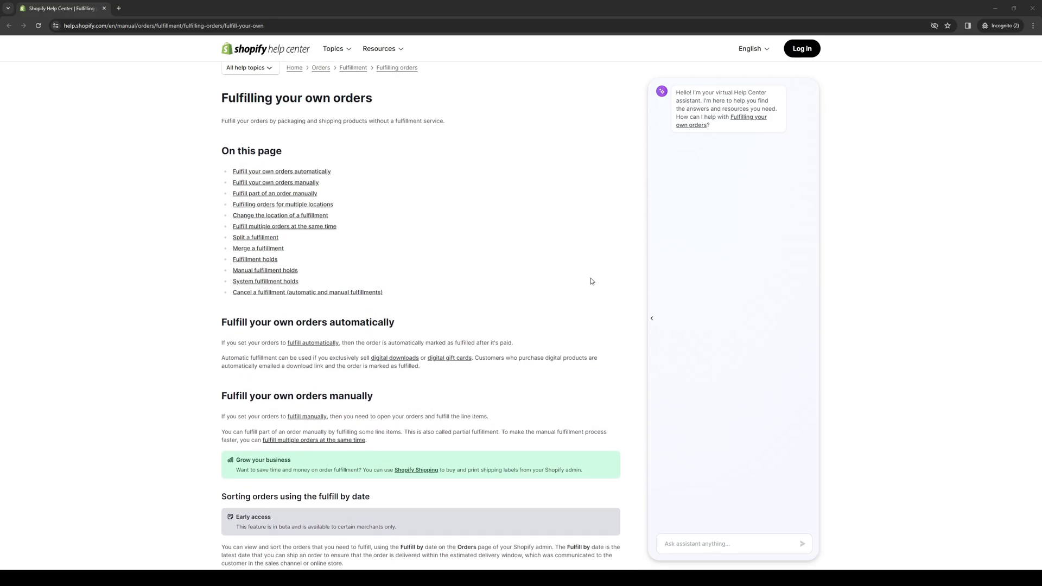
mouse_move(593, 275)
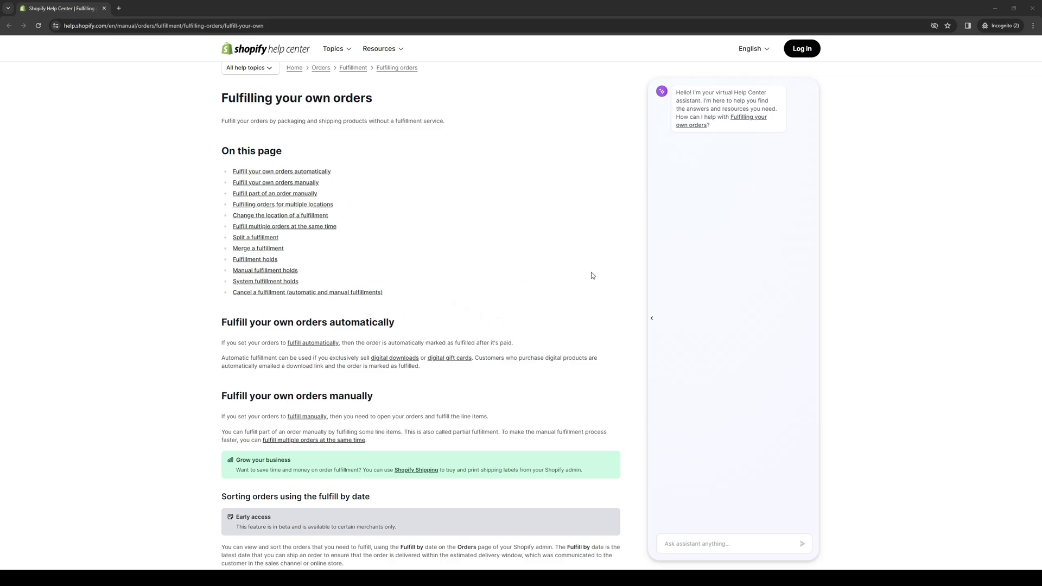
mouse_move(593, 277)
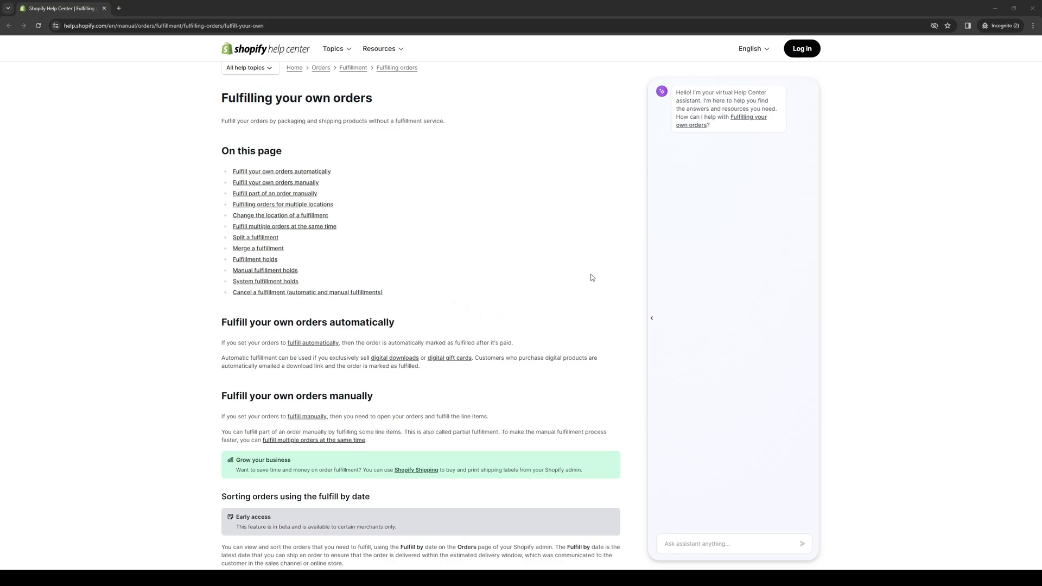
mouse_move(581, 262)
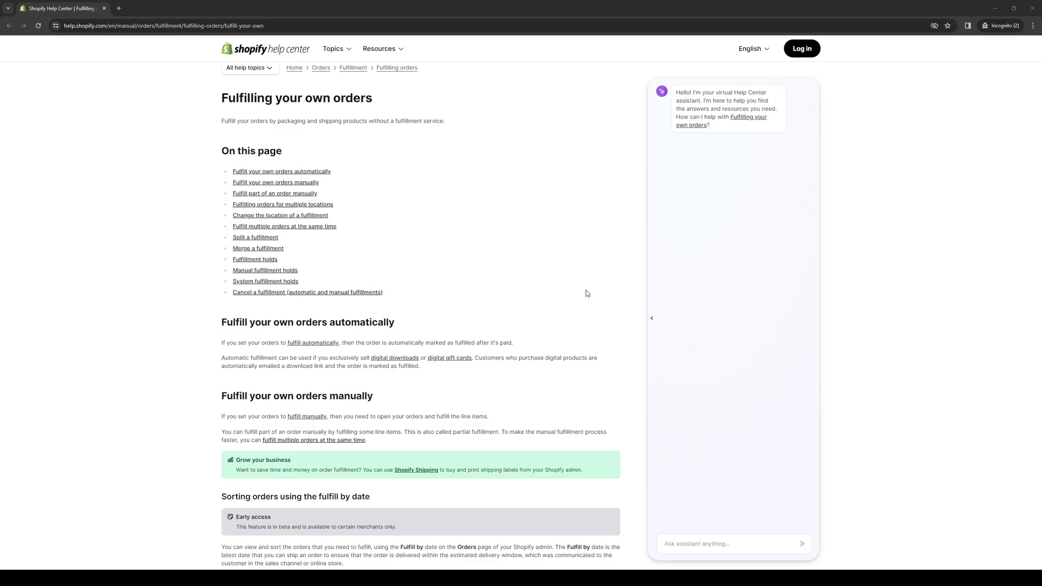
mouse_move(518, 246)
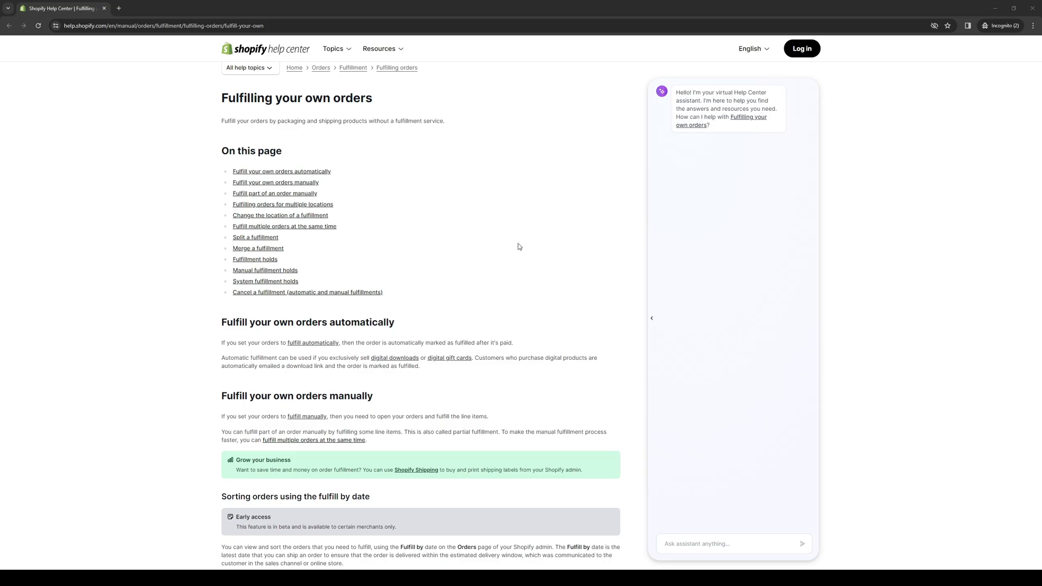
mouse_move(421, 290)
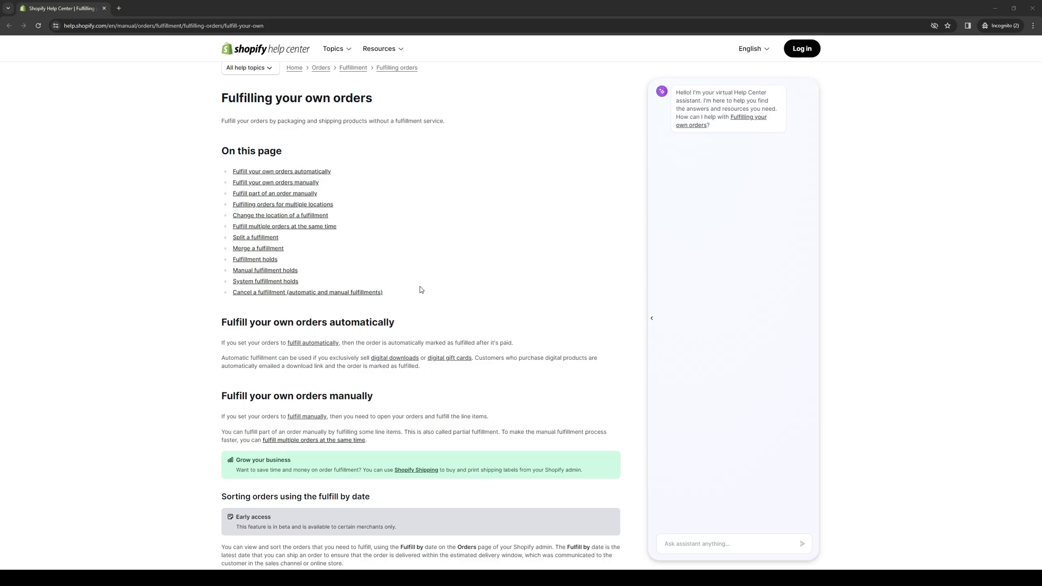
mouse_move(254, 224)
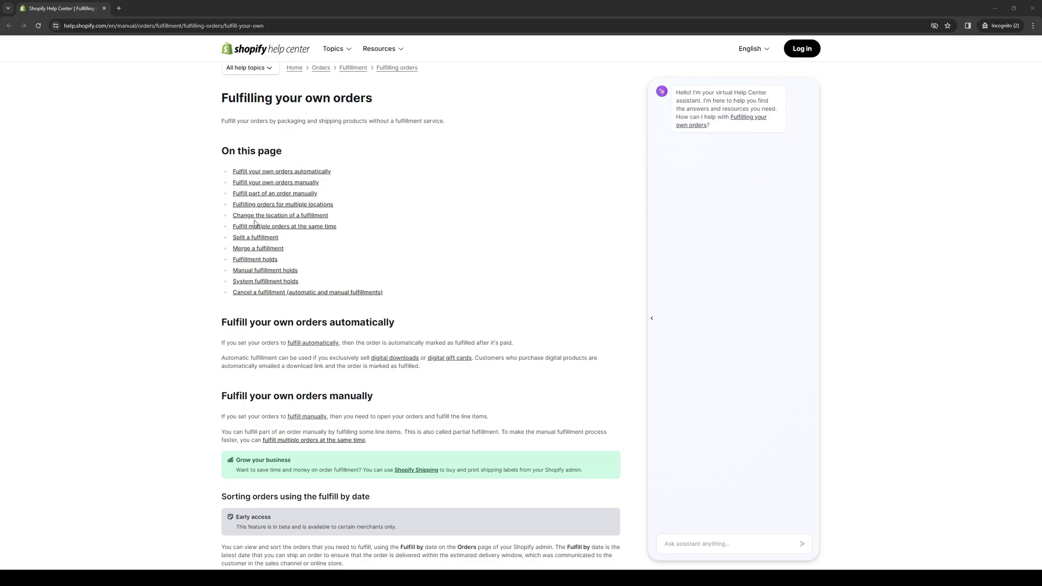
mouse_move(272, 221)
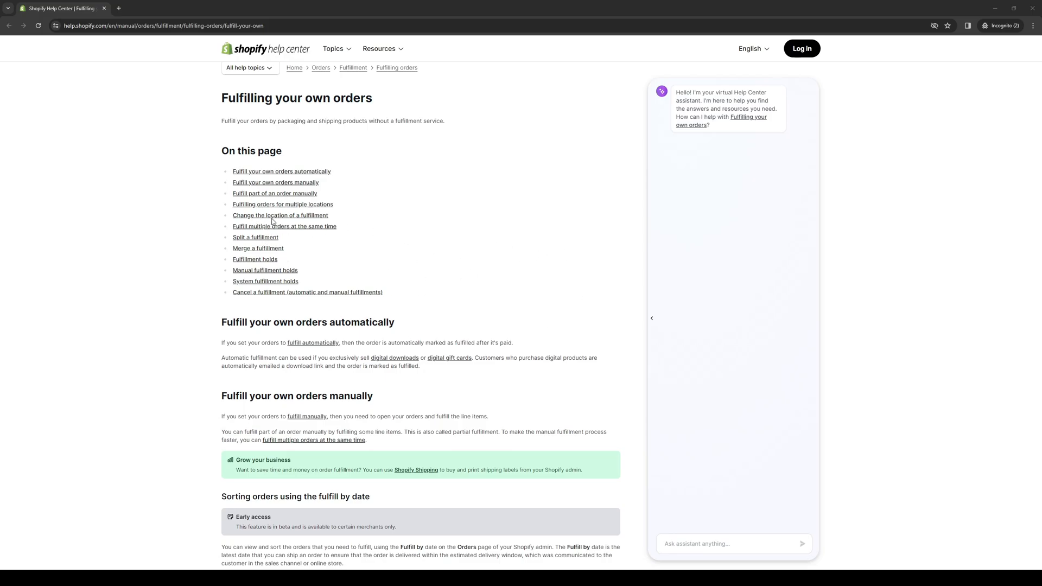
mouse_move(581, 250)
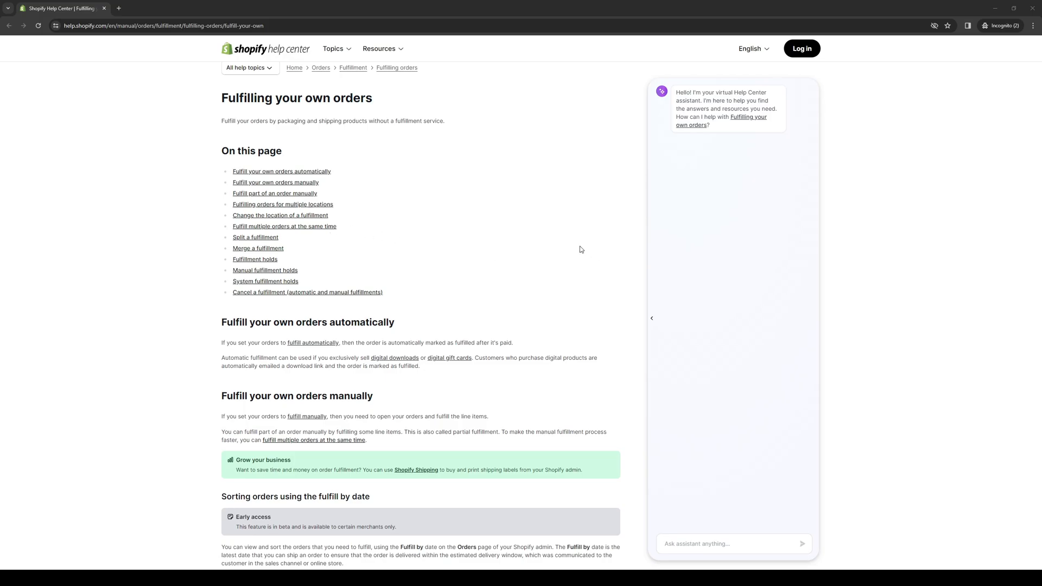
mouse_move(597, 289)
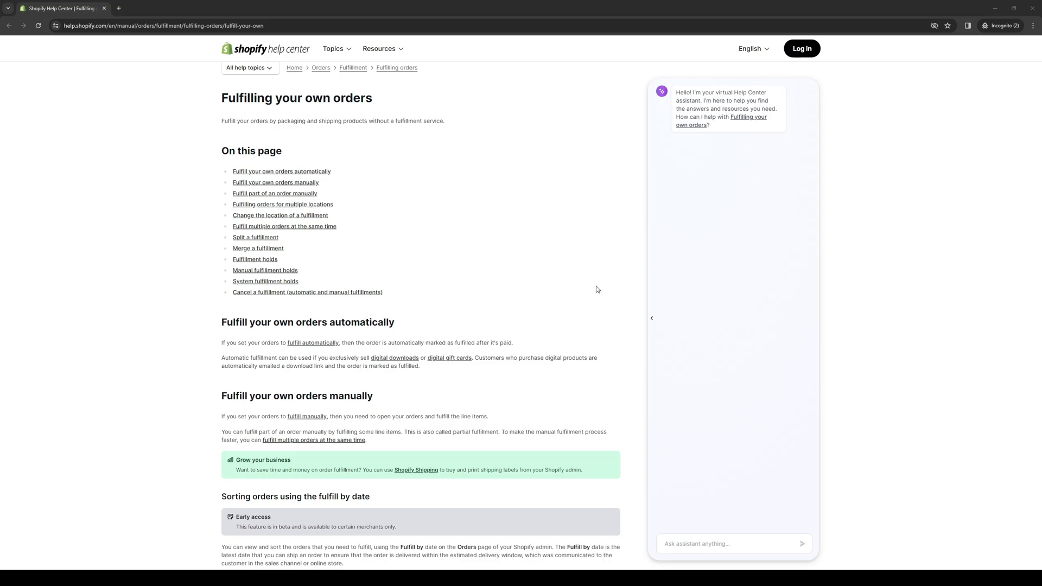
mouse_move(584, 290)
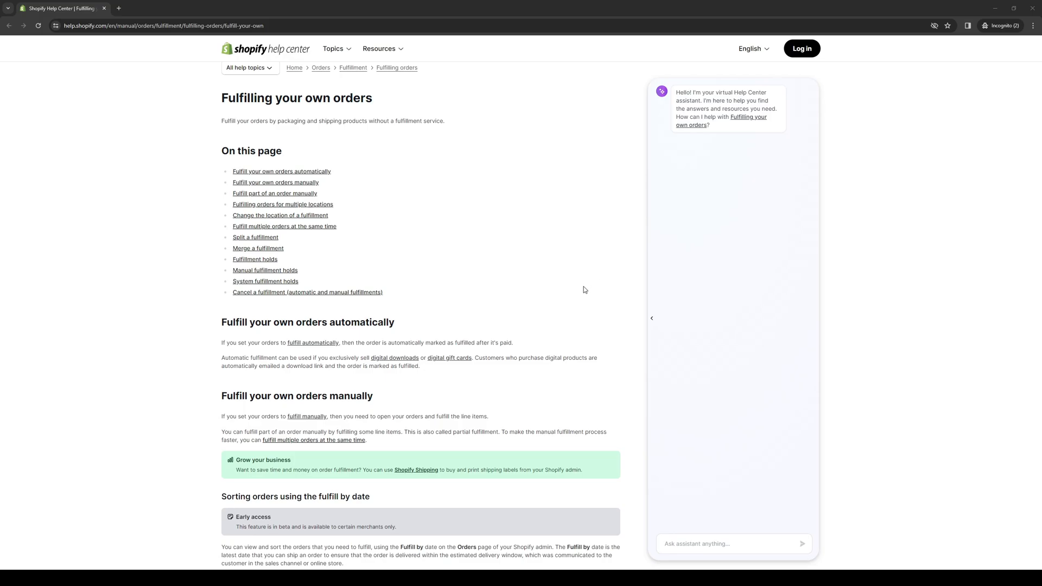
mouse_move(537, 287)
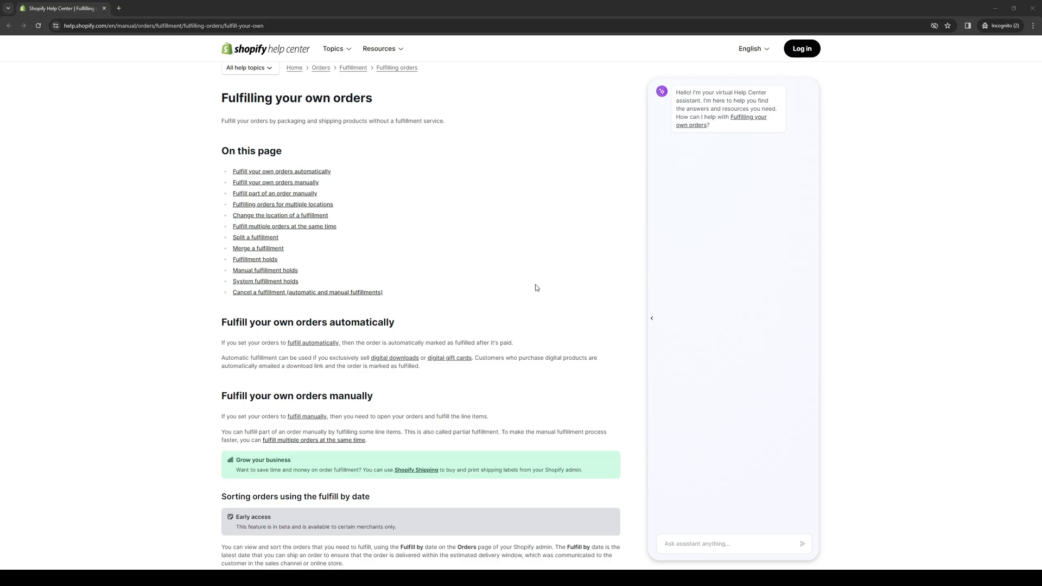
mouse_move(549, 278)
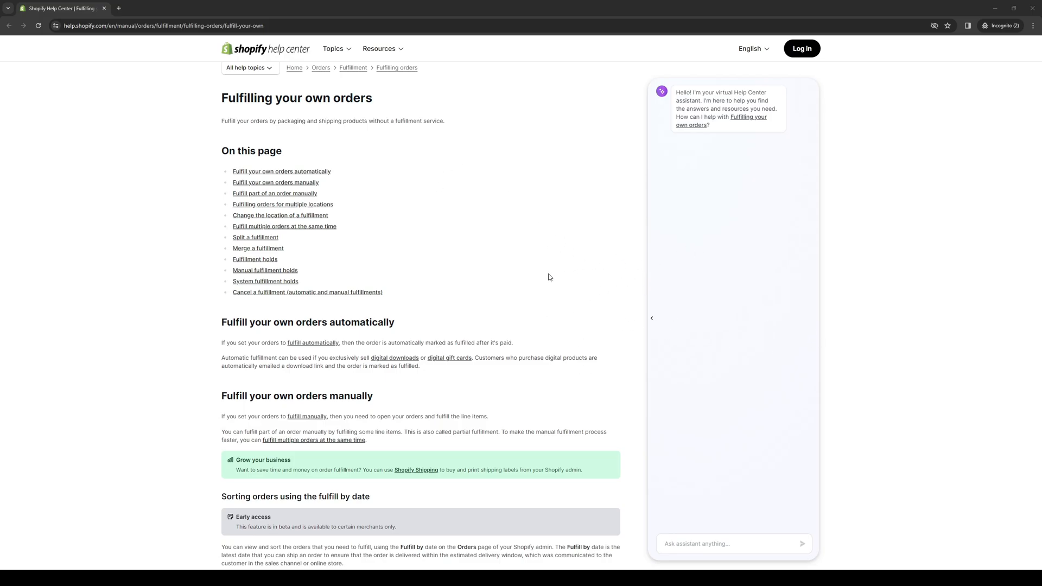
mouse_move(550, 265)
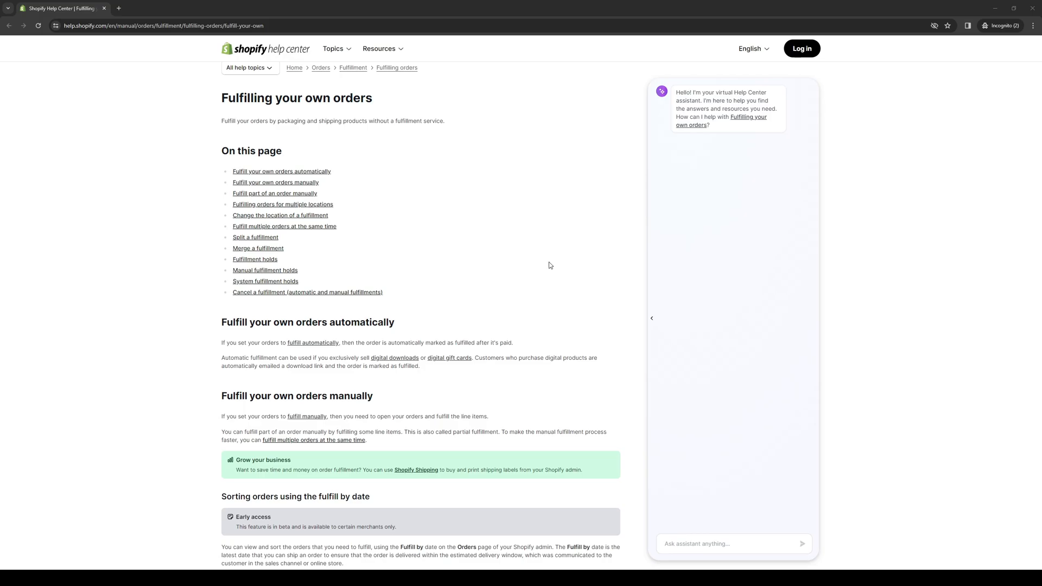
mouse_move(234, 289)
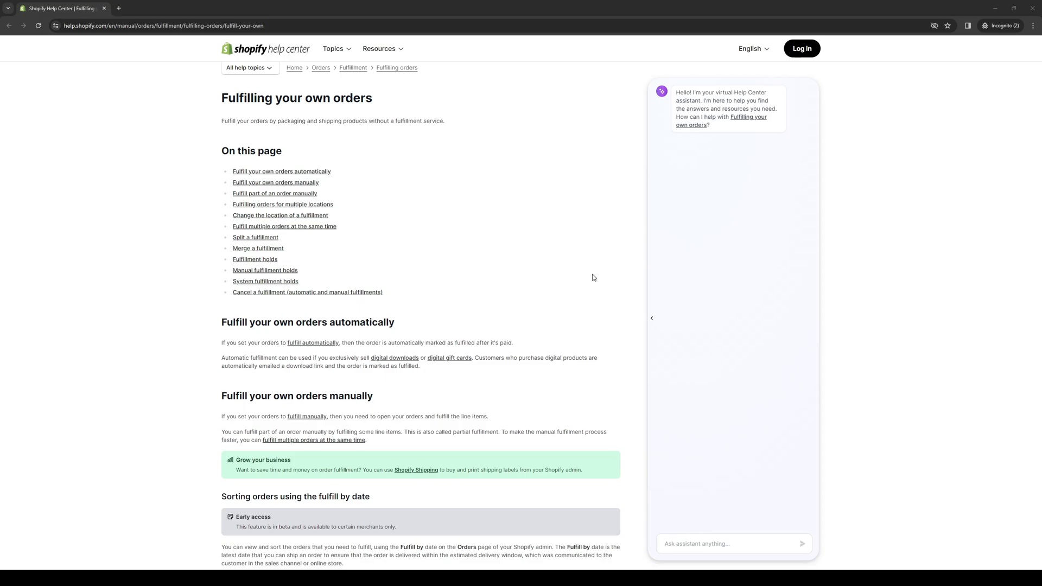
mouse_move(595, 286)
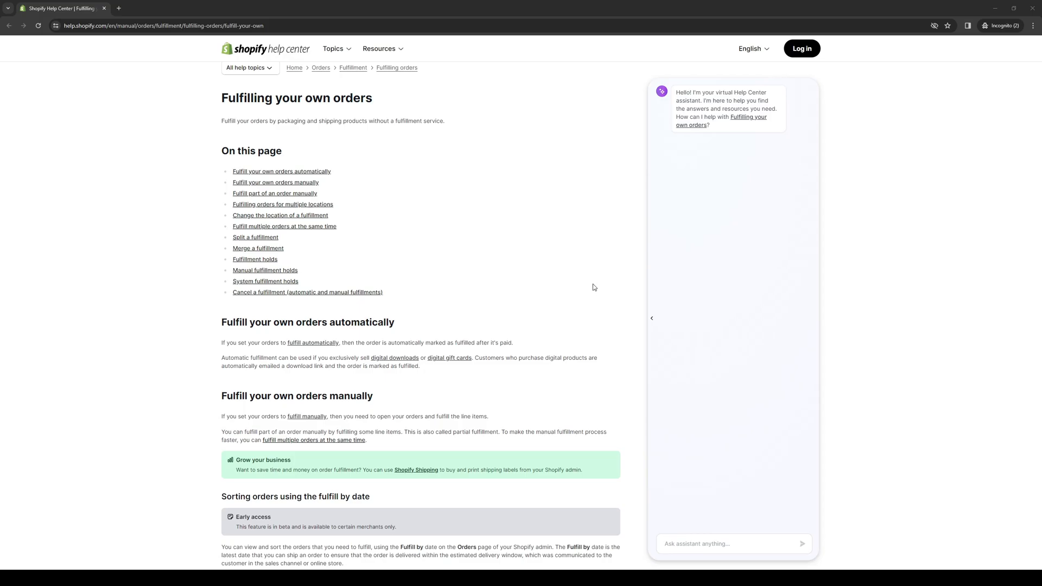
mouse_move(577, 252)
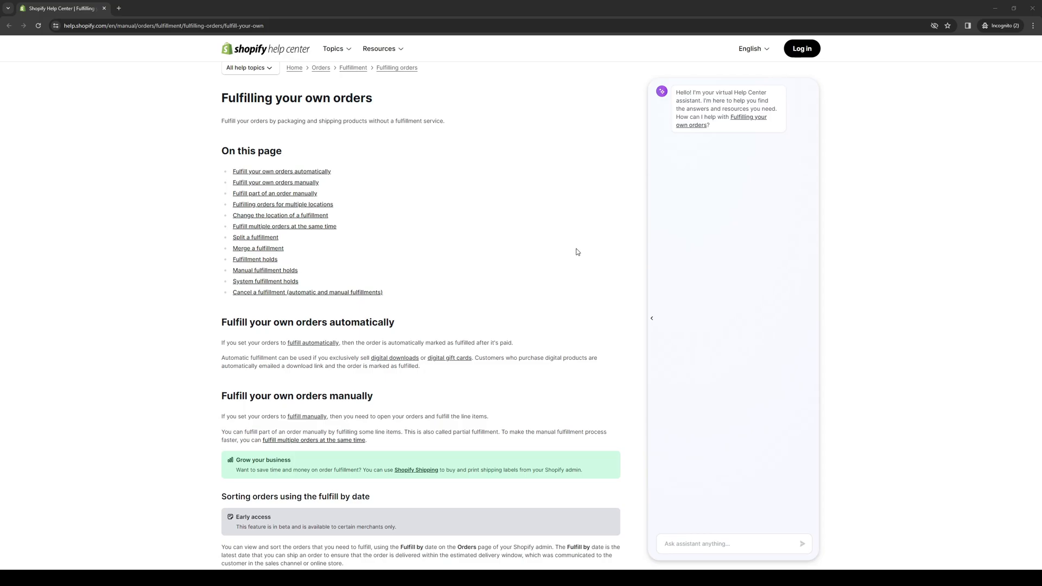
mouse_move(583, 236)
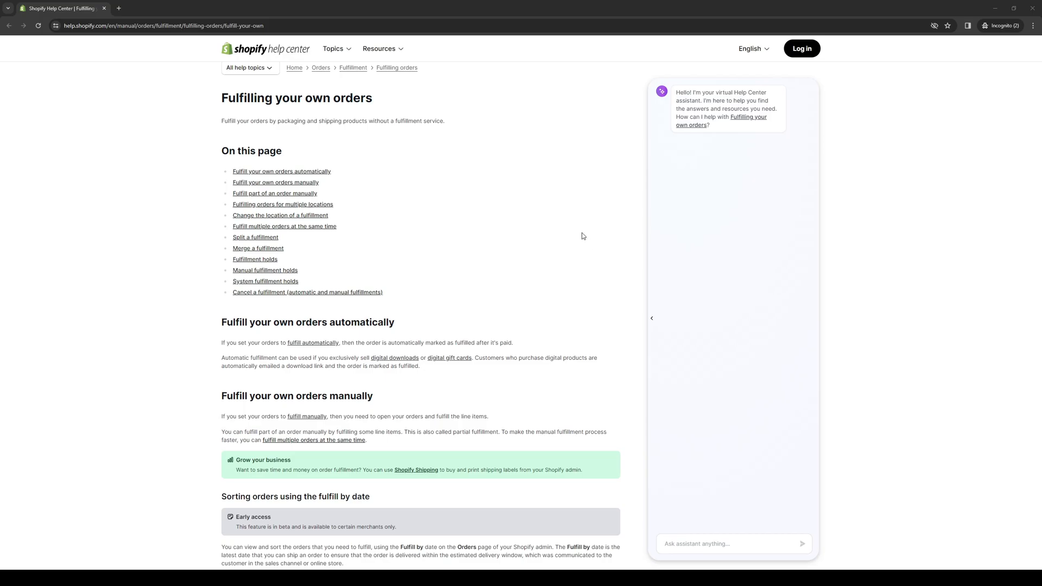
mouse_move(580, 233)
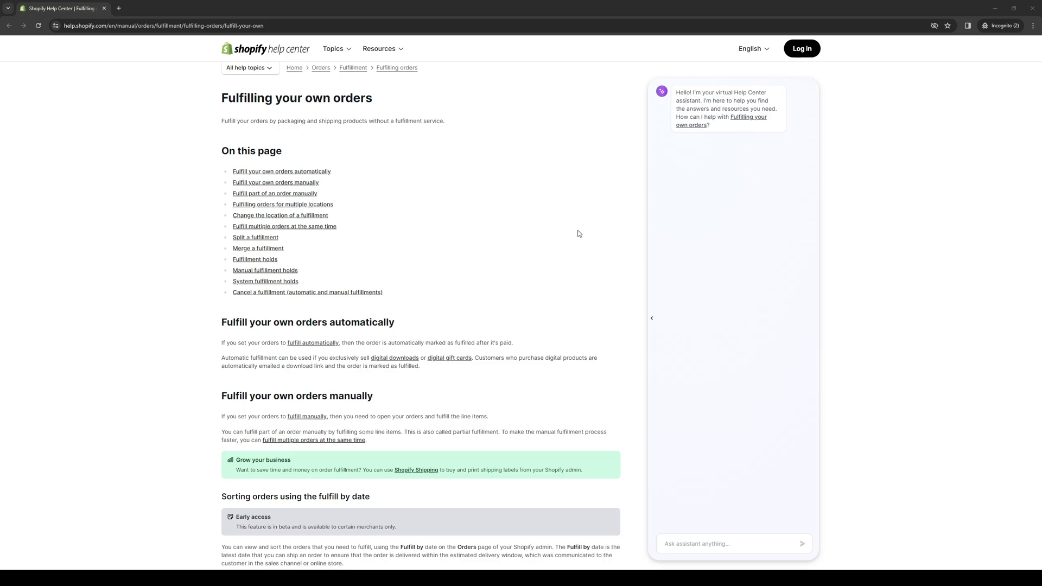
mouse_move(577, 230)
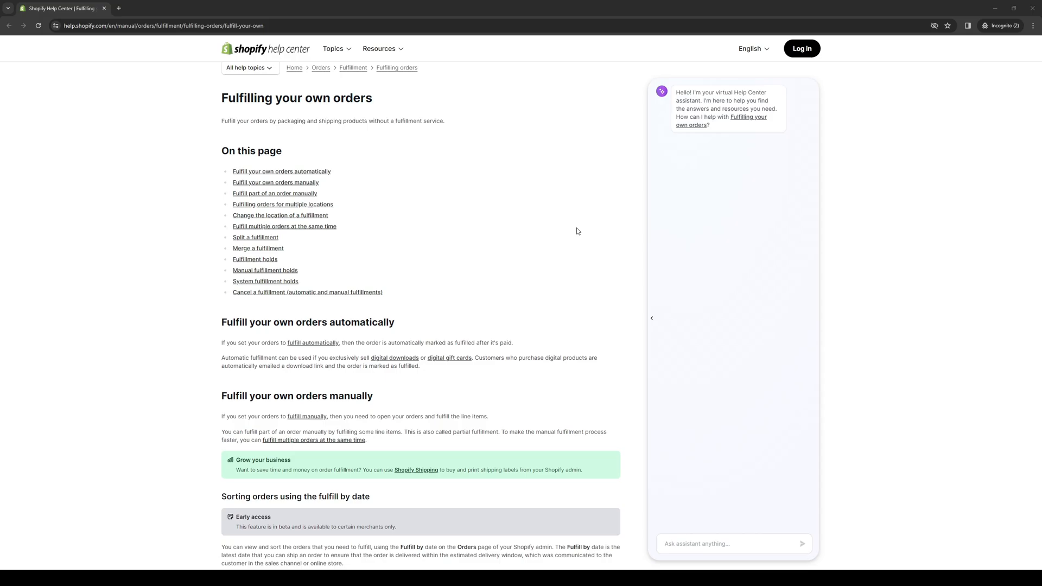
scroll("down", 3)
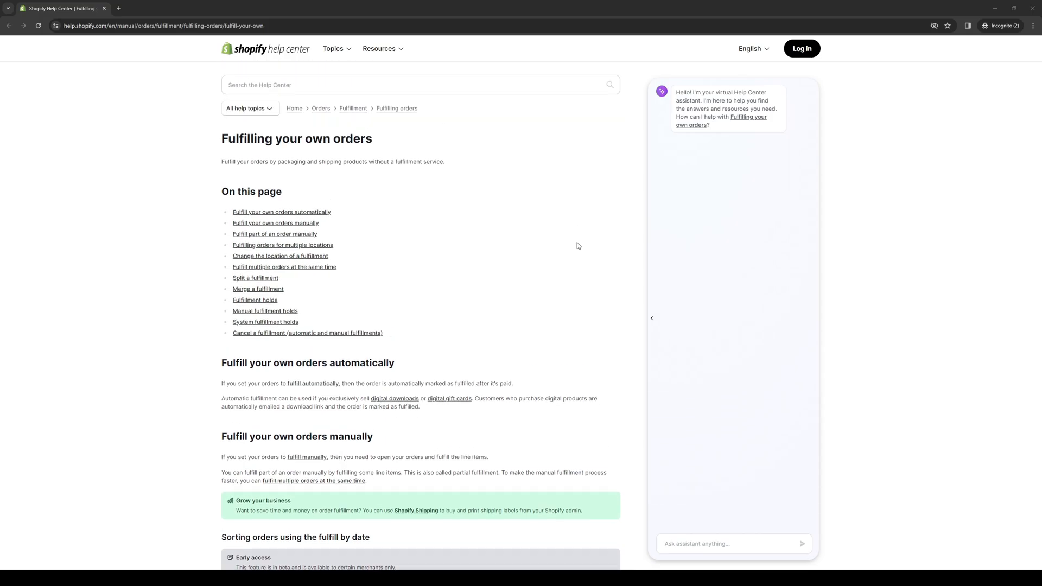
mouse_move(584, 240)
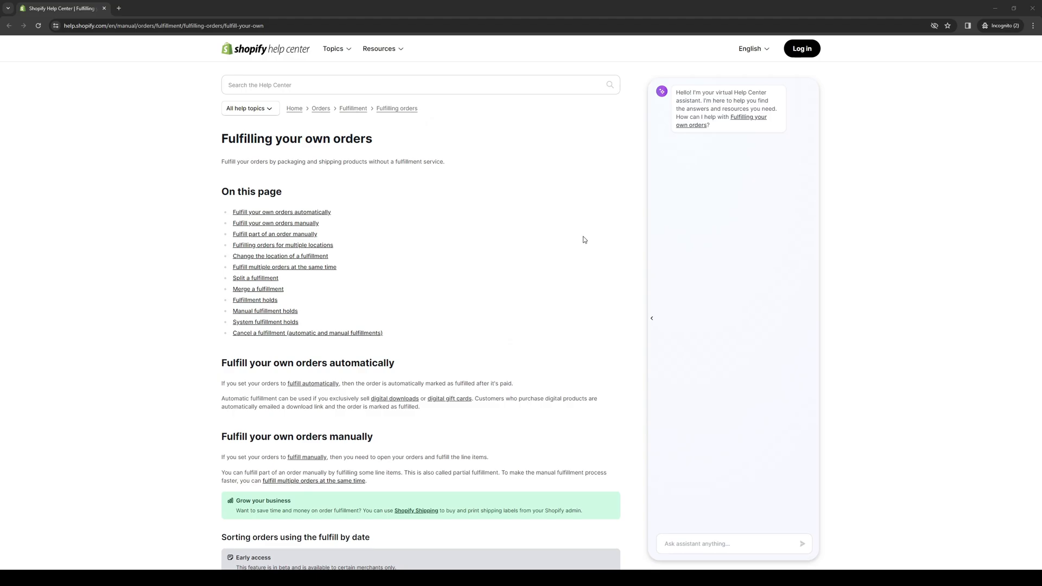
mouse_move(581, 241)
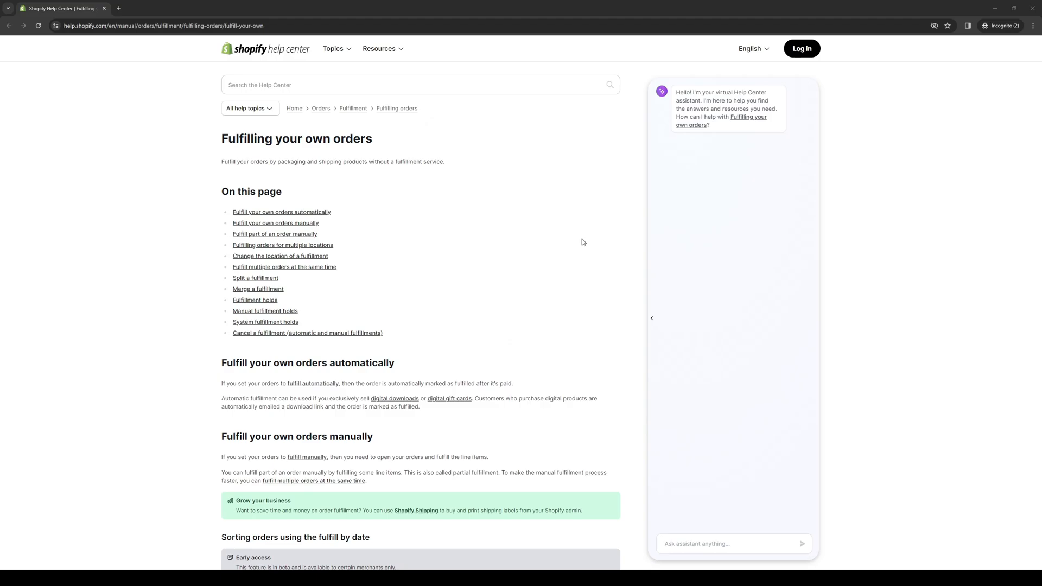
mouse_move(594, 256)
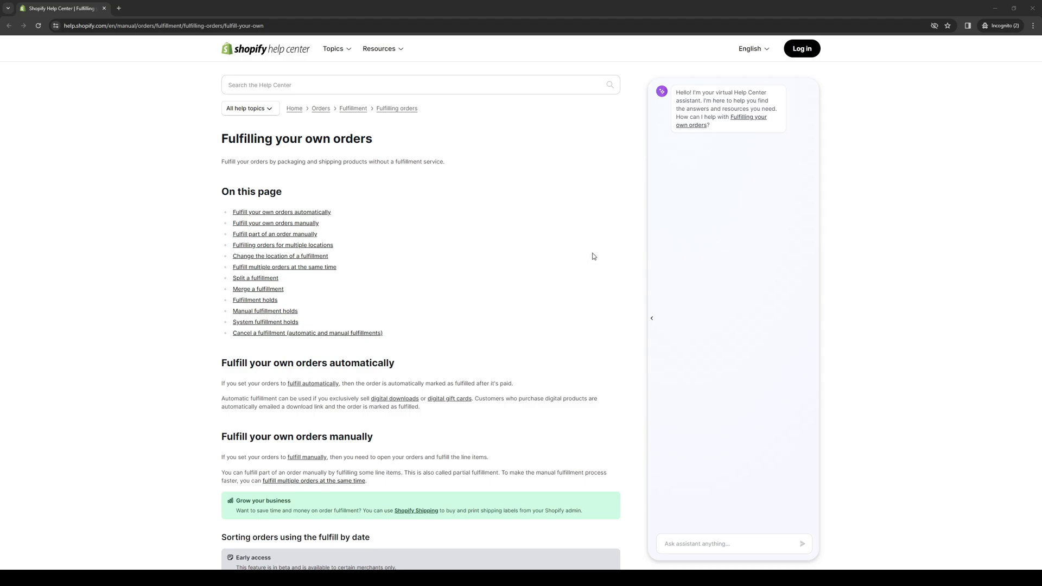
mouse_move(590, 258)
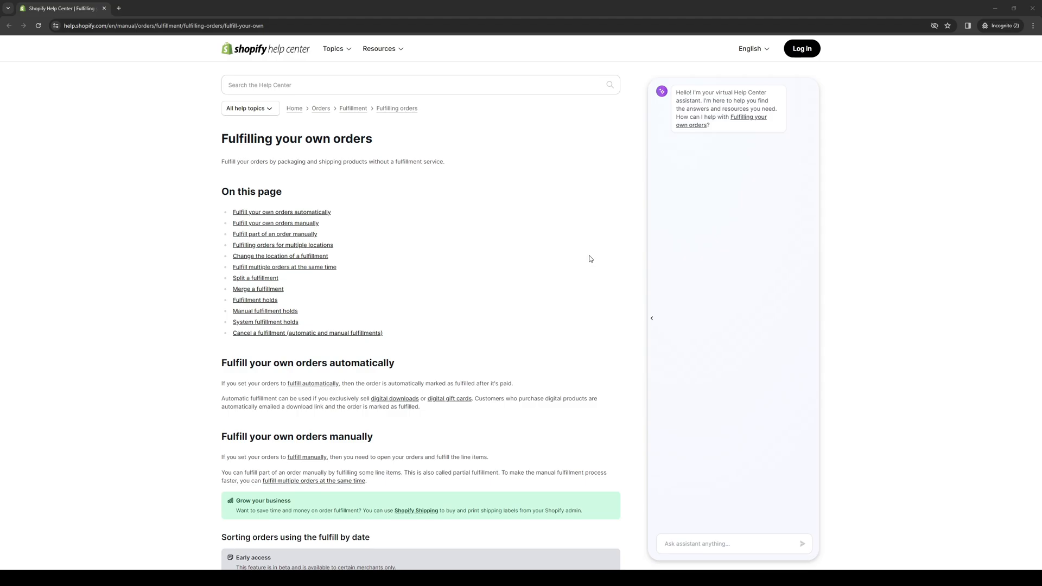
mouse_move(583, 265)
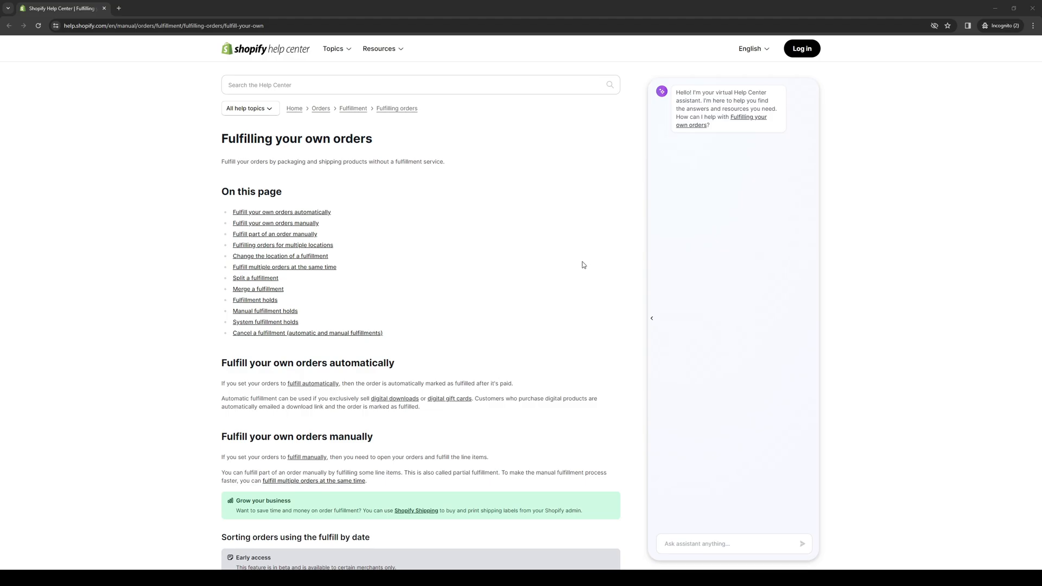
mouse_move(578, 267)
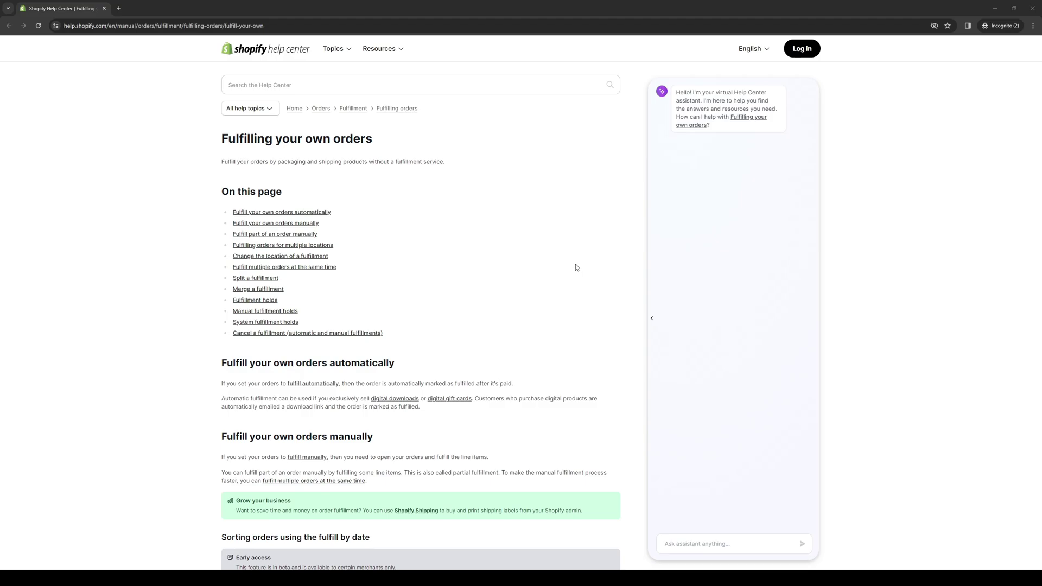
mouse_move(577, 278)
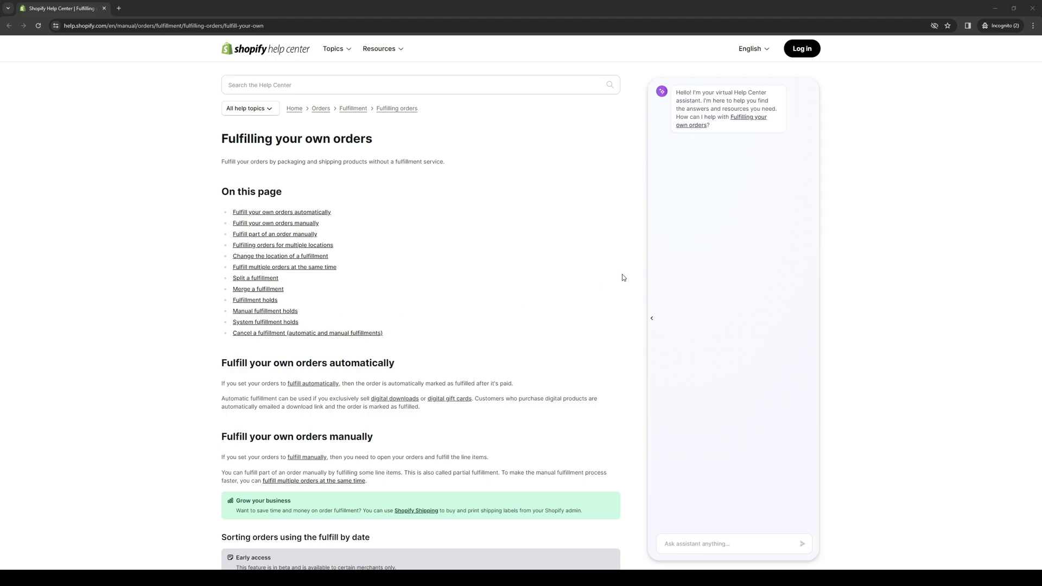
mouse_move(515, 301)
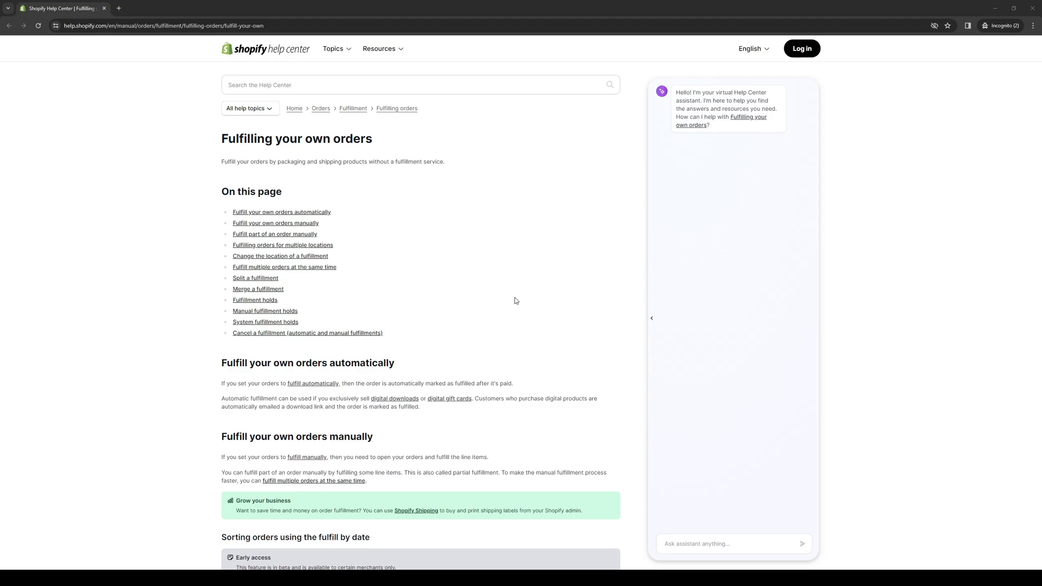
mouse_move(487, 332)
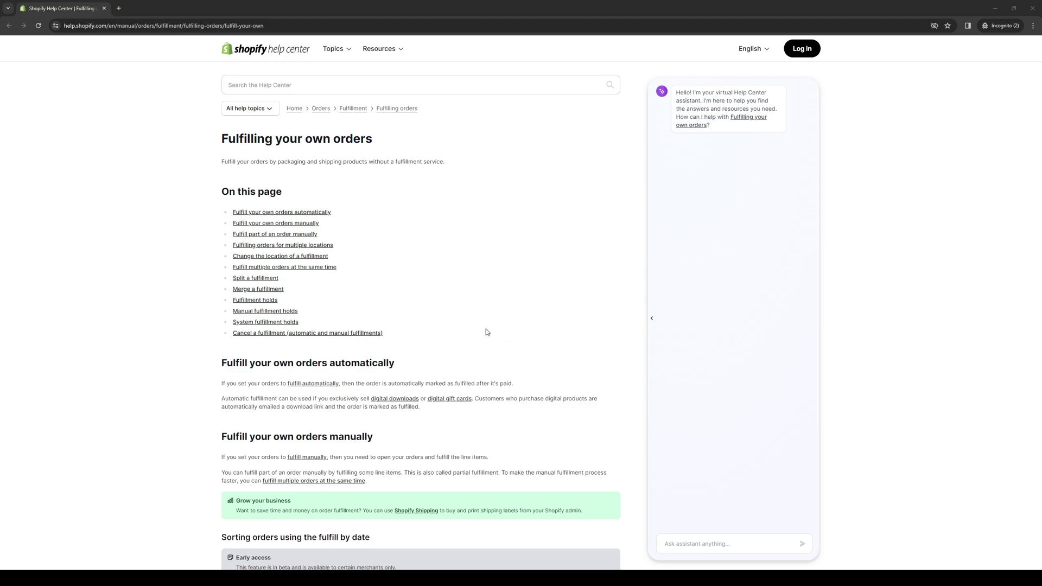
mouse_move(510, 341)
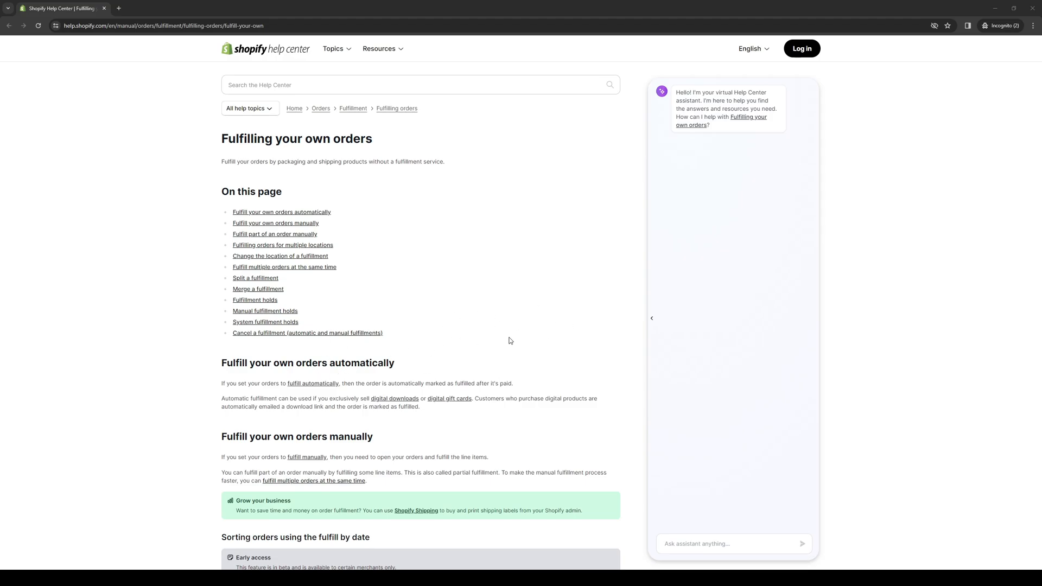
mouse_move(508, 339)
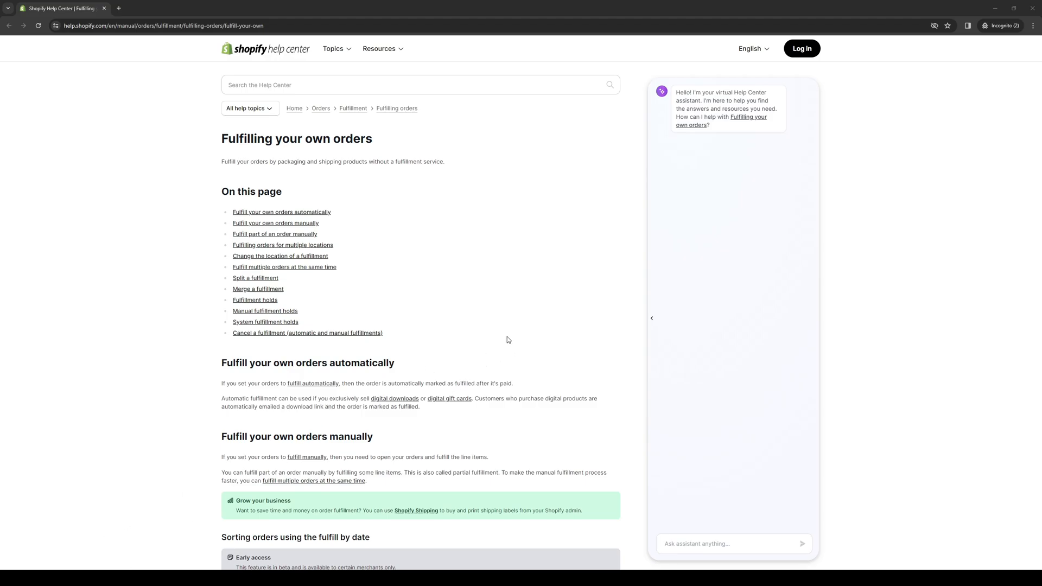
mouse_move(554, 324)
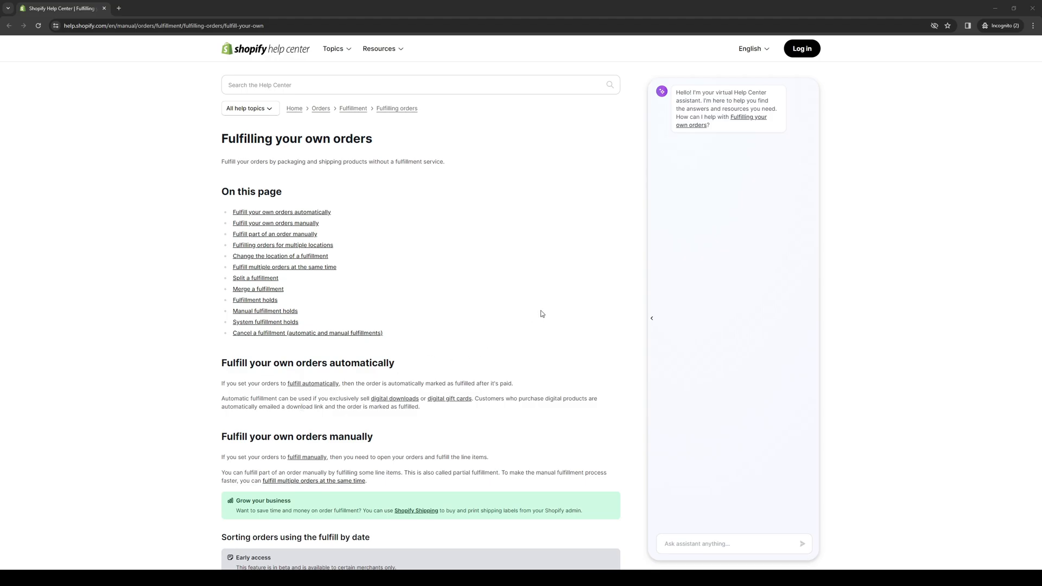
mouse_move(575, 308)
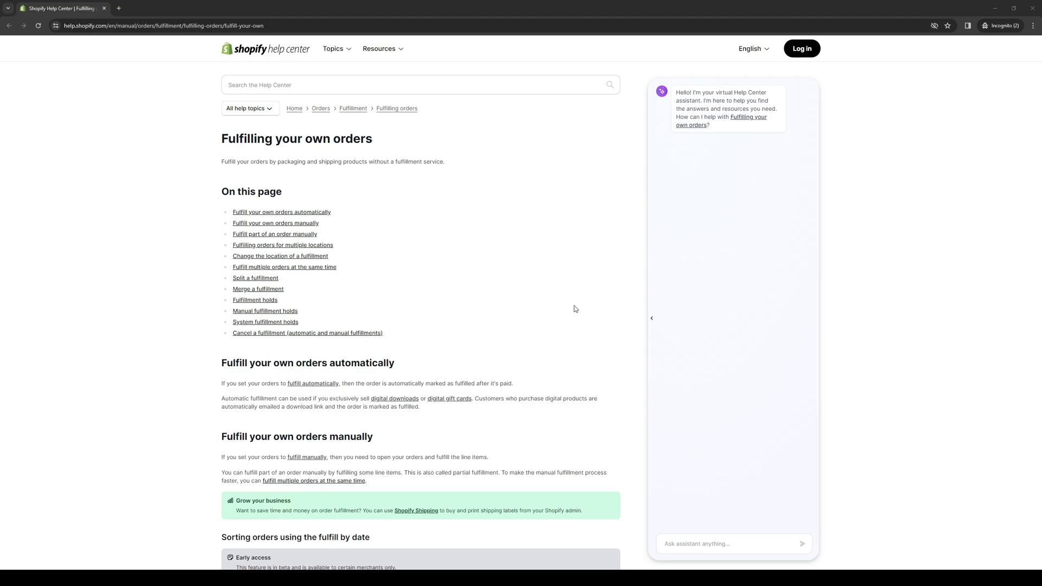
mouse_move(355, 416)
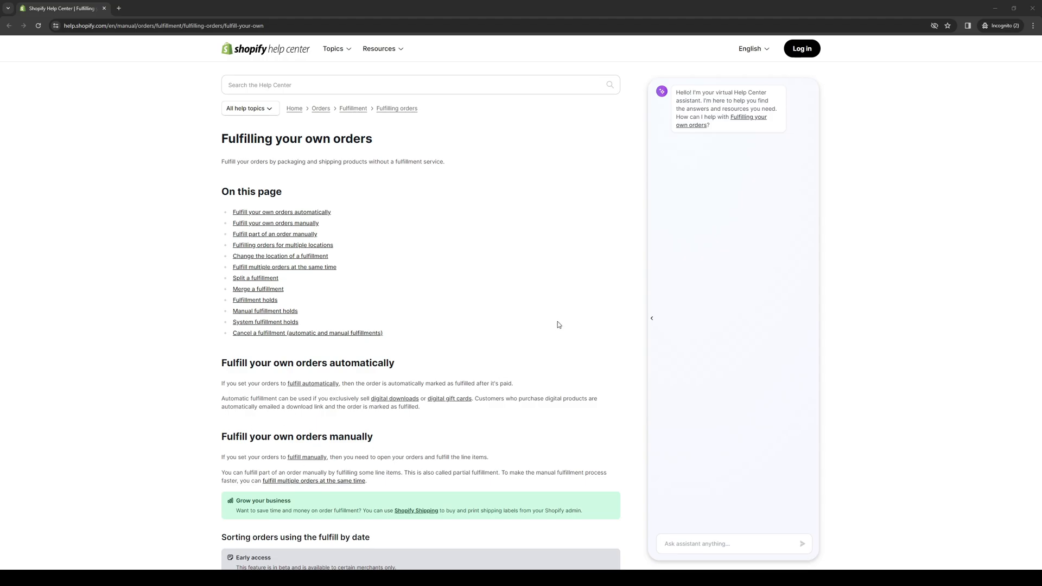
scroll("down", 3)
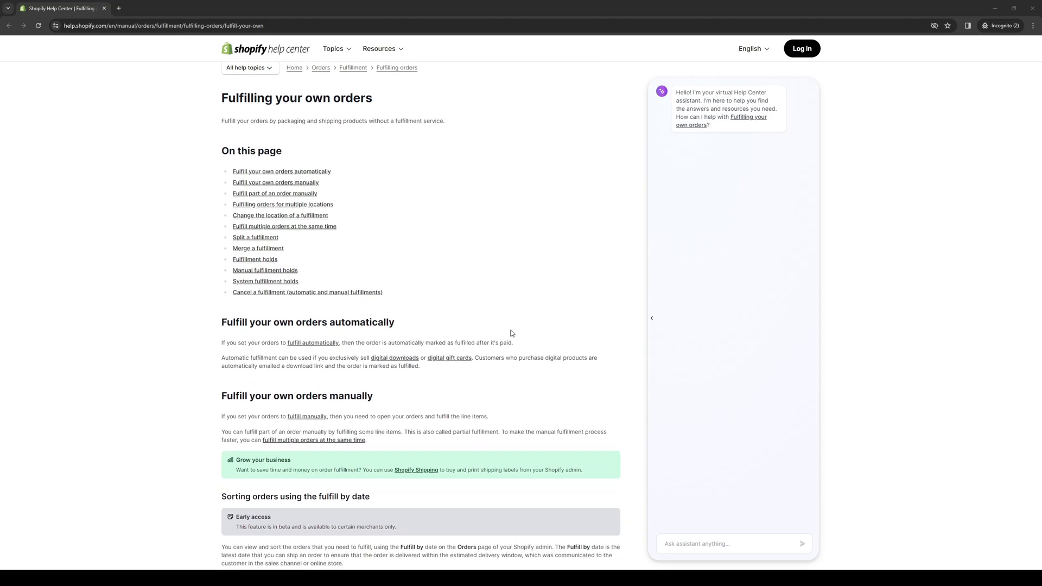
mouse_move(558, 254)
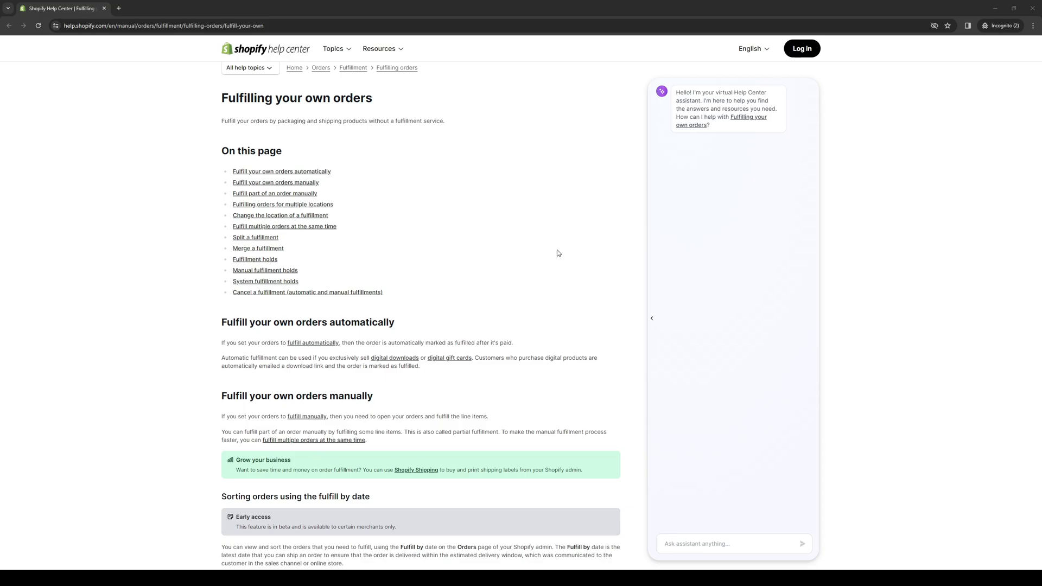
mouse_move(613, 310)
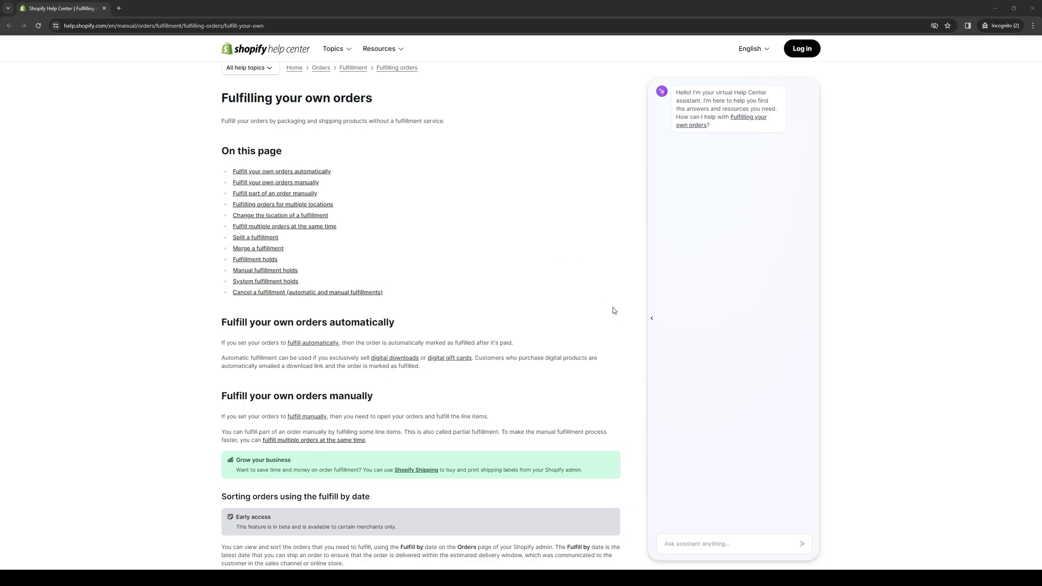
mouse_move(600, 310)
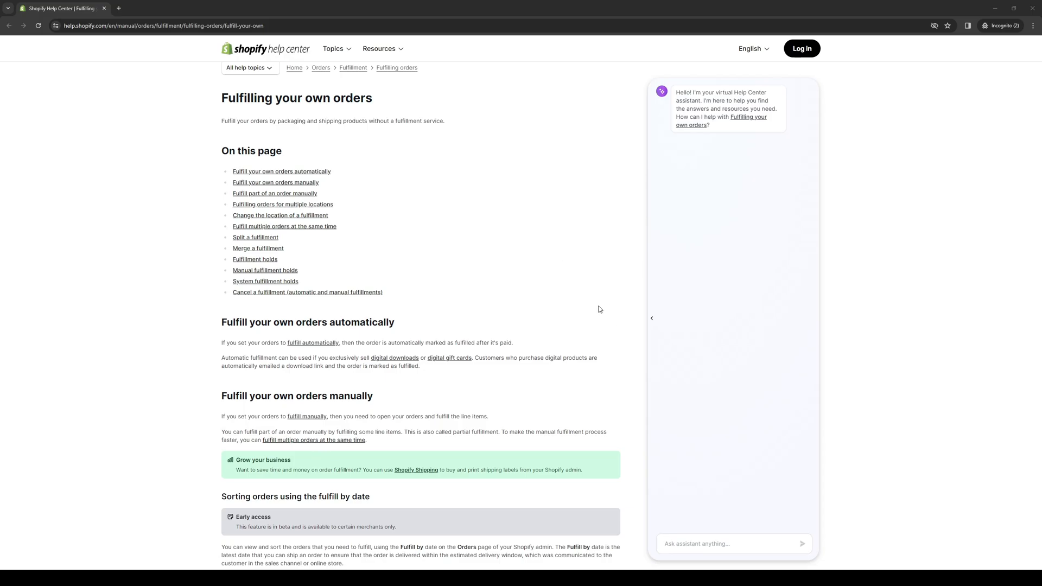
mouse_move(595, 311)
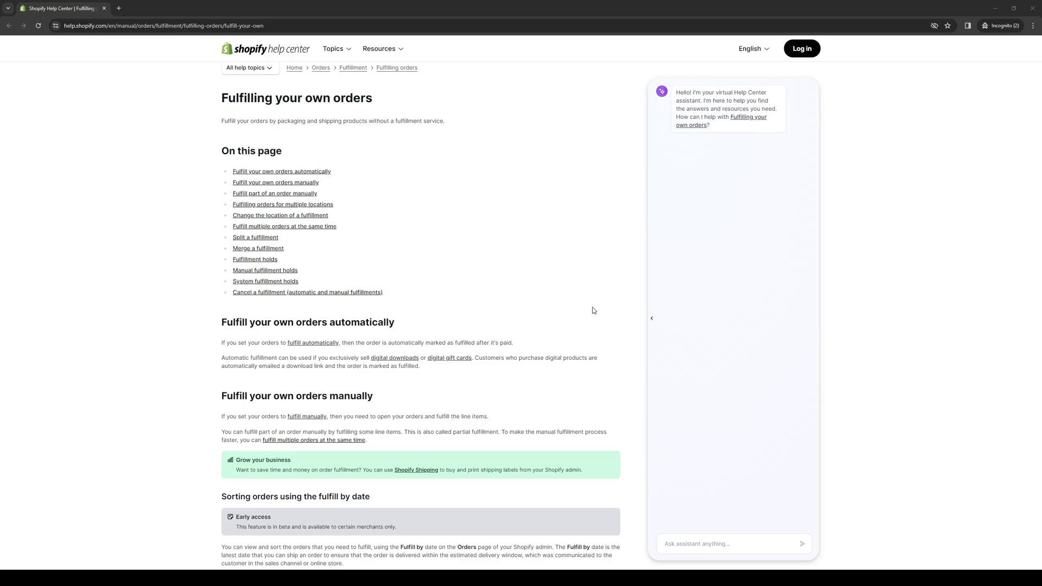
mouse_move(592, 296)
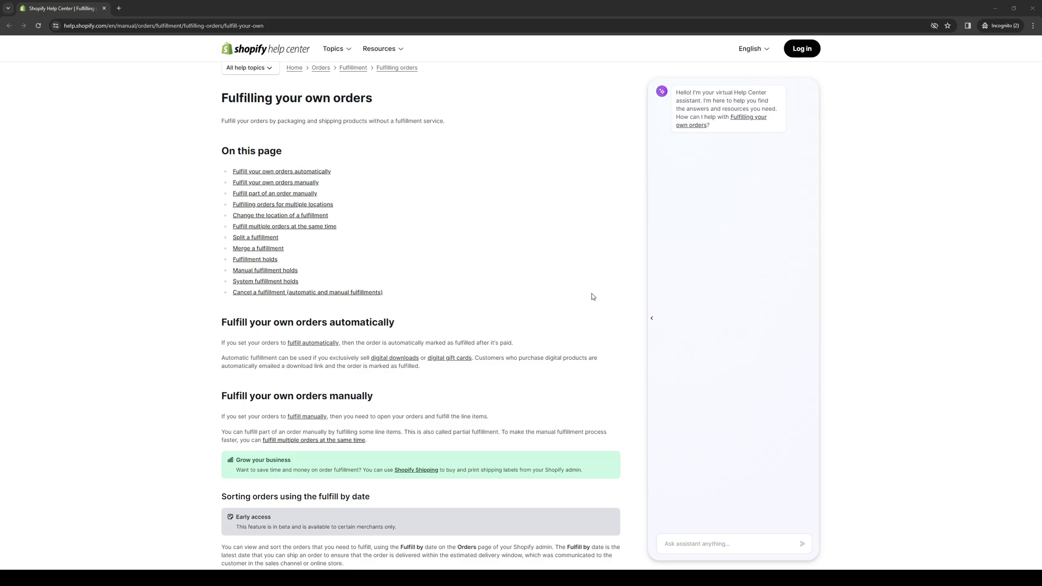
mouse_move(591, 318)
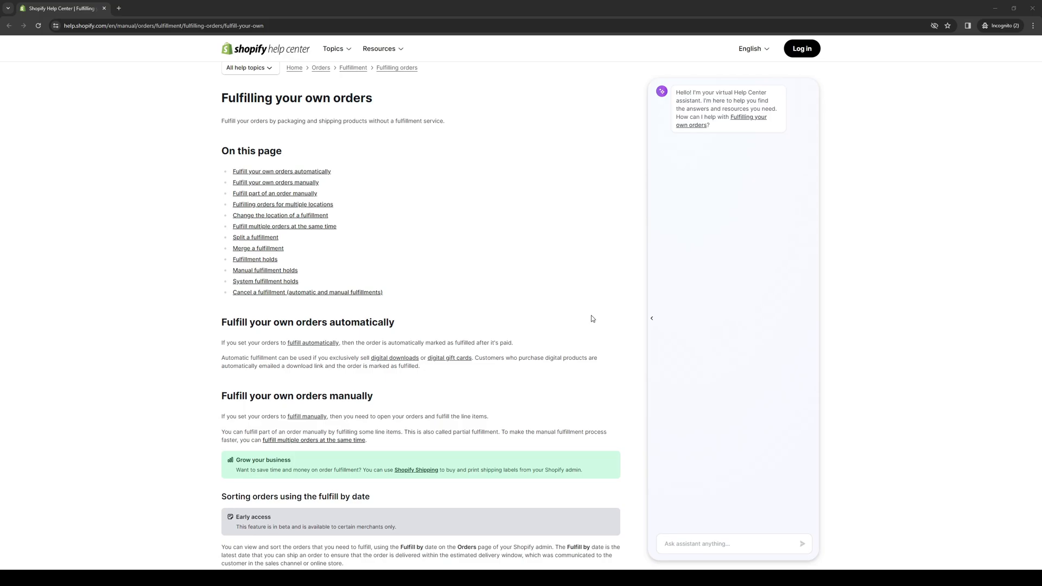
mouse_move(594, 313)
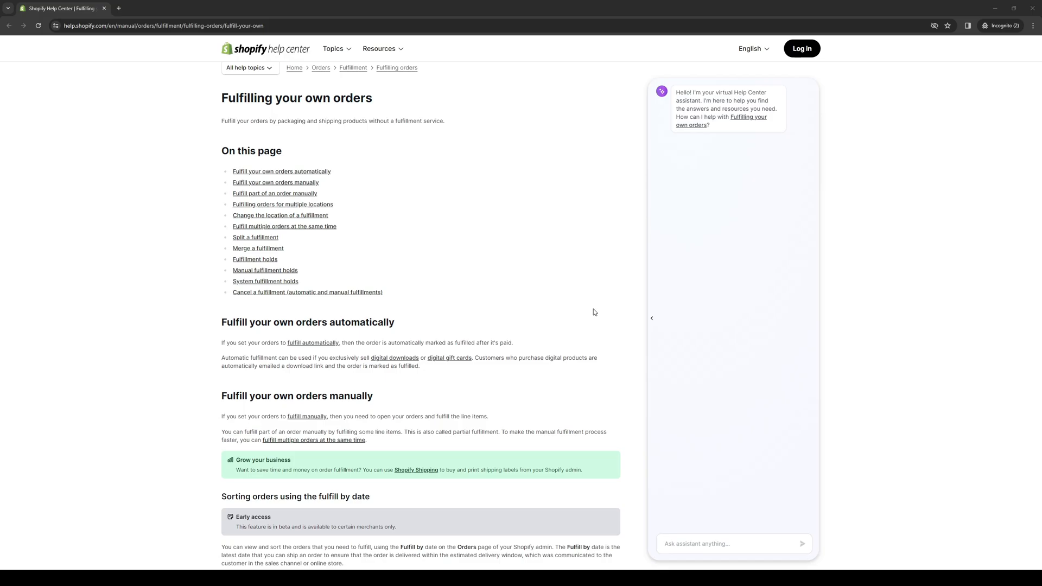
mouse_move(592, 312)
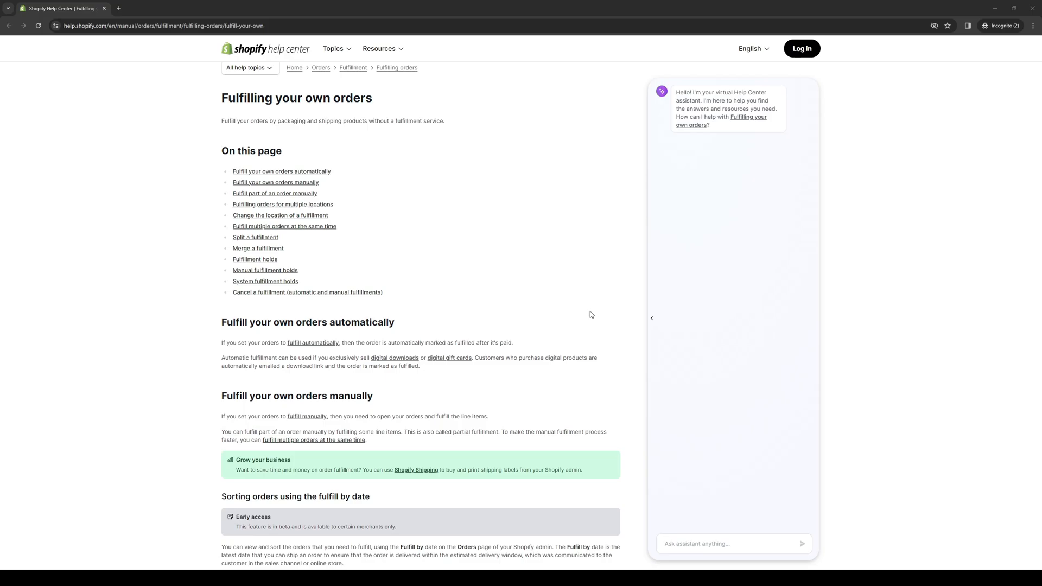
mouse_move(582, 311)
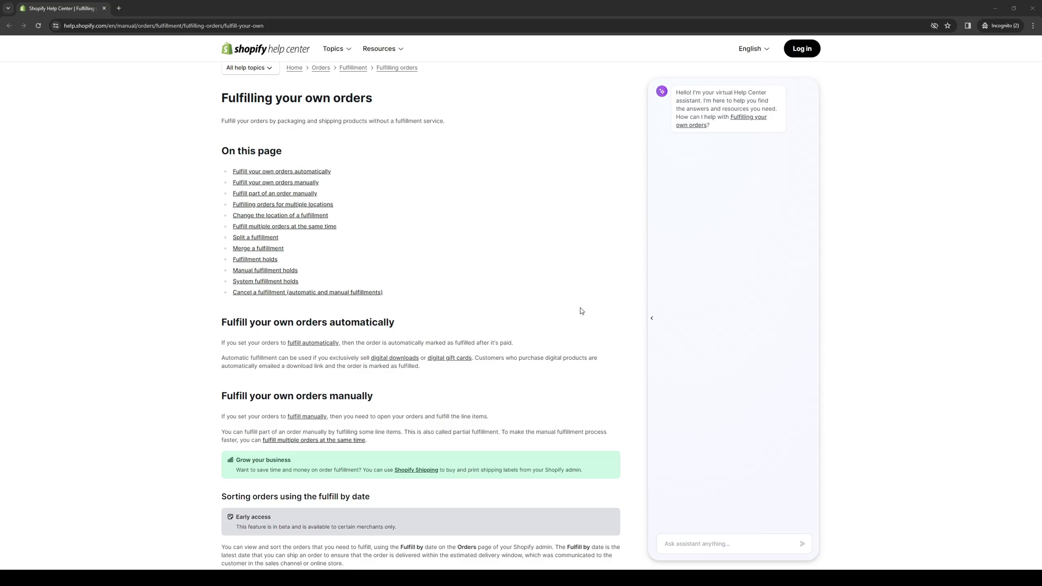
mouse_move(585, 300)
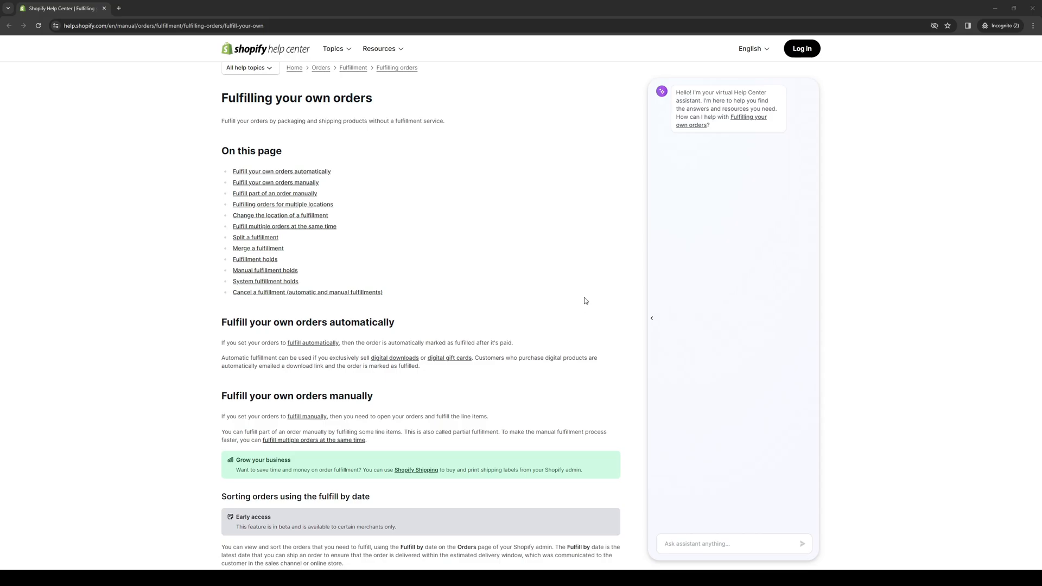
mouse_move(569, 291)
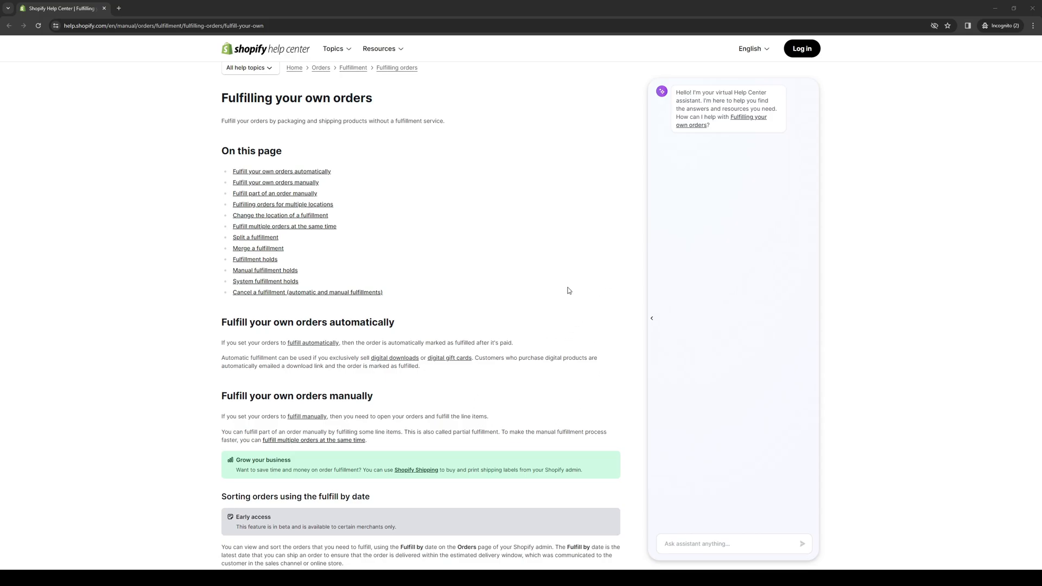
mouse_move(585, 313)
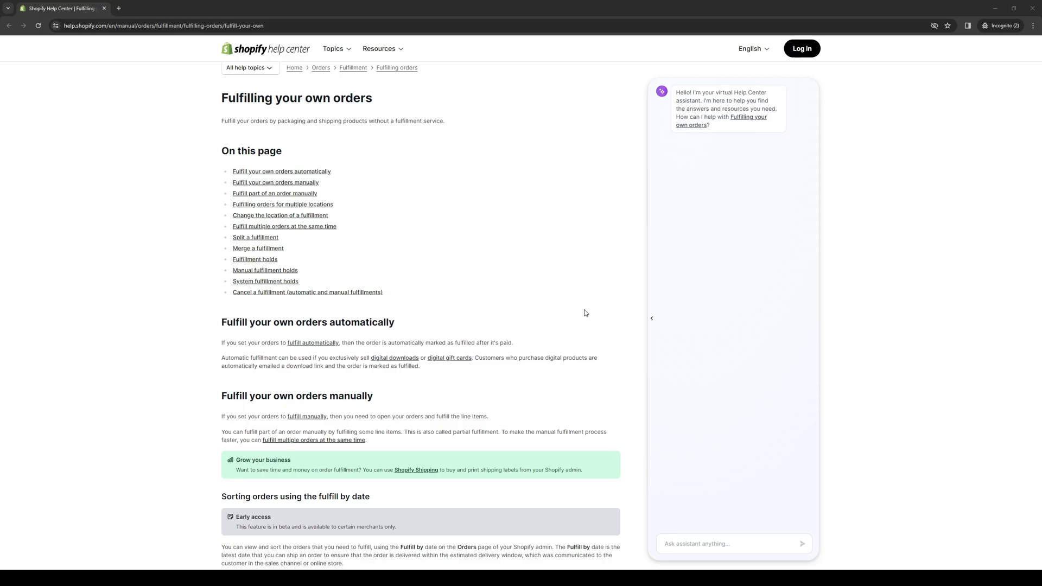
mouse_move(456, 280)
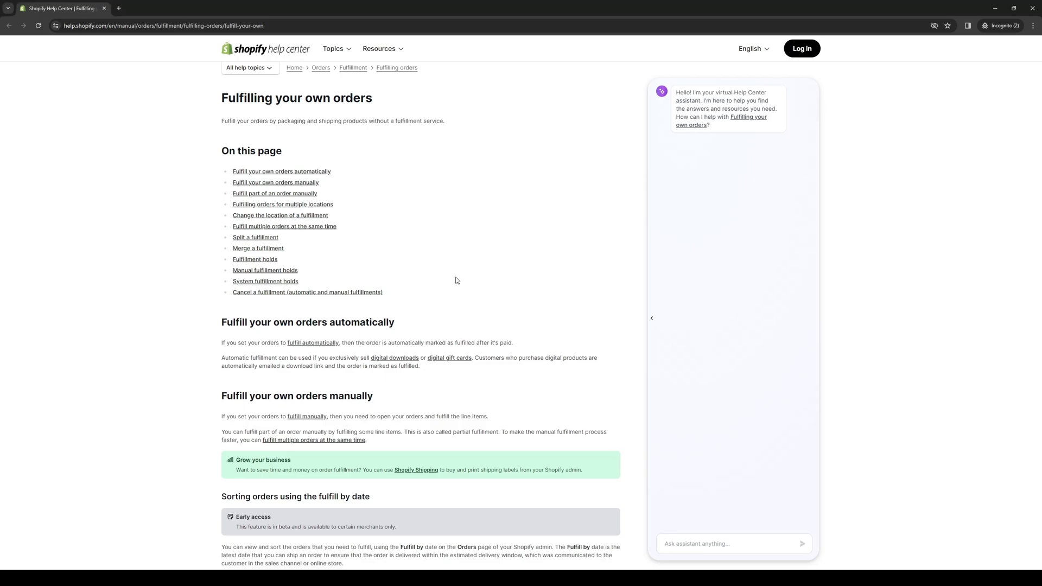
scroll("down", 3)
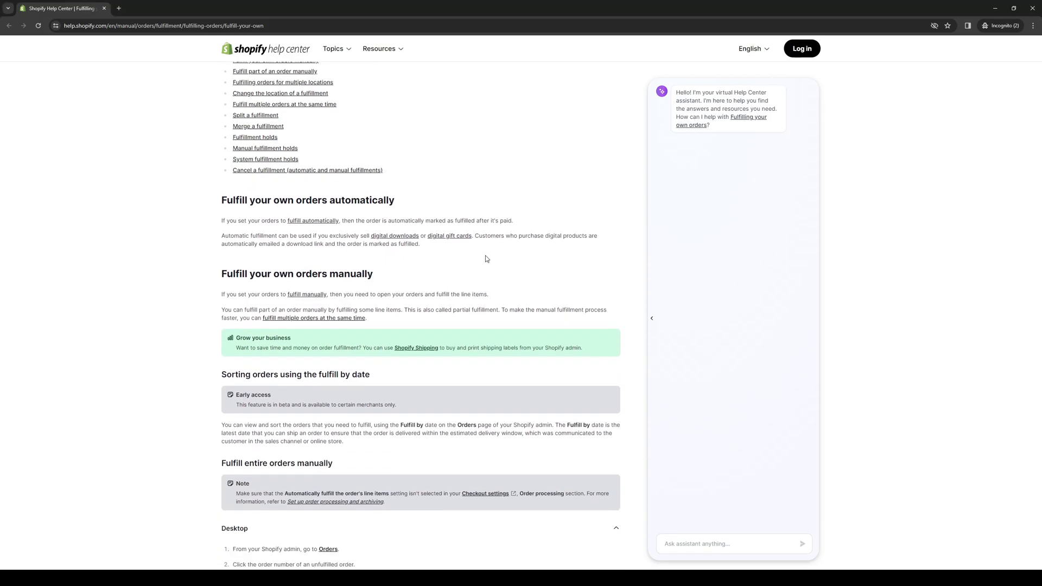
scroll("down", 3)
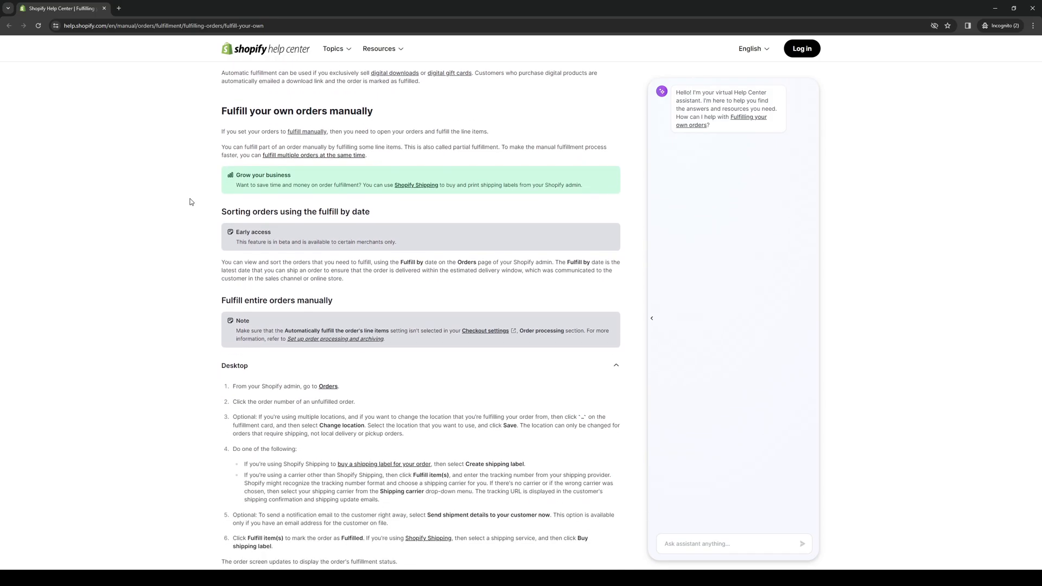
mouse_move(140, 346)
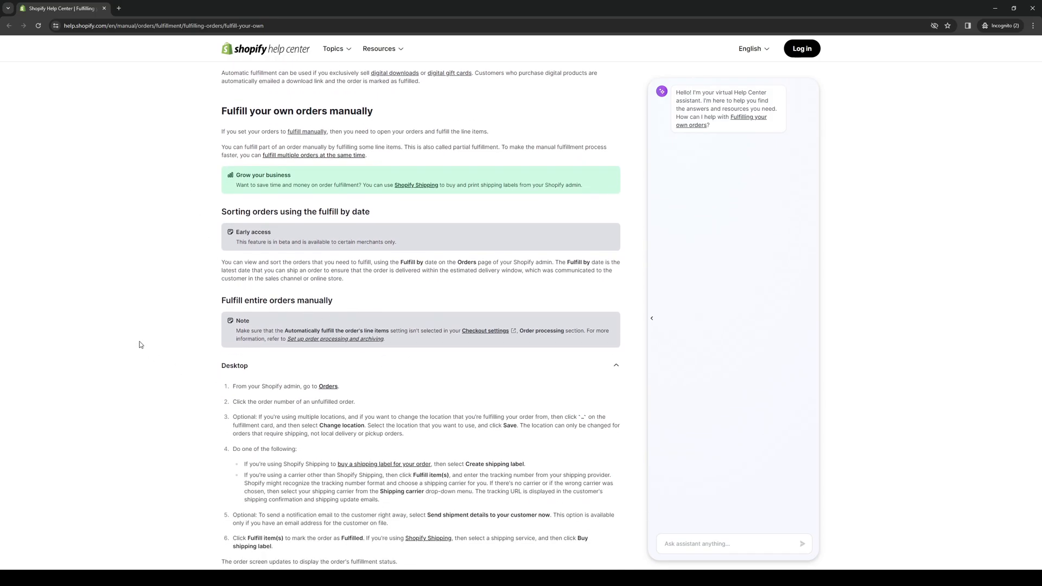
mouse_move(233, 374)
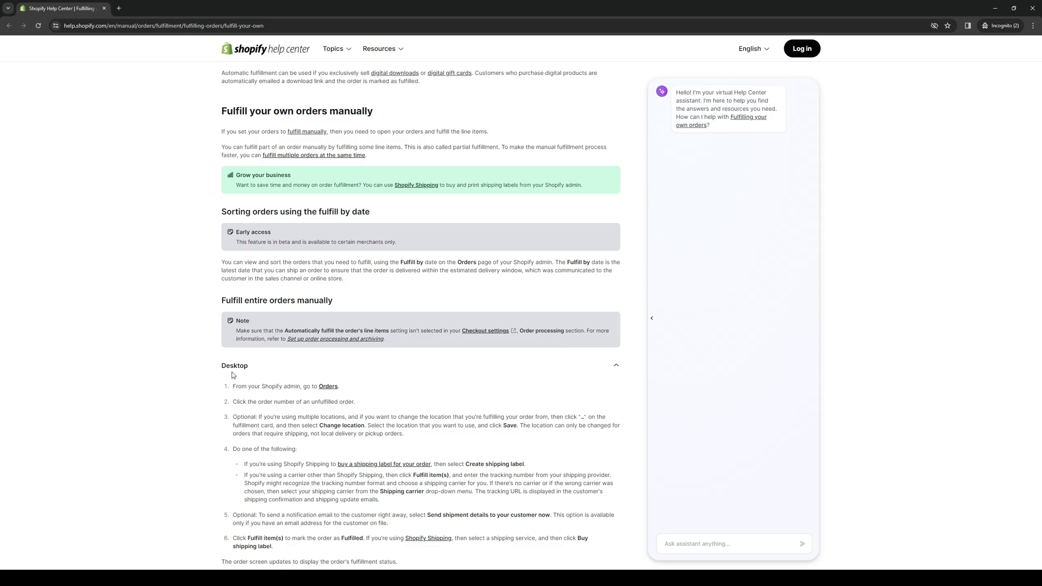
scroll("down", 3)
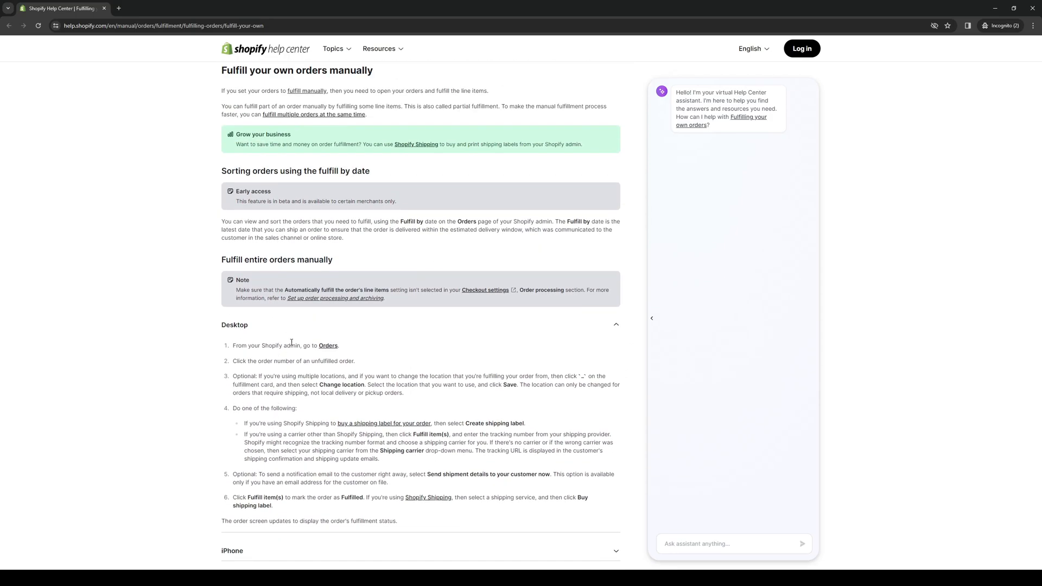
mouse_move(294, 354)
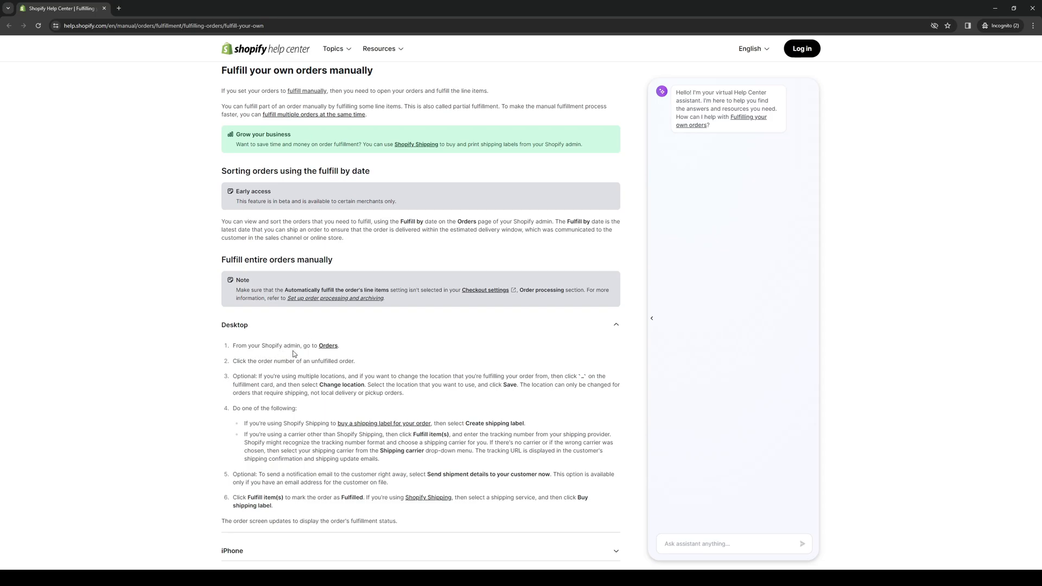
mouse_move(261, 361)
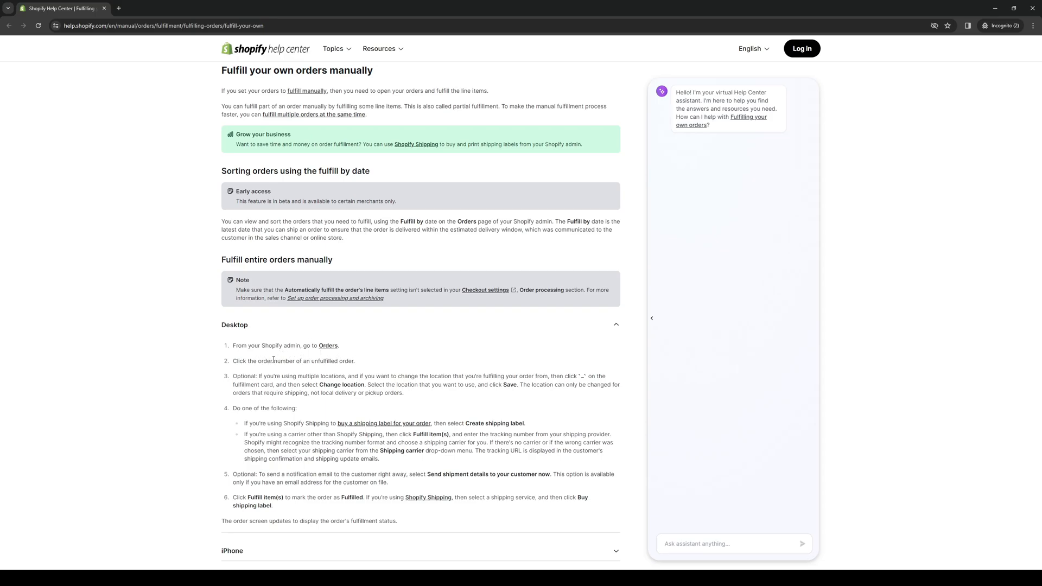
mouse_move(328, 347)
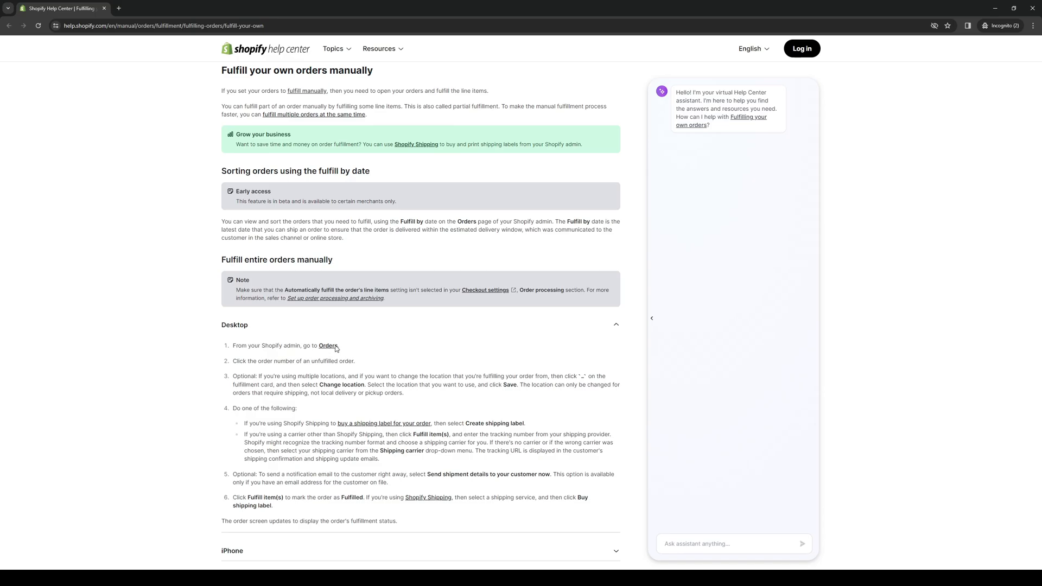
mouse_move(341, 362)
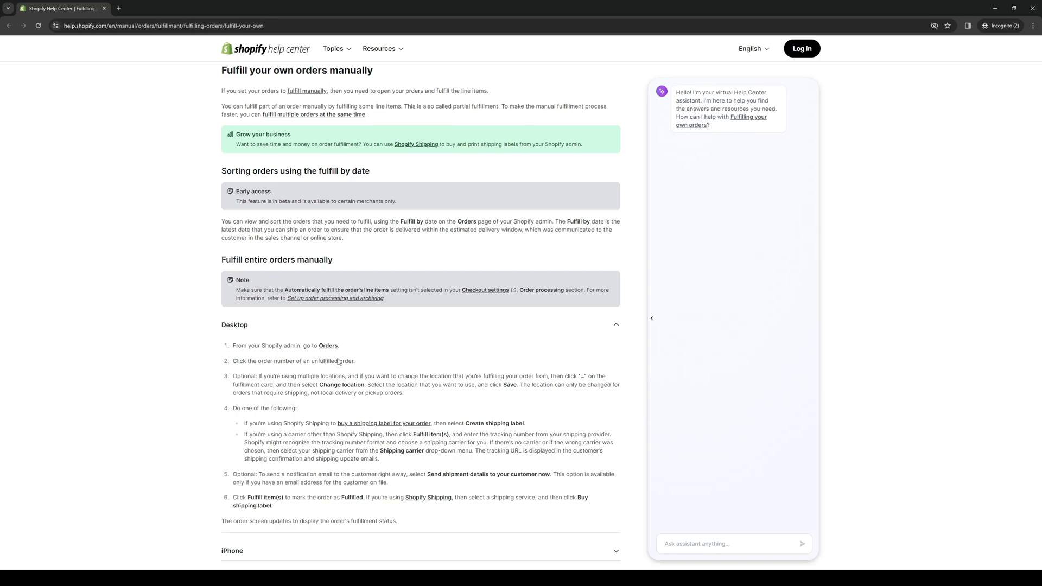
mouse_move(261, 371)
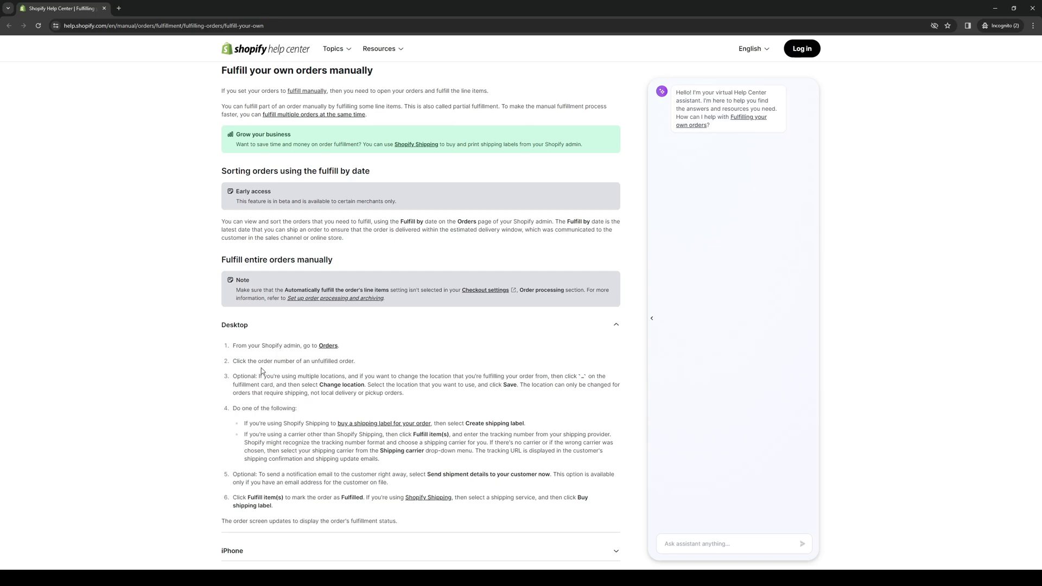
mouse_move(355, 371)
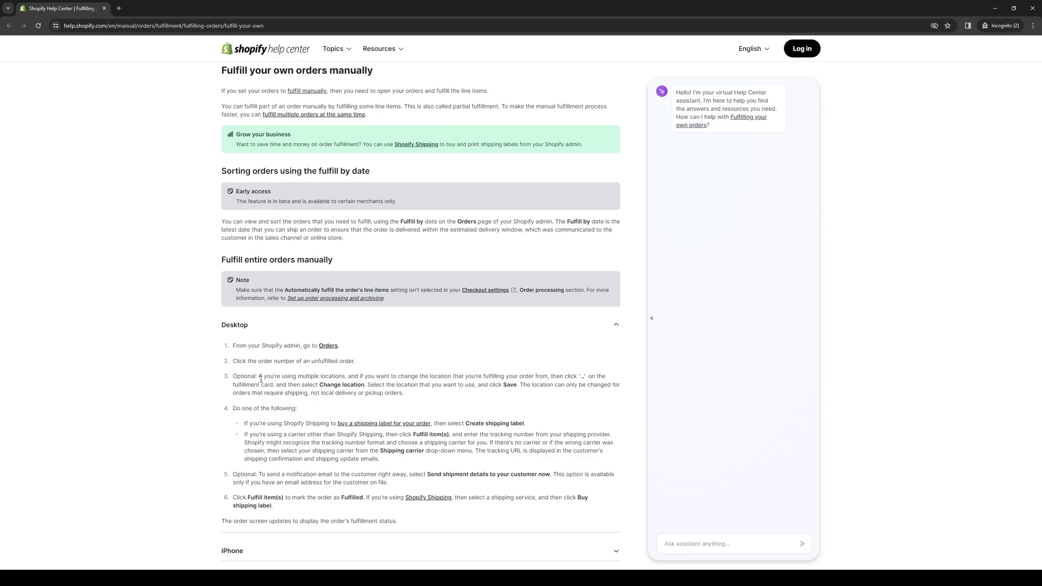
mouse_move(275, 375)
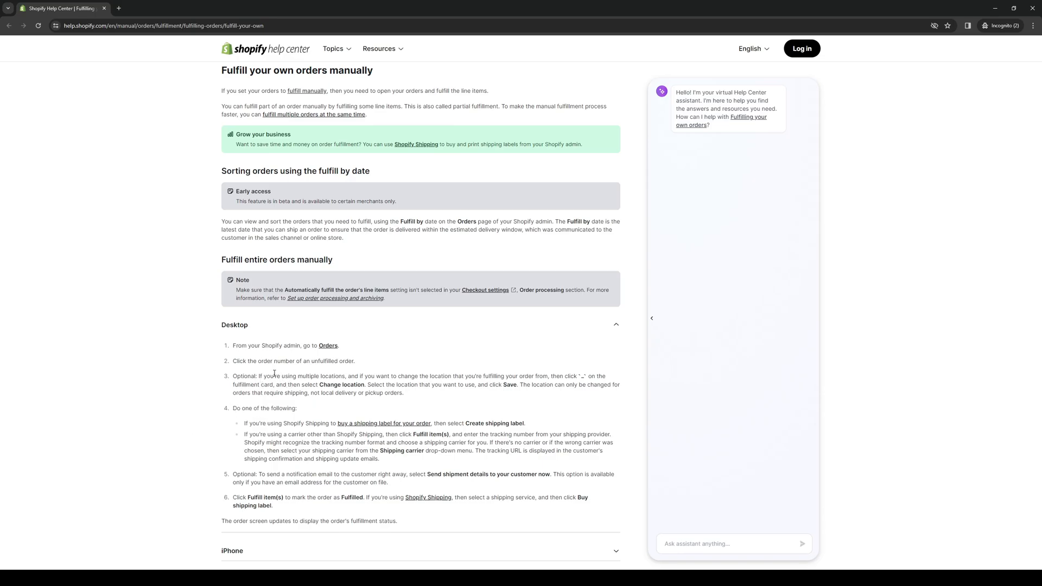
mouse_move(389, 382)
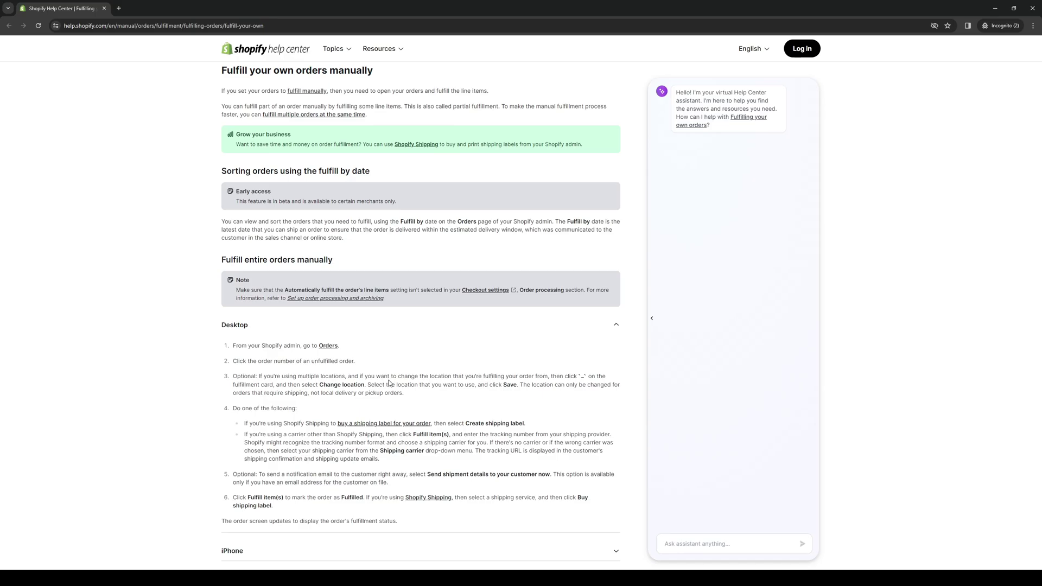
mouse_move(484, 381)
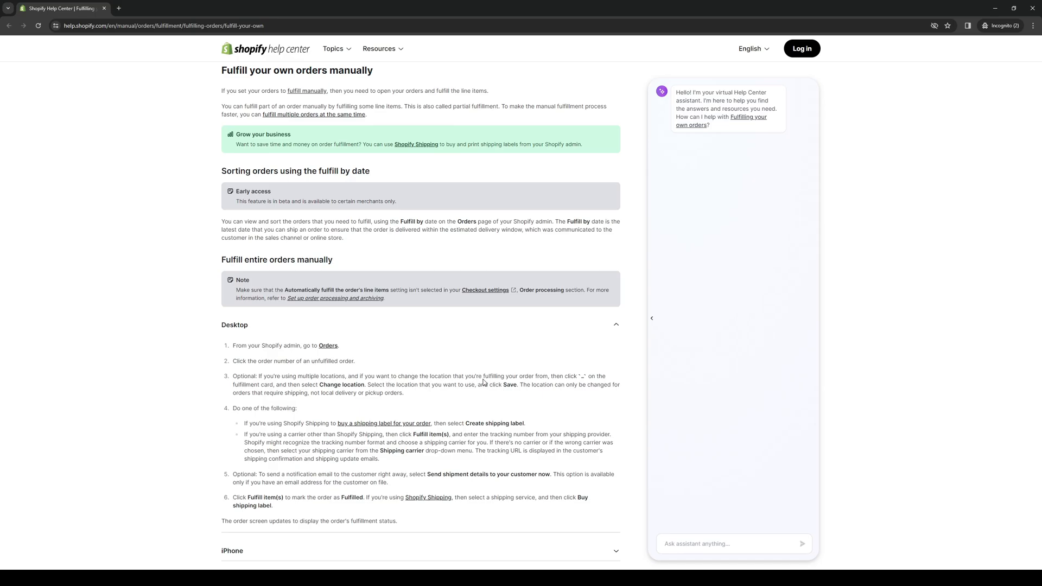
mouse_move(573, 380)
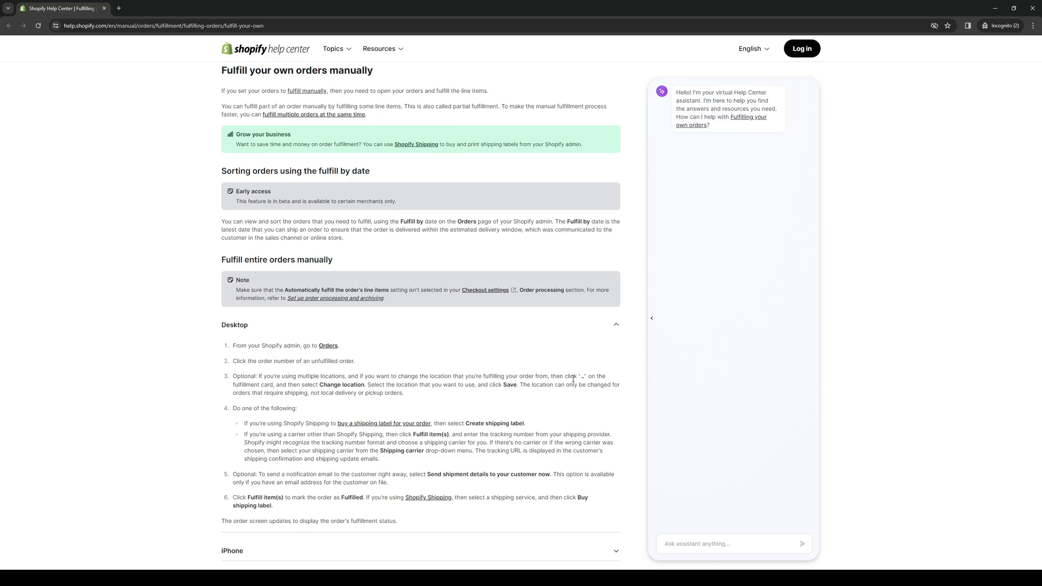
mouse_move(585, 379)
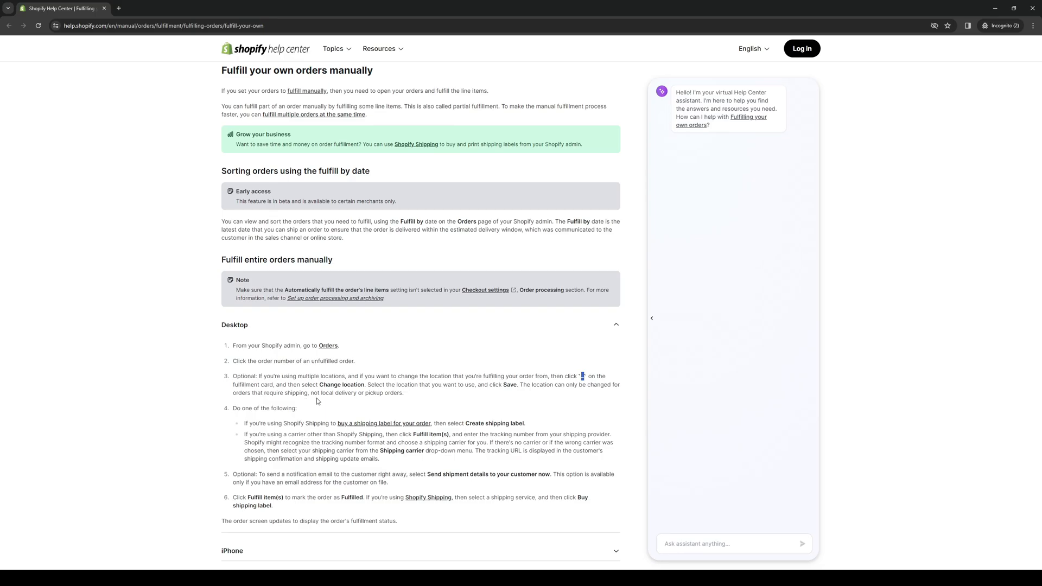
mouse_move(434, 384)
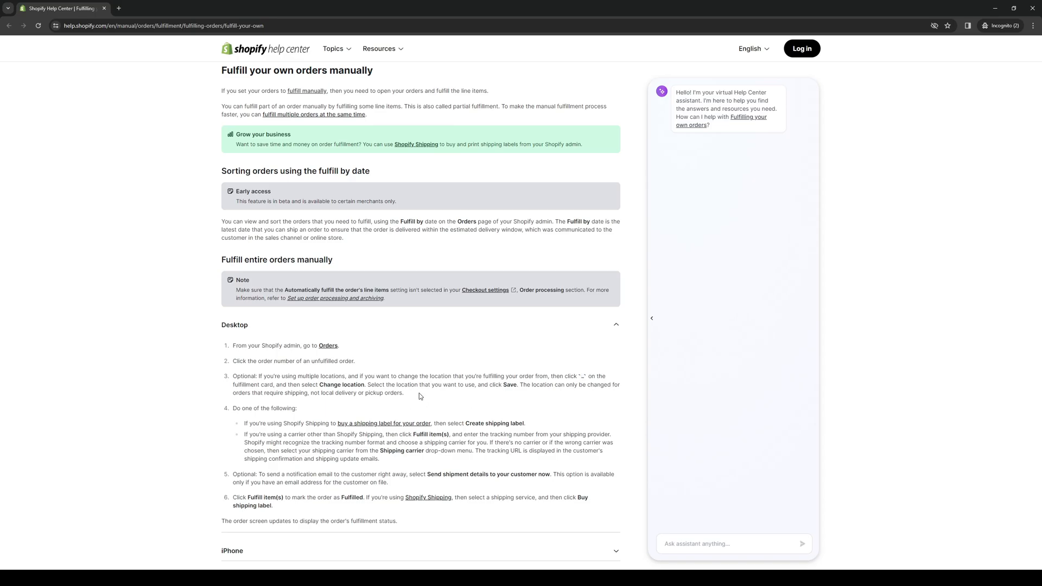
mouse_move(527, 392)
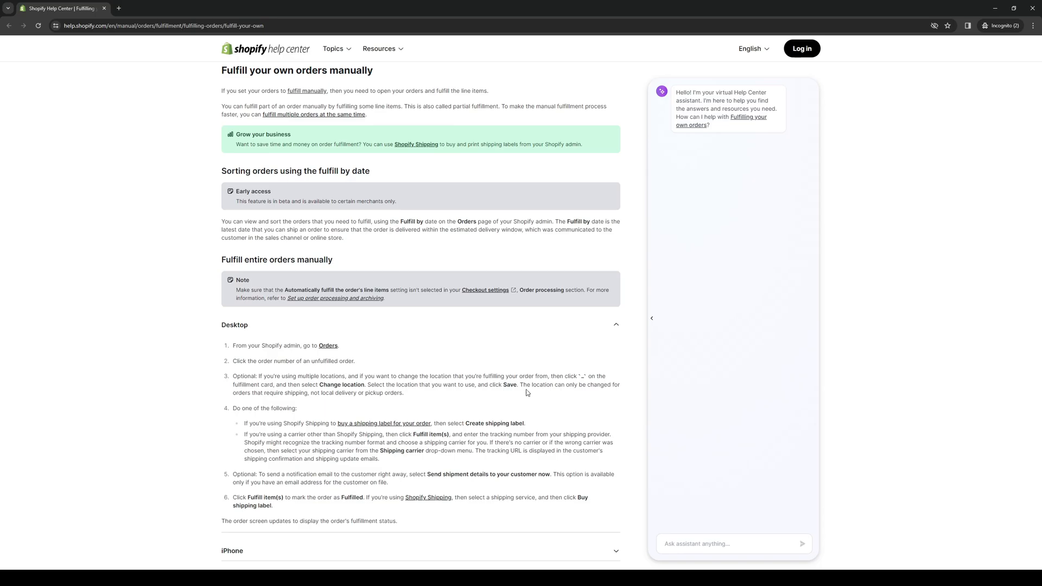
mouse_move(594, 395)
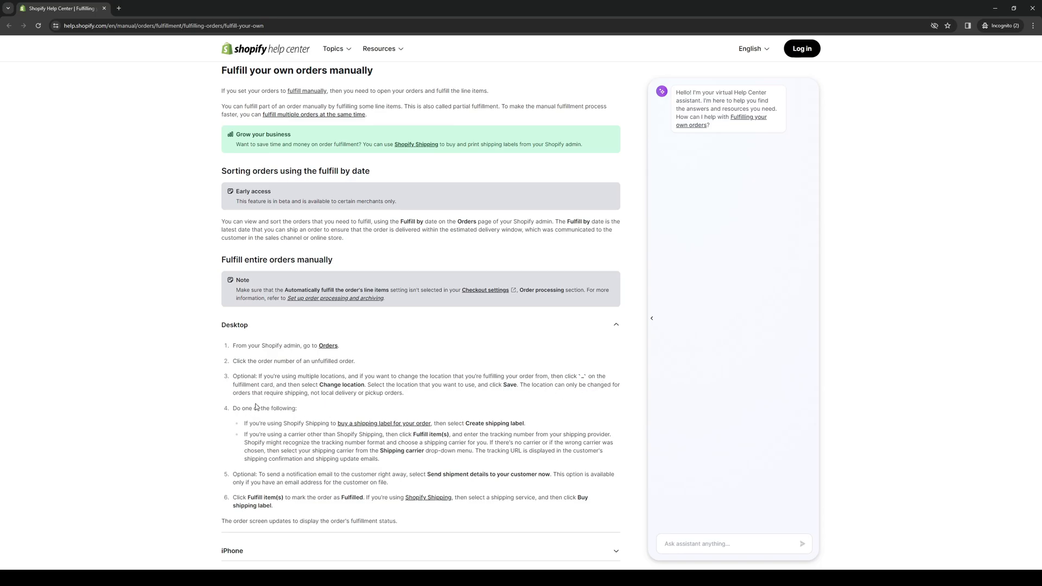
mouse_move(382, 404)
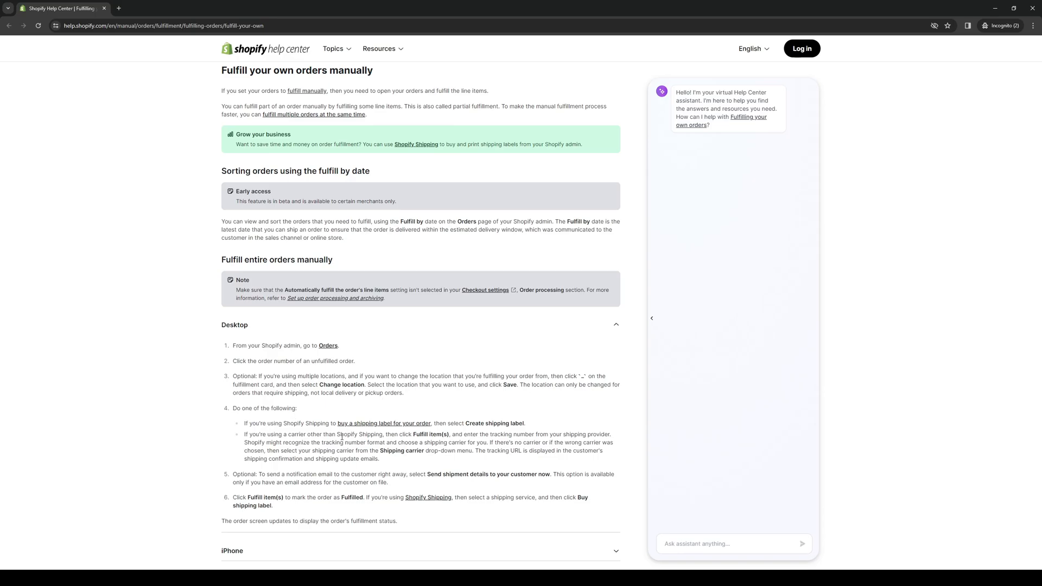
scroll("down", 3)
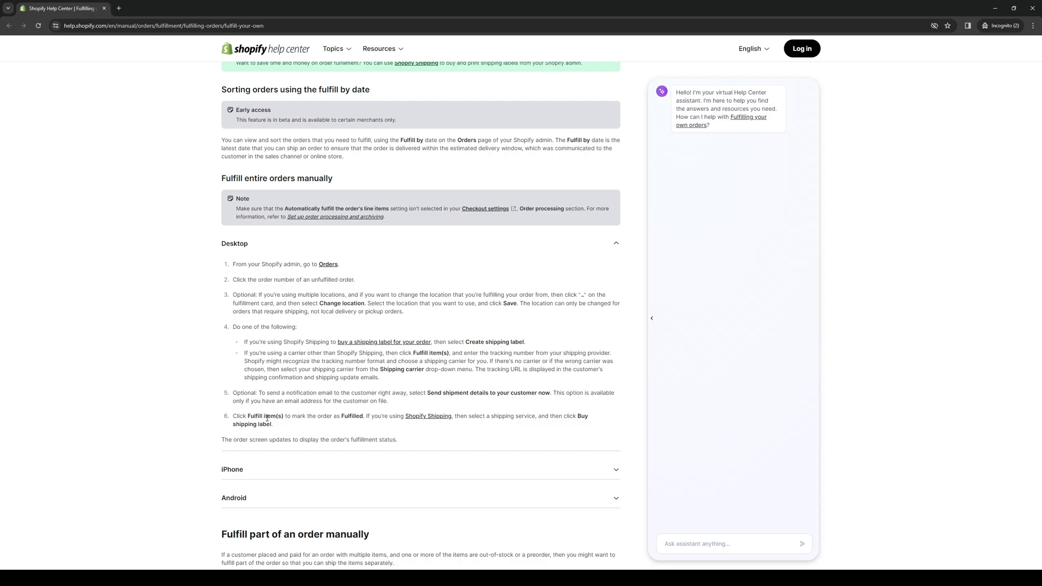
mouse_move(257, 344)
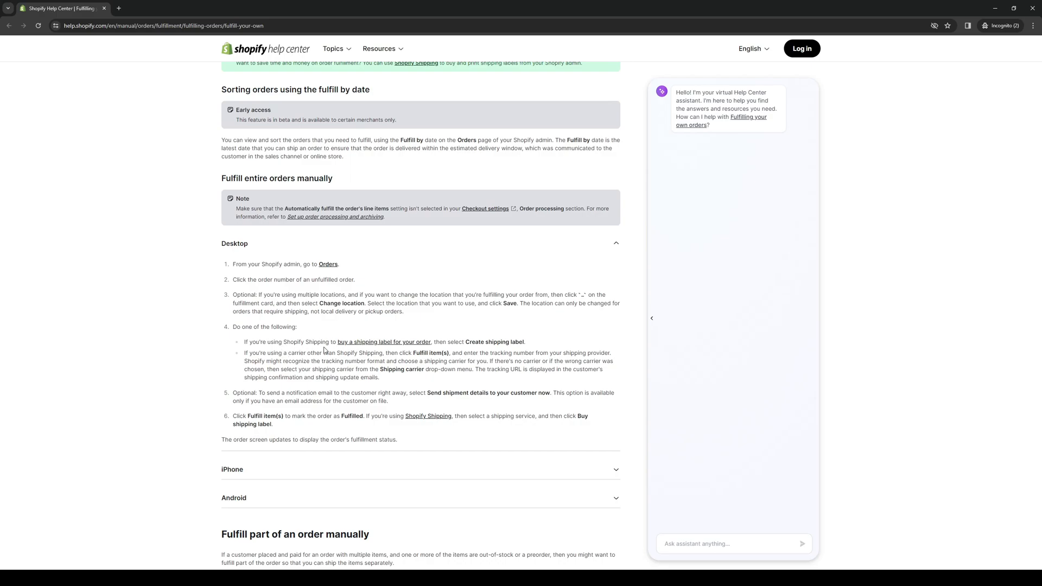
mouse_move(366, 347)
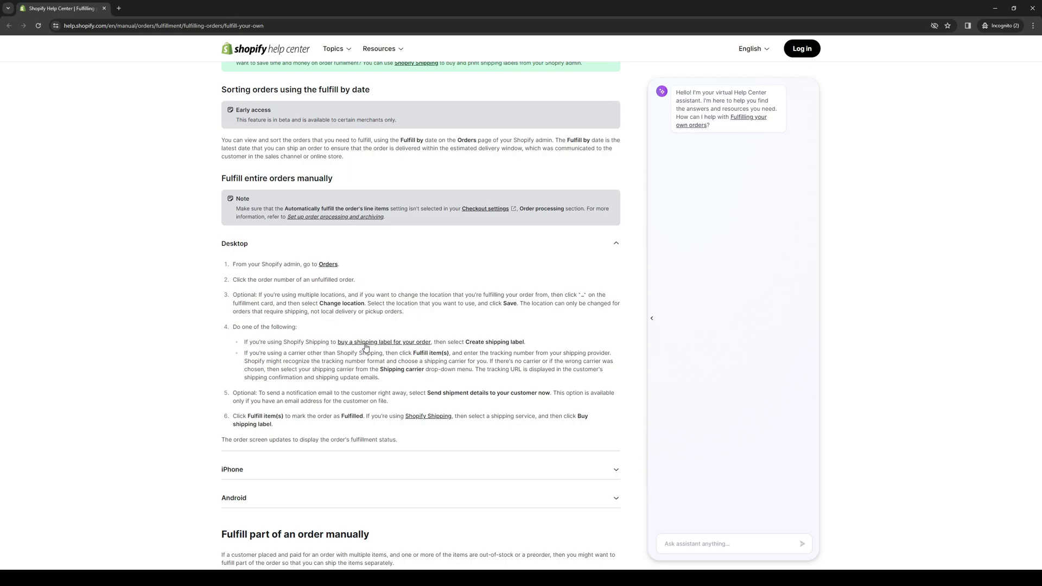
mouse_move(475, 371)
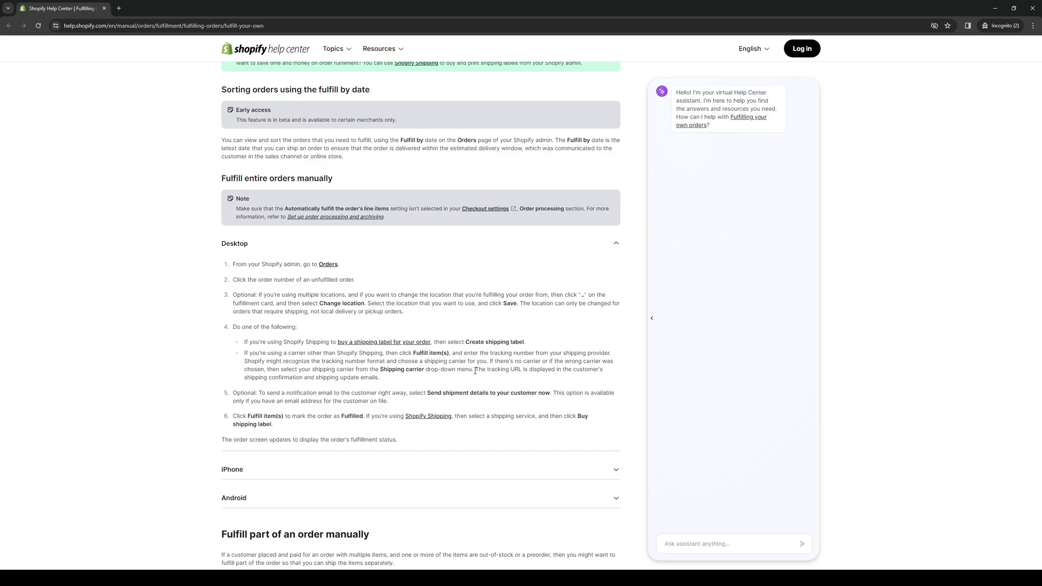
mouse_move(517, 340)
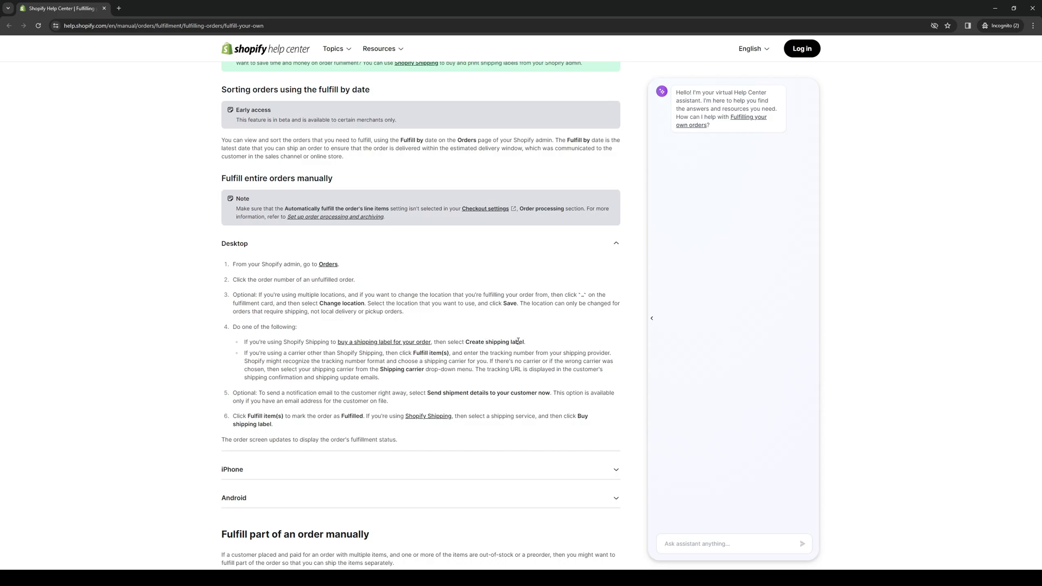
mouse_move(445, 340)
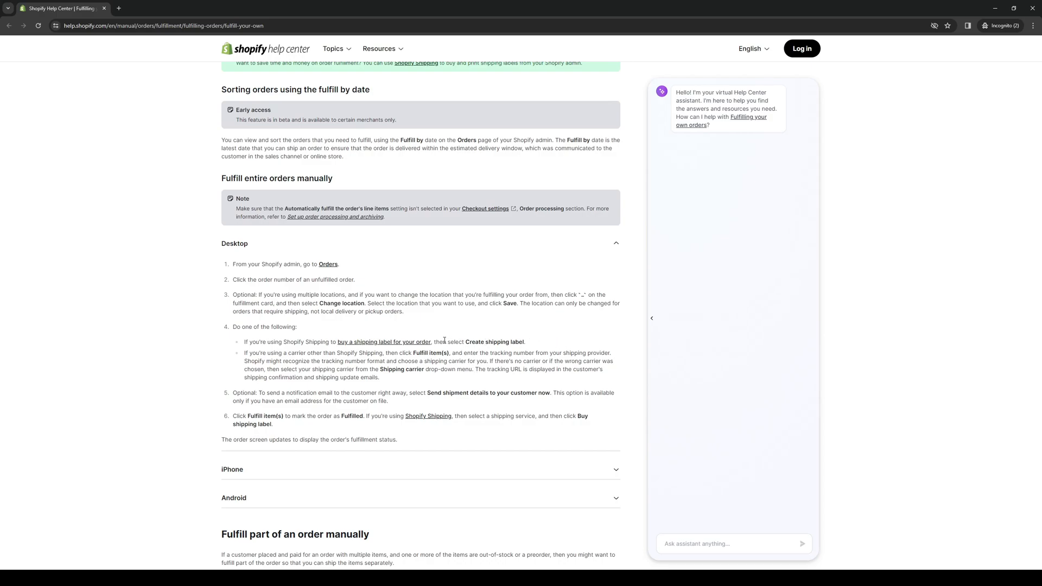
mouse_move(366, 394)
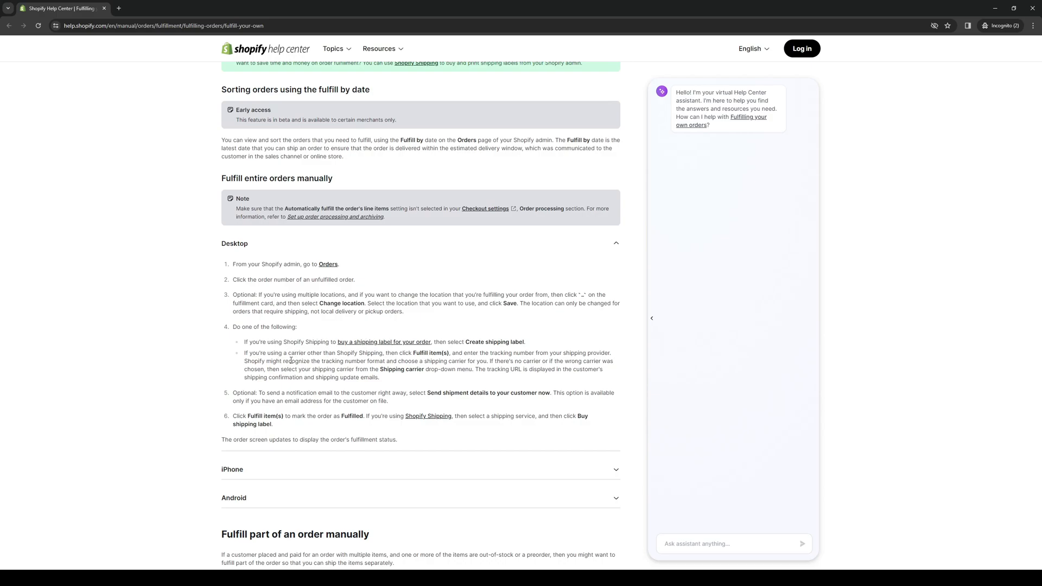
mouse_move(291, 354)
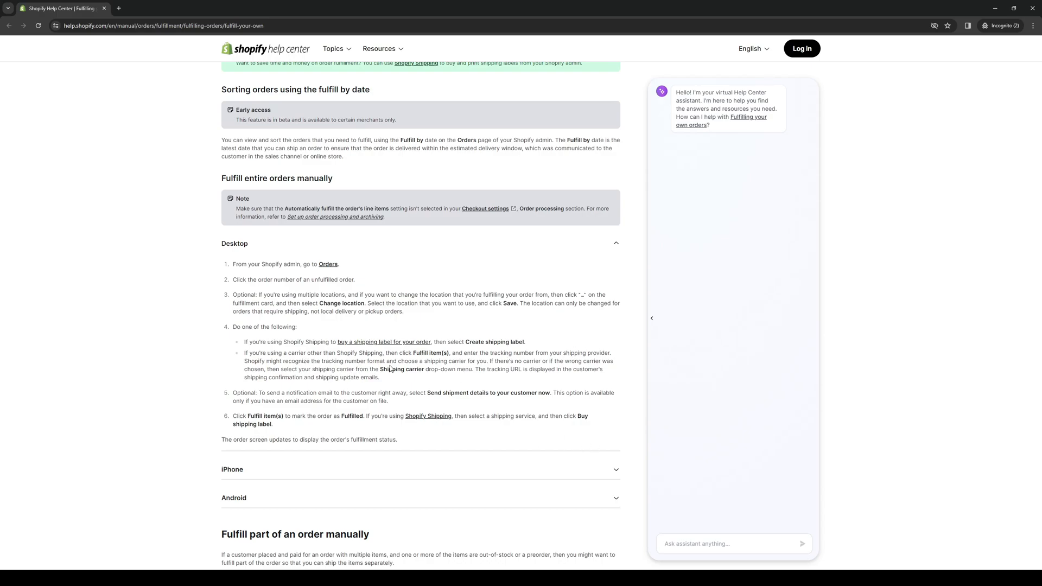
mouse_move(423, 369)
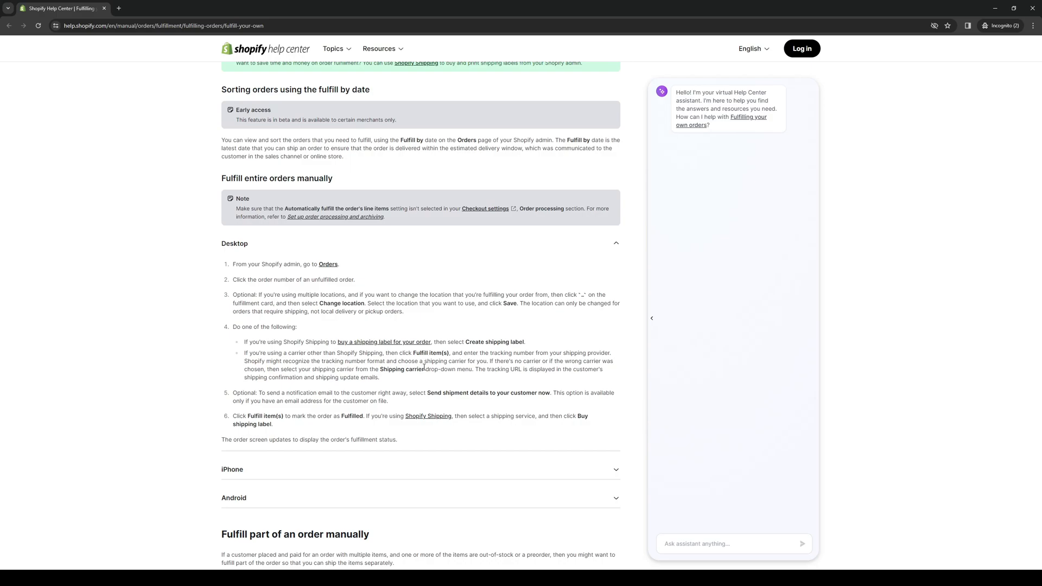
mouse_move(518, 390)
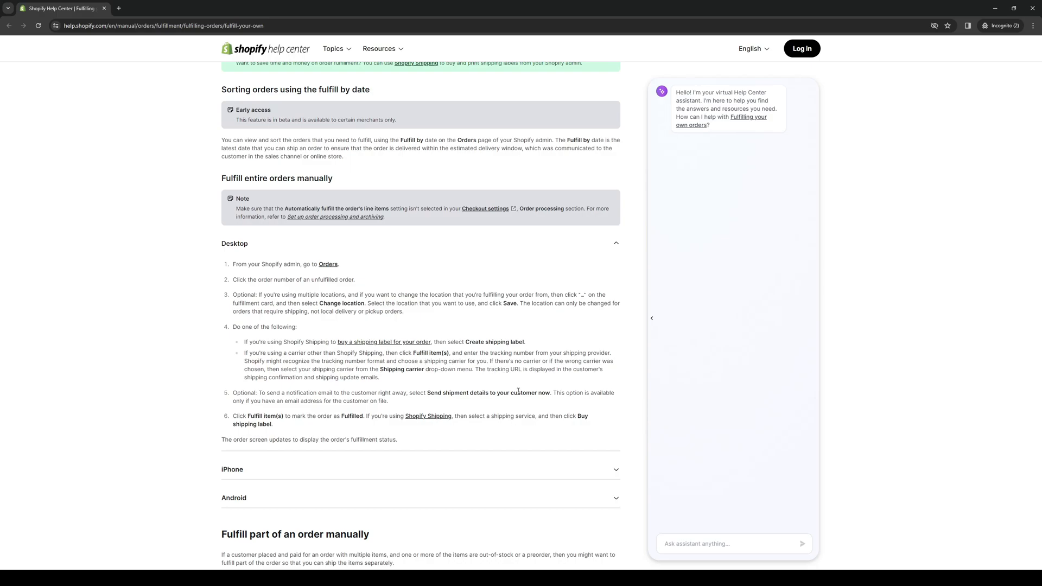
mouse_move(569, 367)
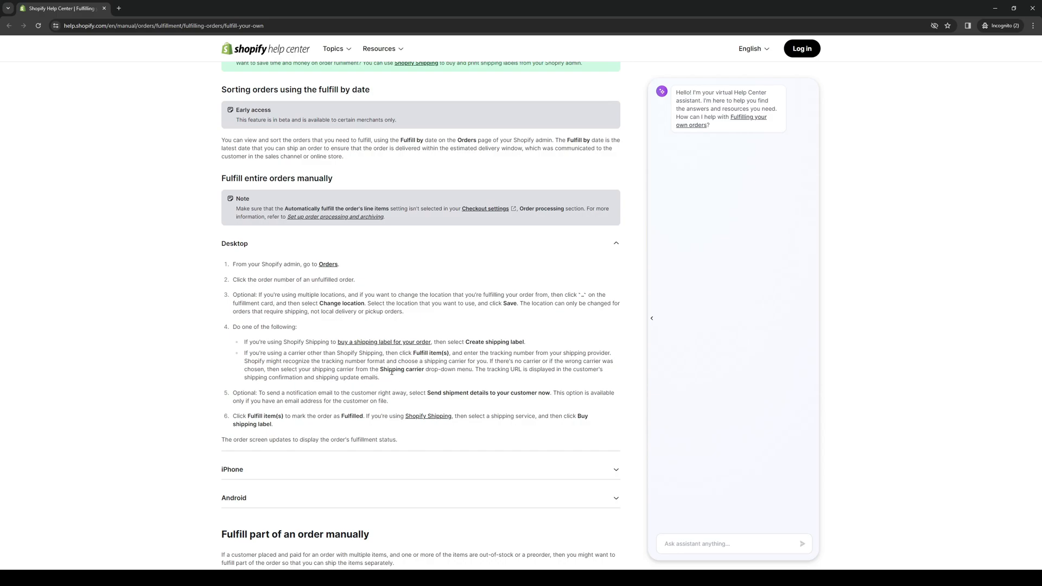
mouse_move(478, 382)
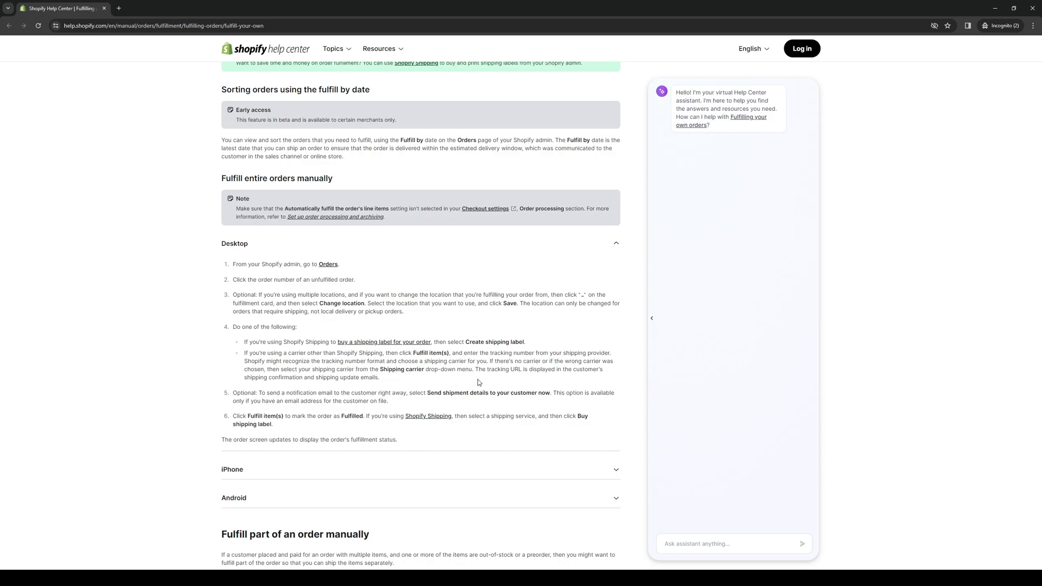
mouse_move(538, 376)
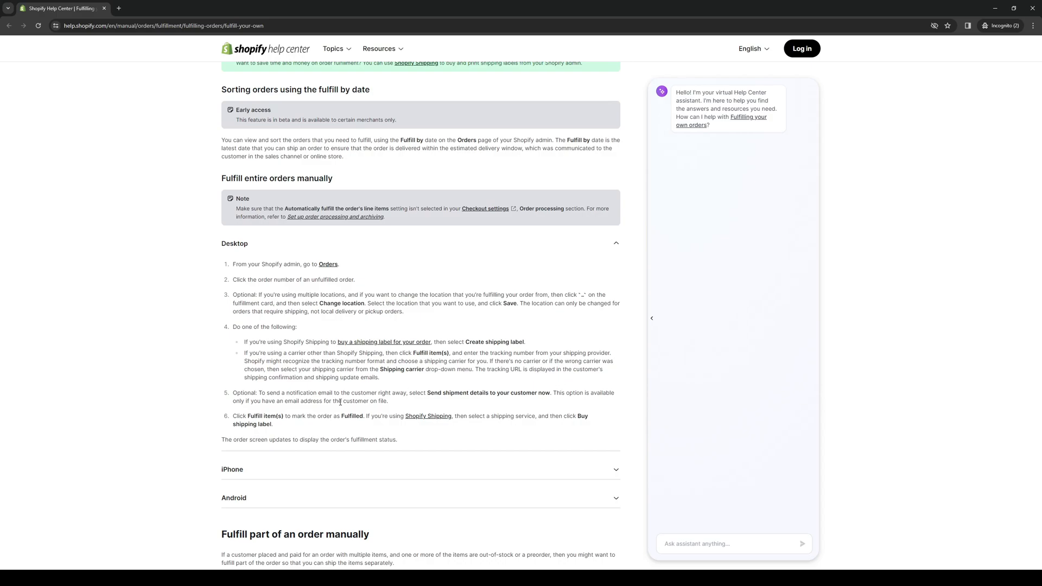
mouse_move(324, 381)
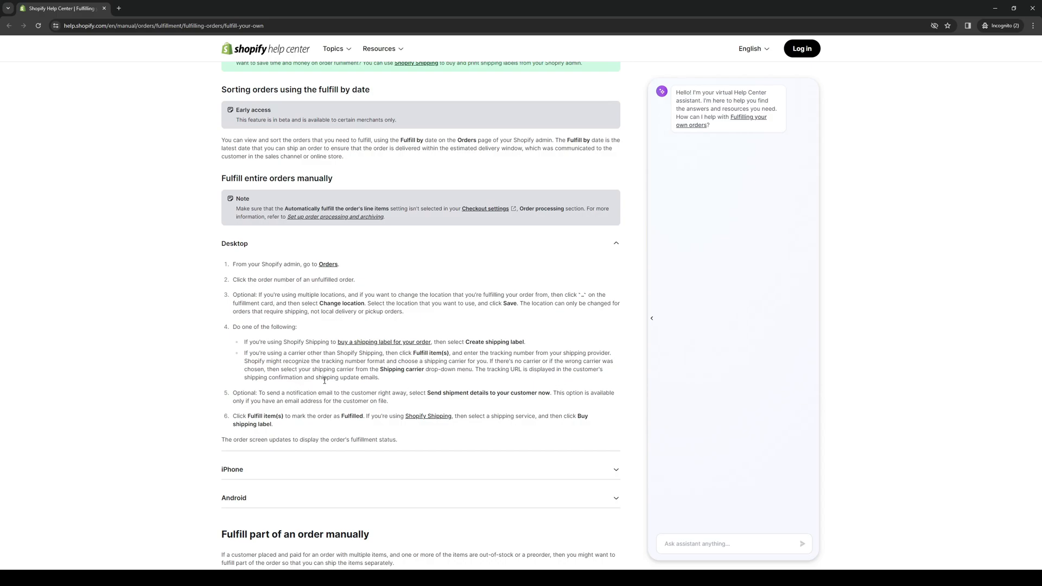
mouse_move(254, 393)
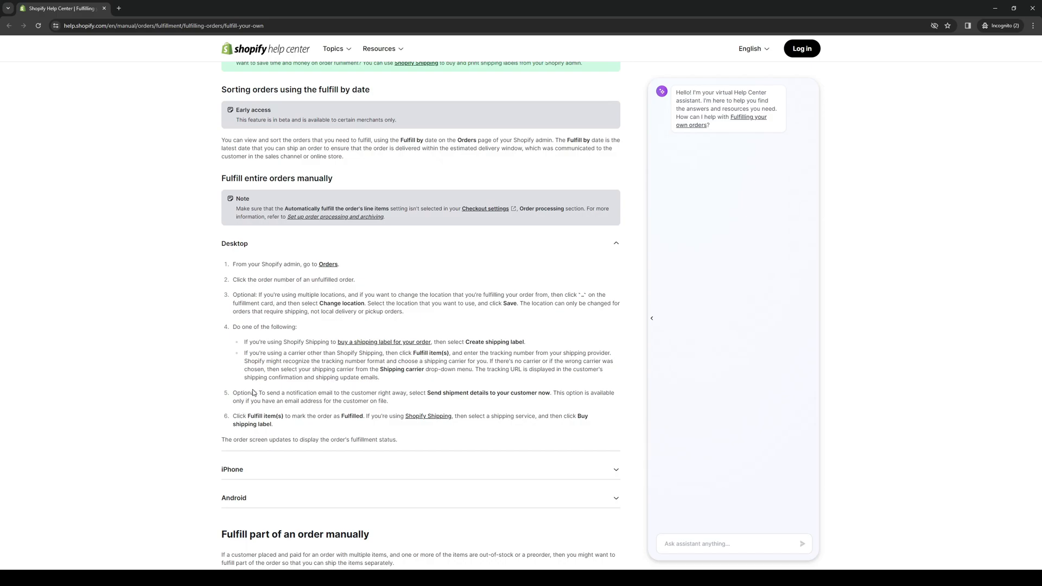
mouse_move(265, 395)
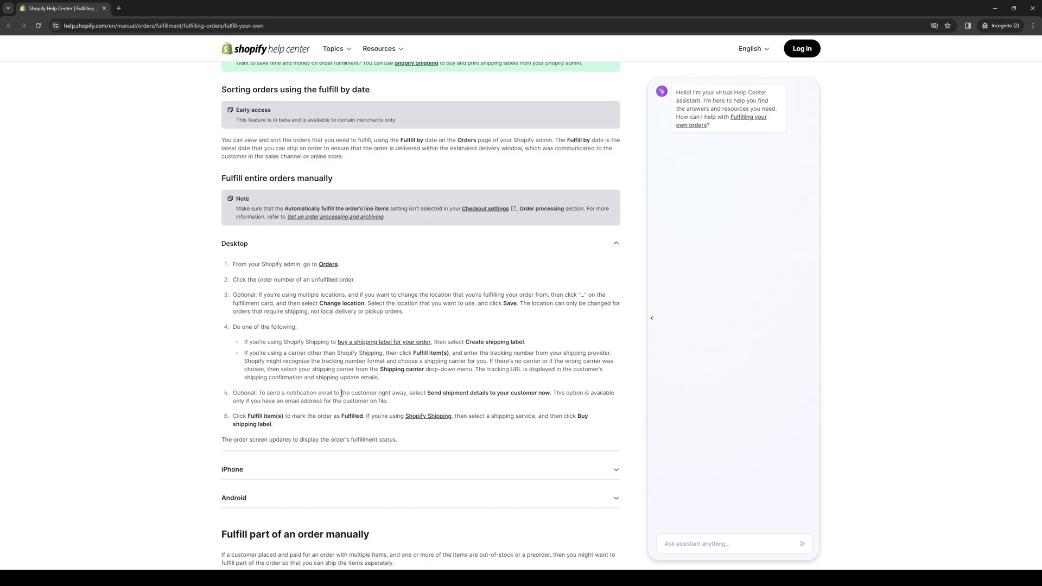
mouse_move(347, 395)
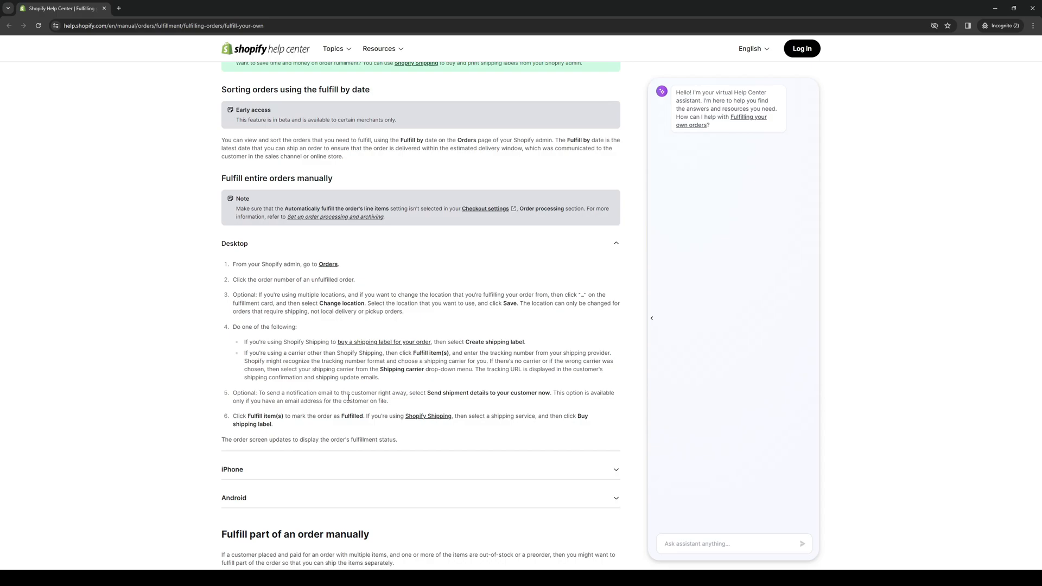
mouse_move(536, 475)
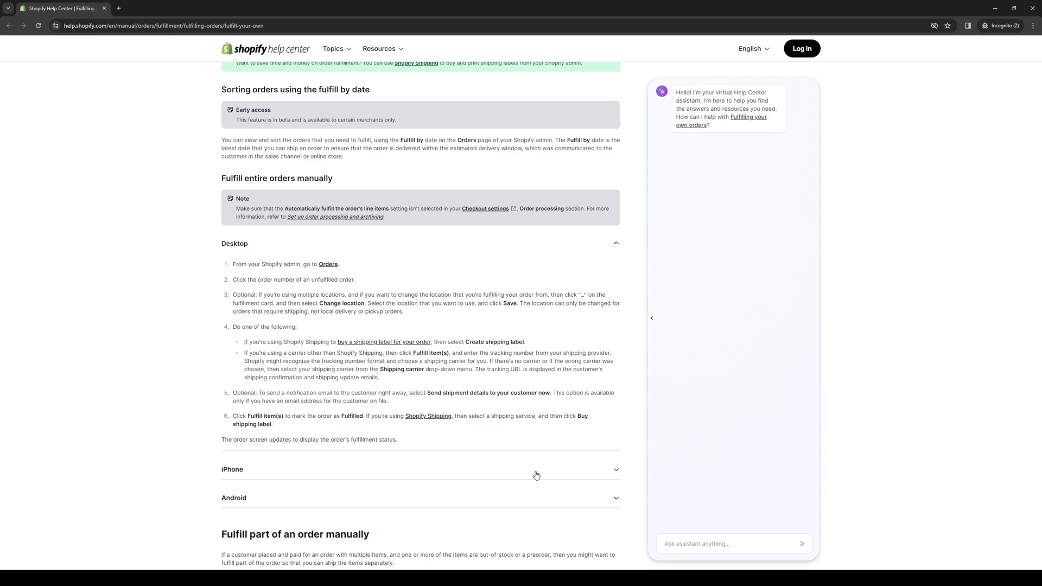
mouse_move(454, 390)
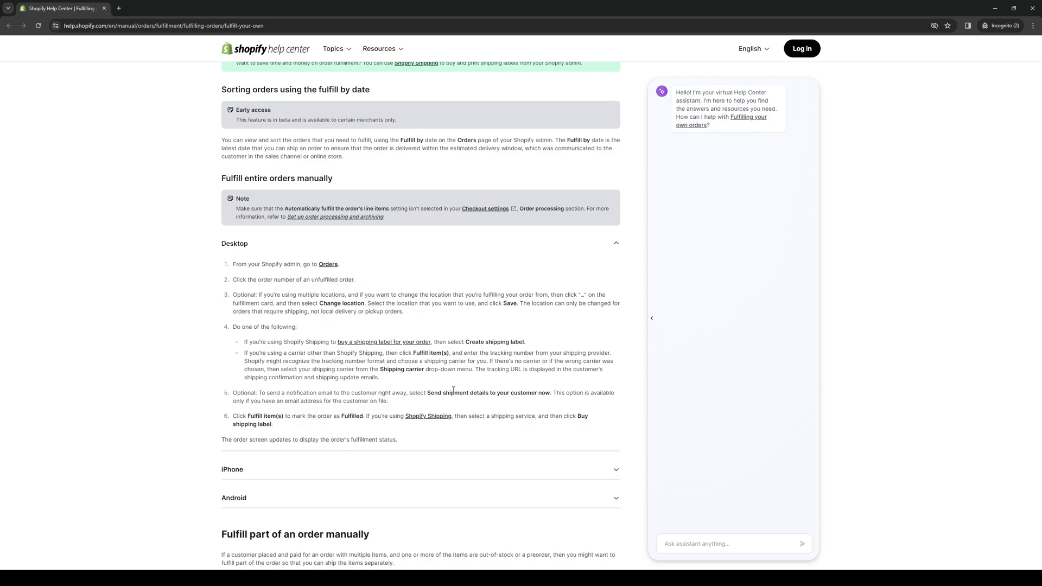
mouse_move(449, 393)
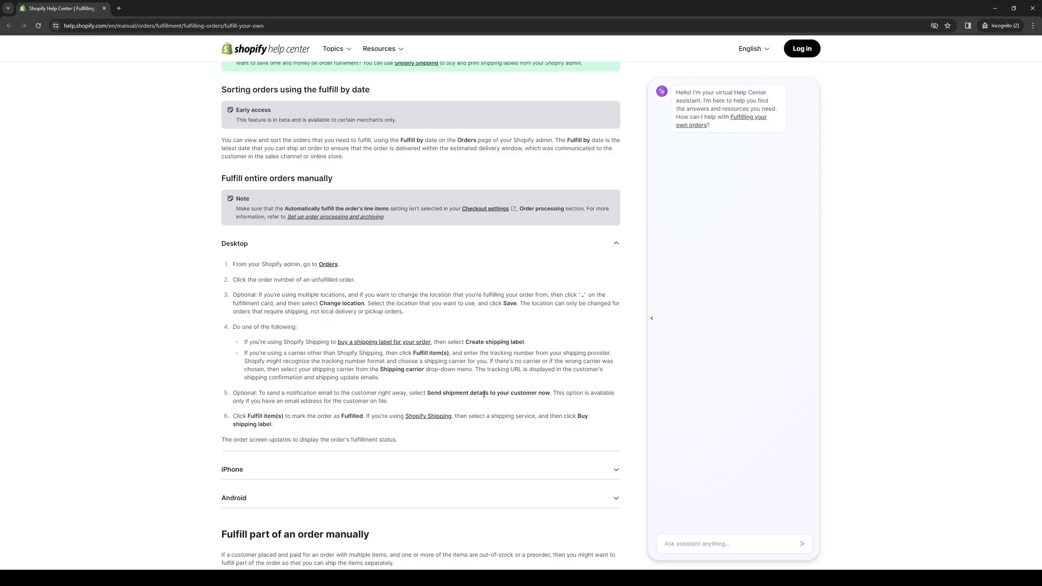
mouse_move(625, 401)
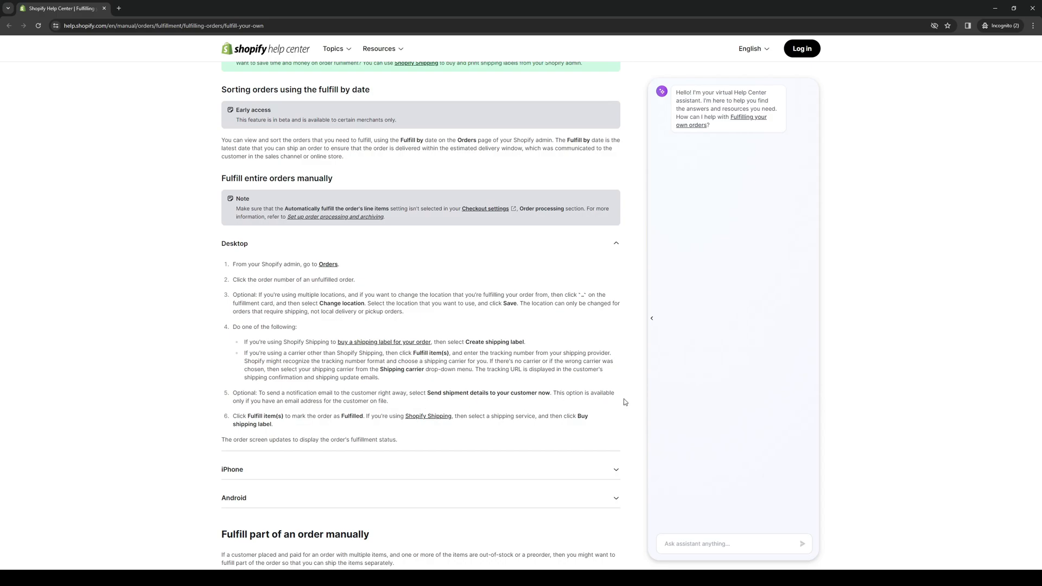
mouse_move(524, 387)
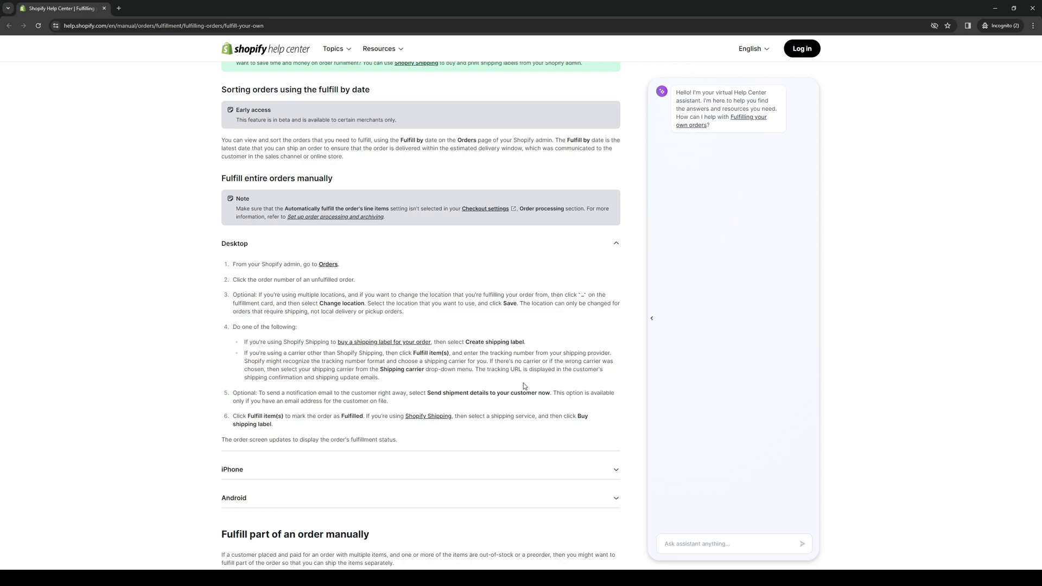
mouse_move(535, 383)
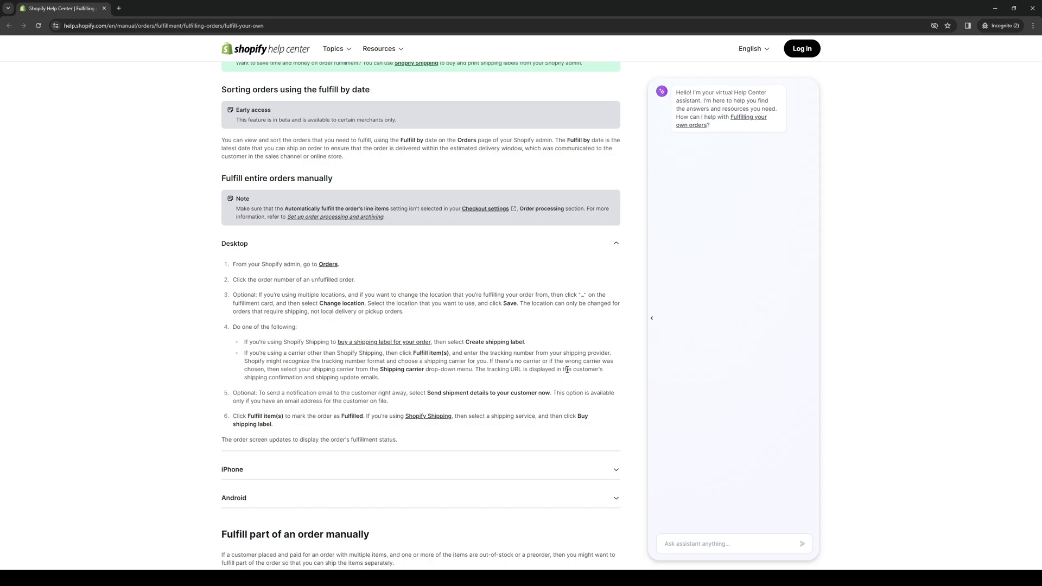
mouse_move(587, 381)
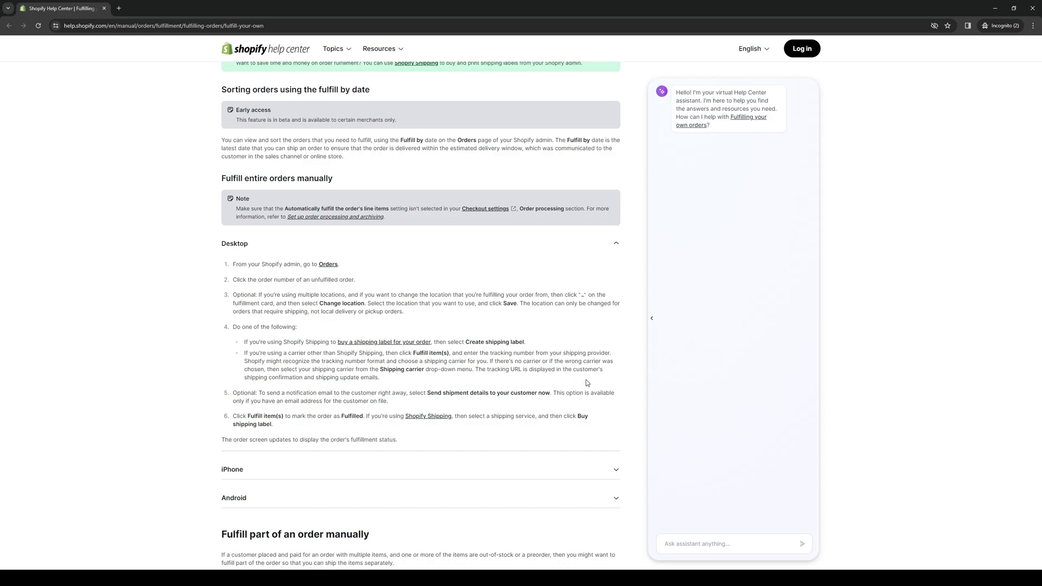
mouse_move(336, 386)
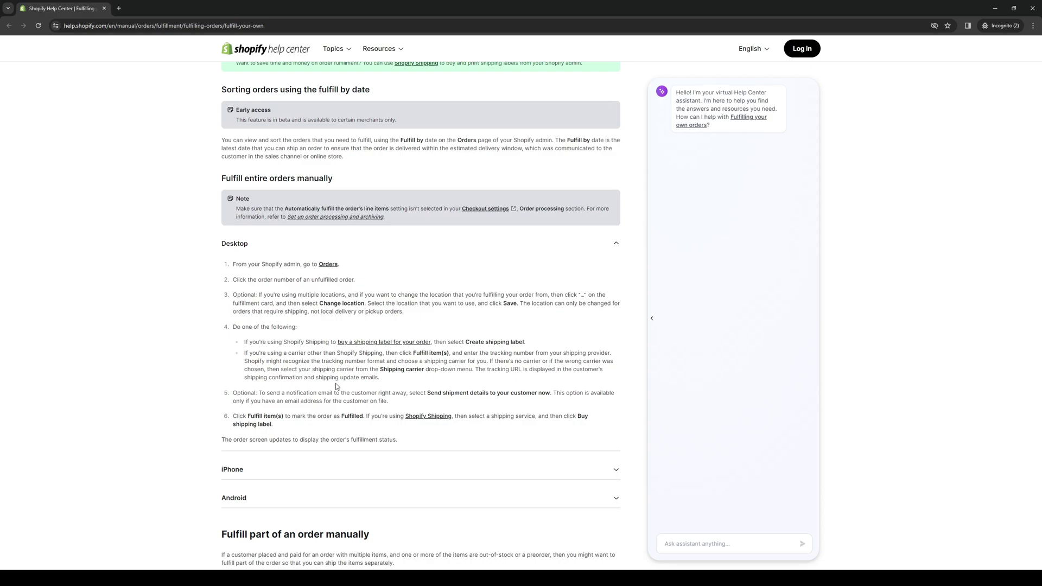
mouse_move(571, 389)
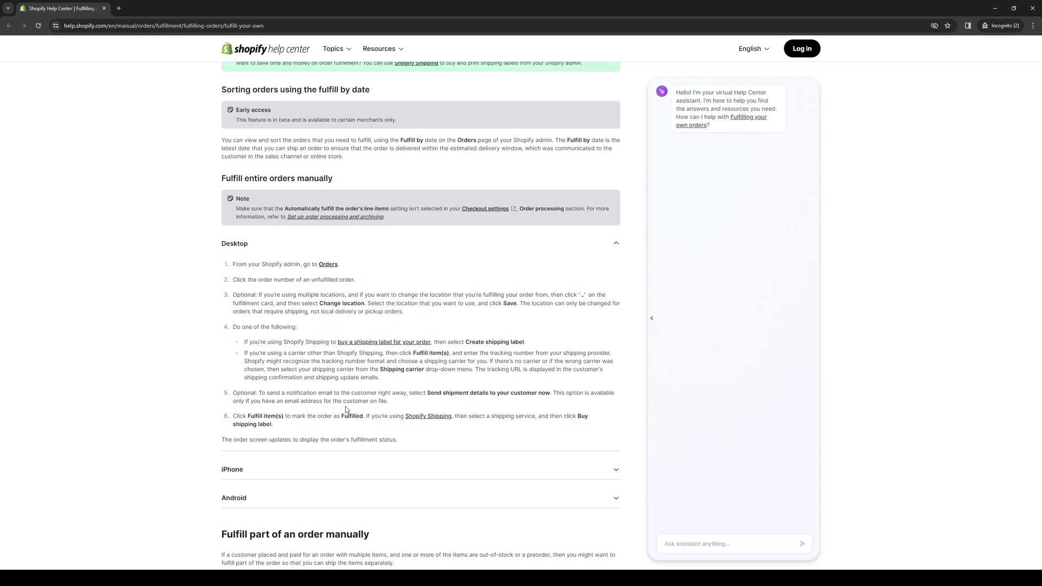
mouse_move(389, 400)
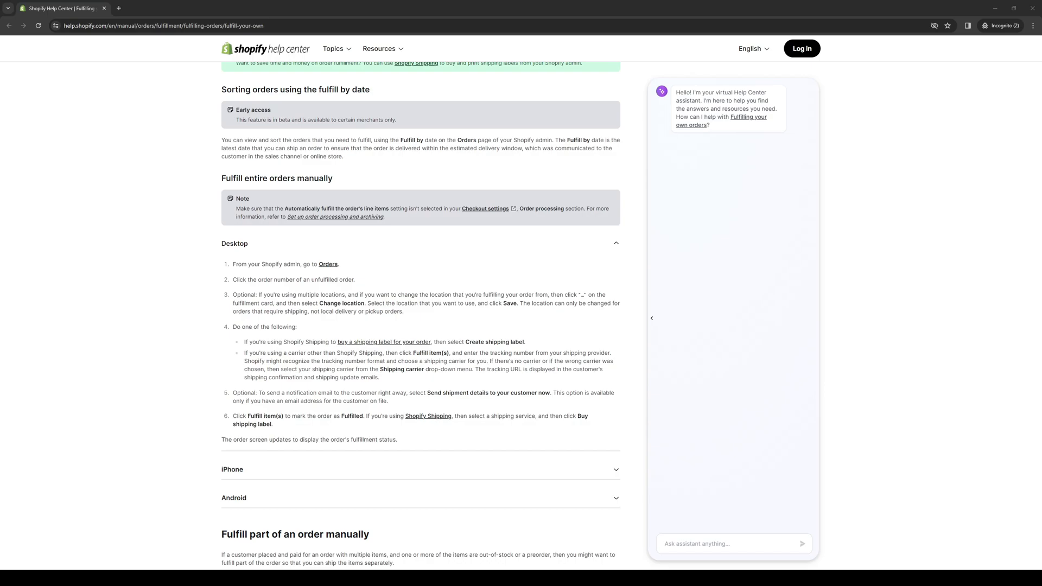
mouse_move(293, 421)
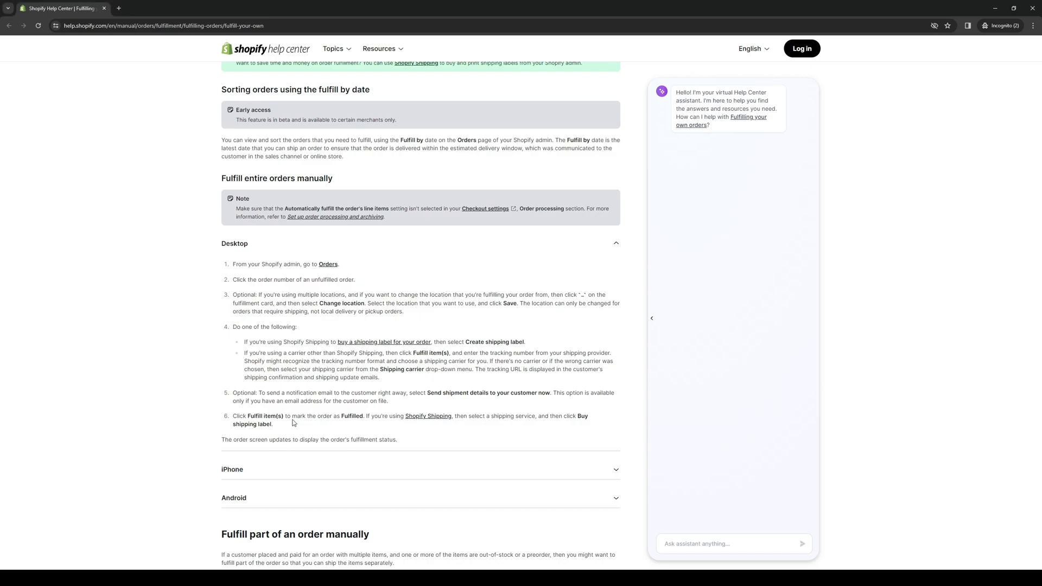
mouse_move(358, 427)
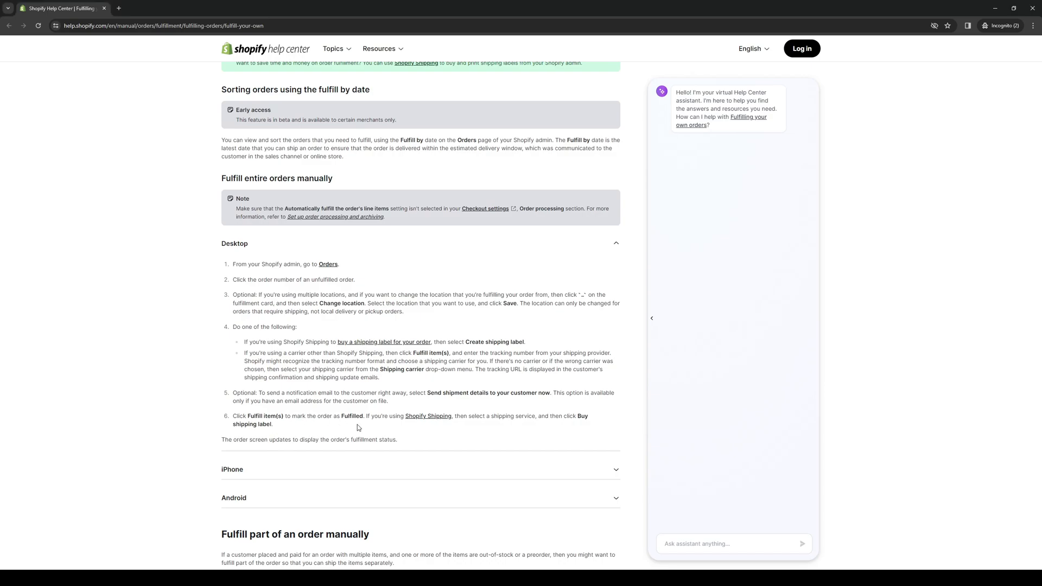
mouse_move(388, 430)
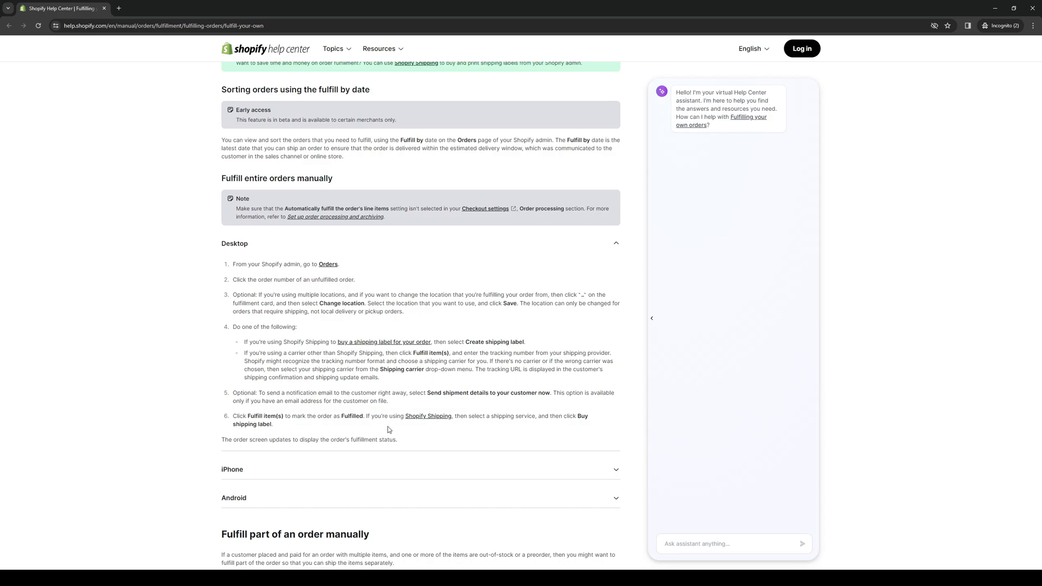
mouse_move(475, 432)
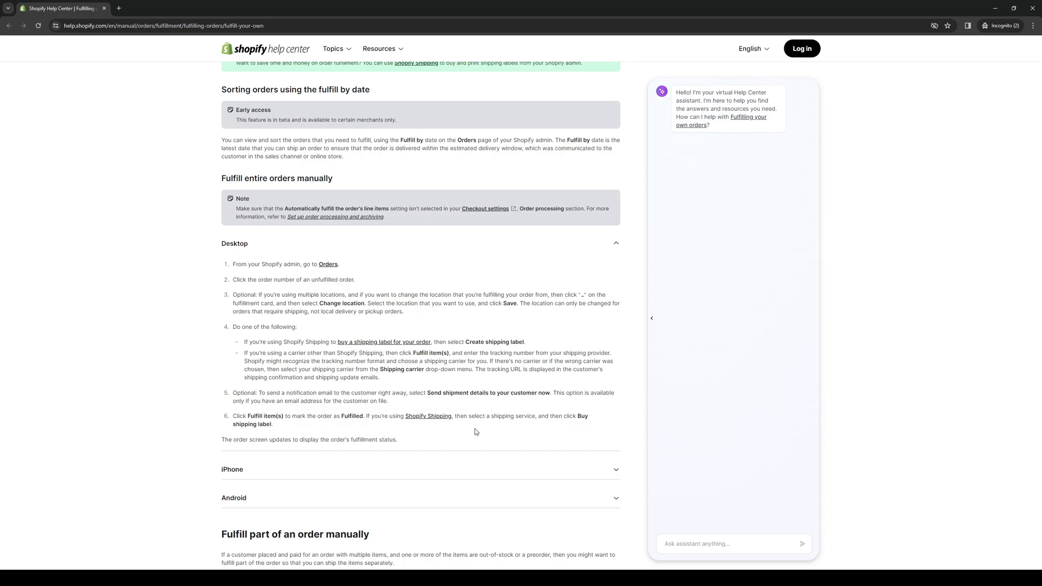
mouse_move(562, 477)
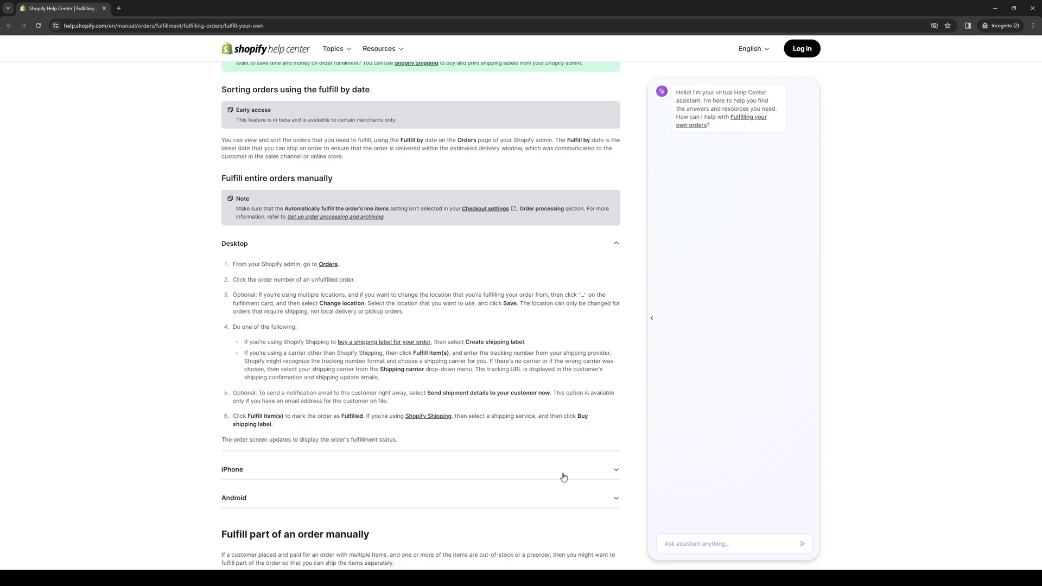
mouse_move(183, 438)
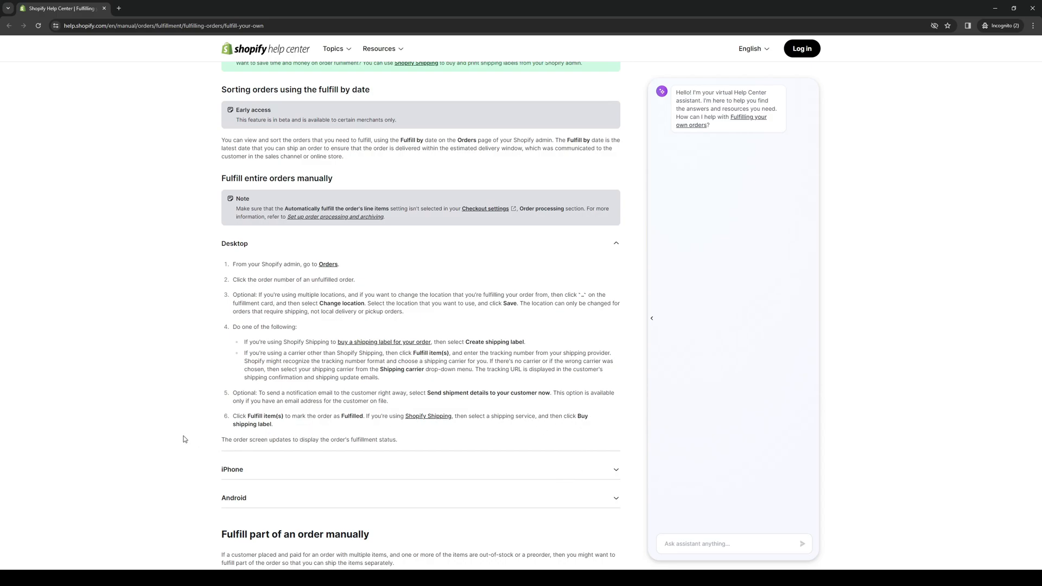
scroll("down", 3)
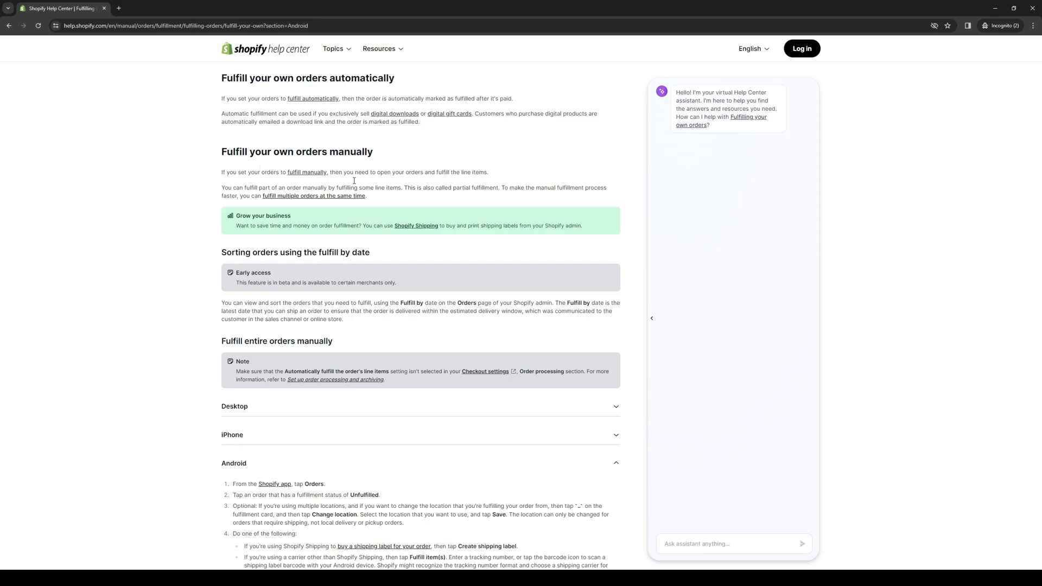
scroll("down", 3)
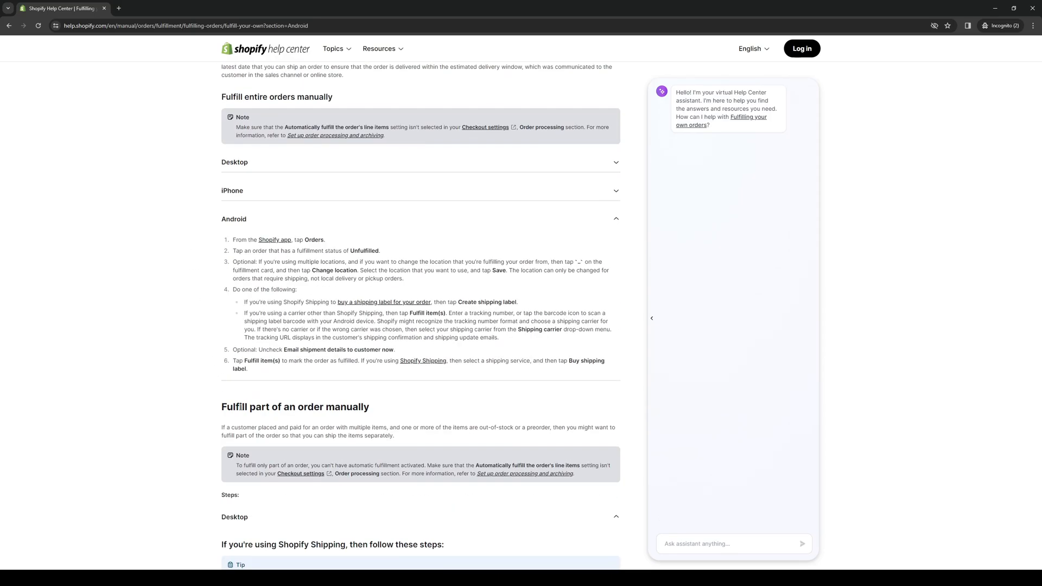
scroll("down", 3)
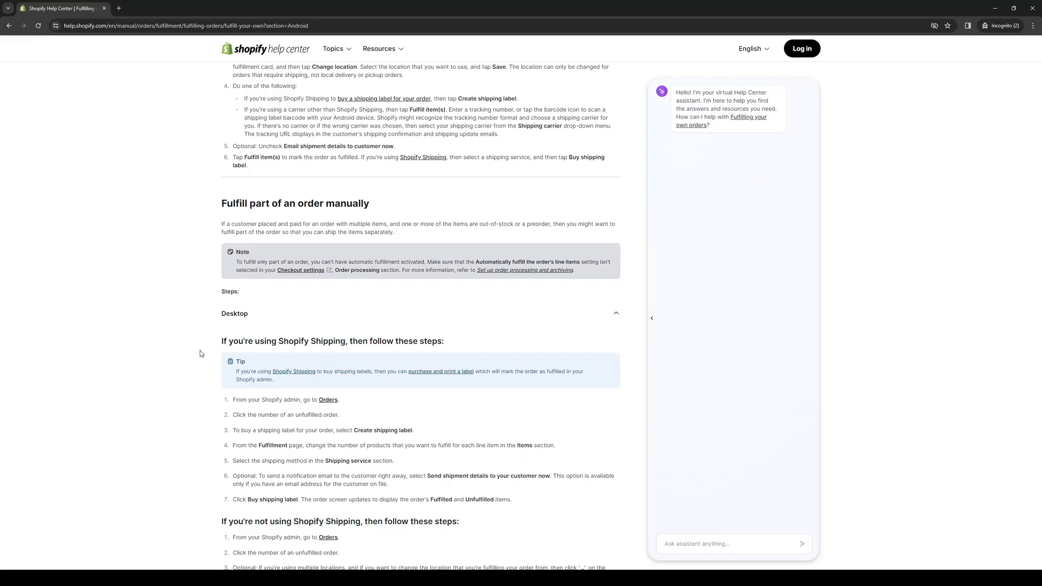
scroll("down", 3)
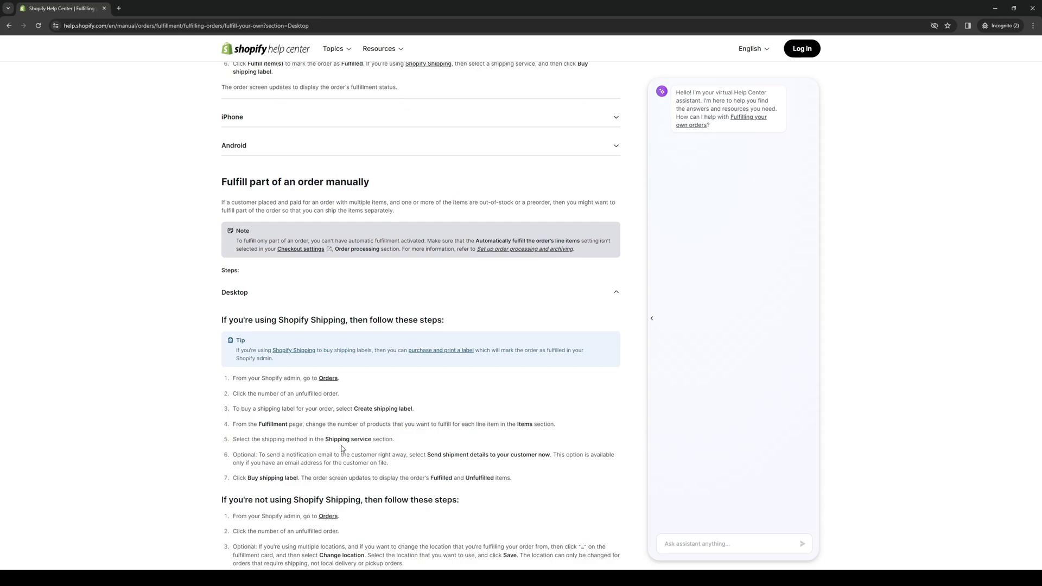
mouse_move(425, 437)
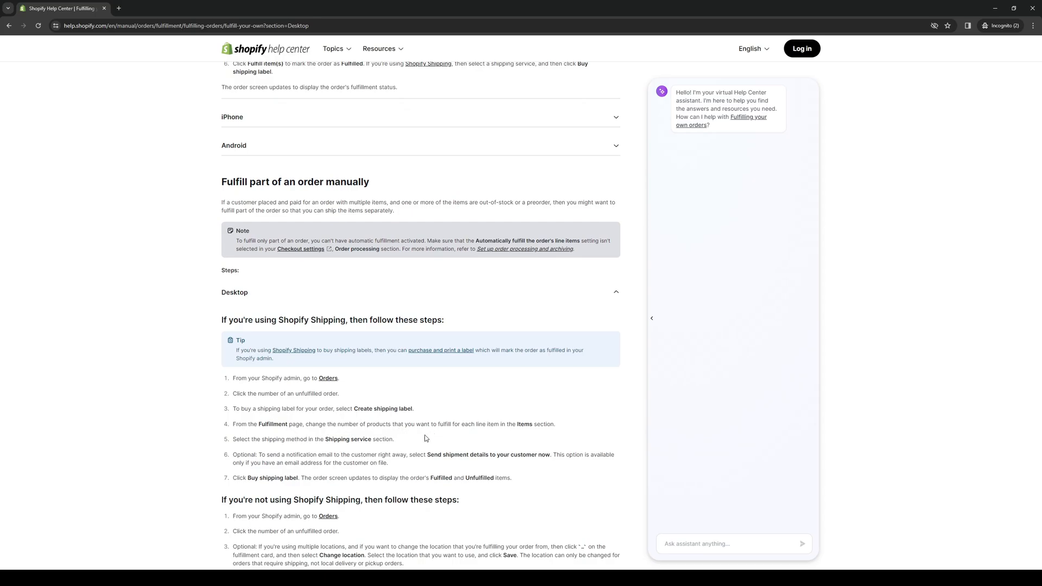
mouse_move(484, 432)
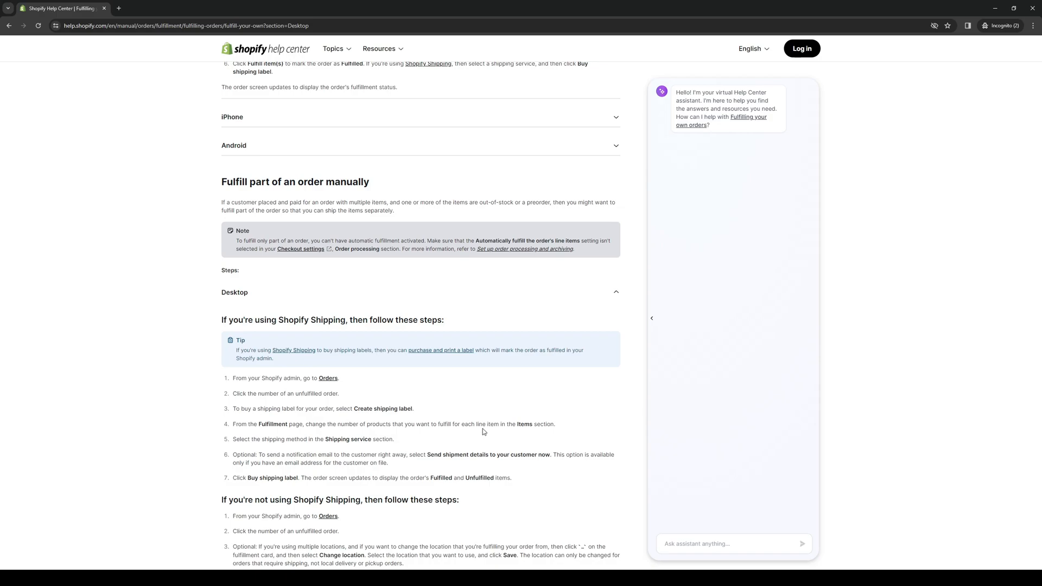
mouse_move(287, 445)
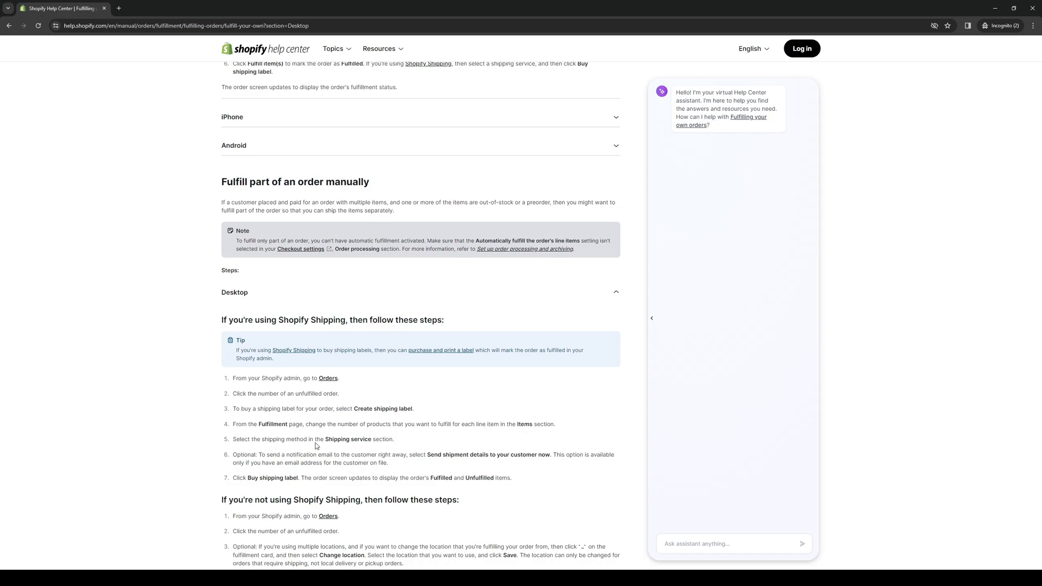
mouse_move(242, 426)
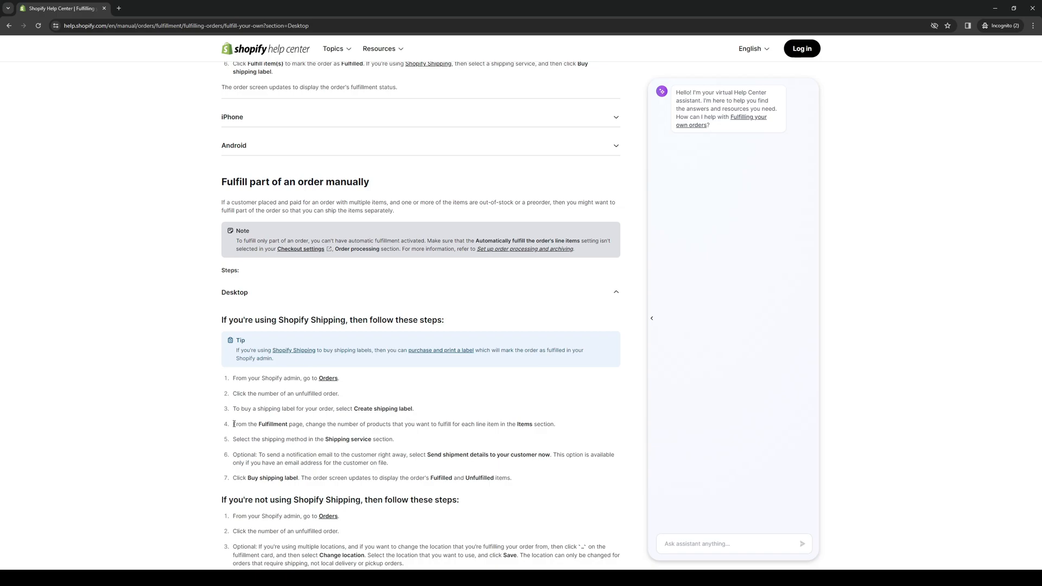
mouse_move(232, 430)
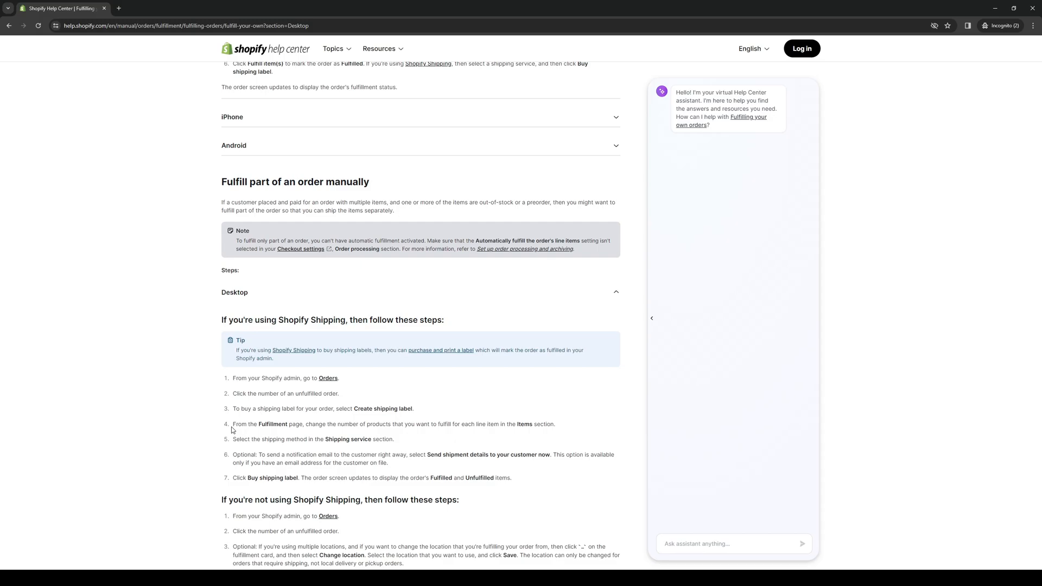
mouse_move(247, 450)
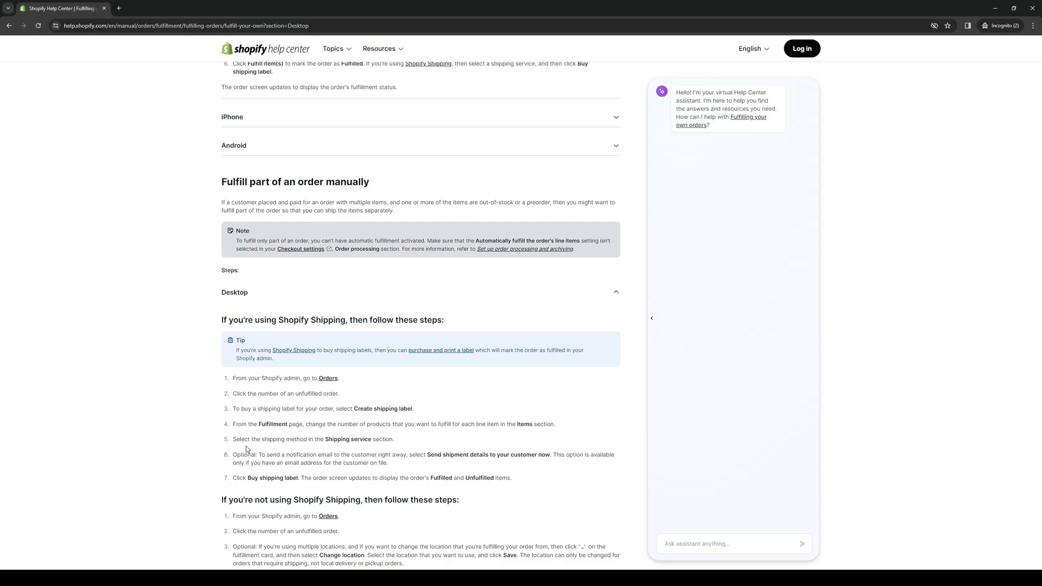
mouse_move(289, 448)
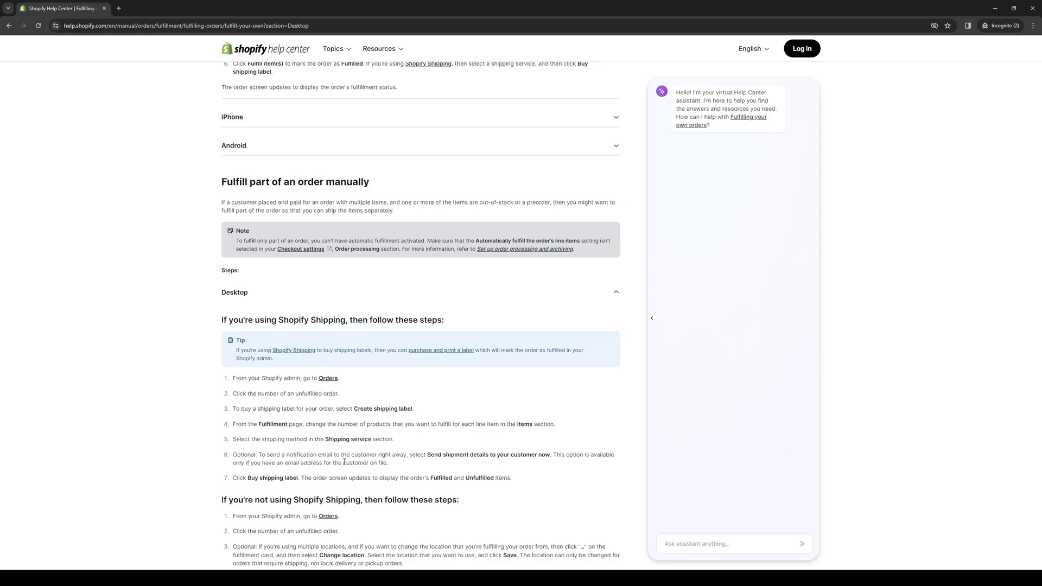
mouse_move(542, 457)
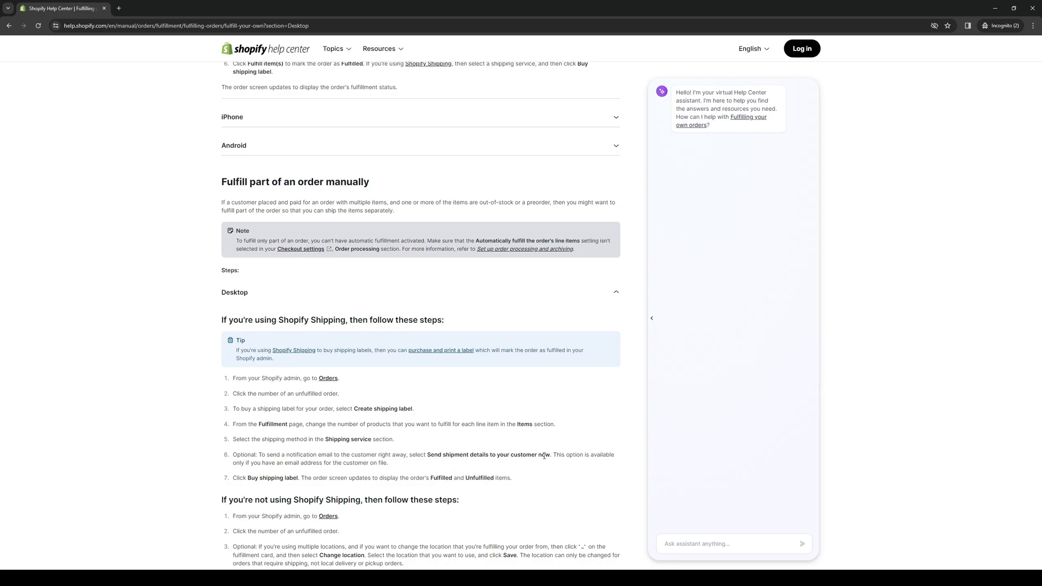
mouse_move(258, 485)
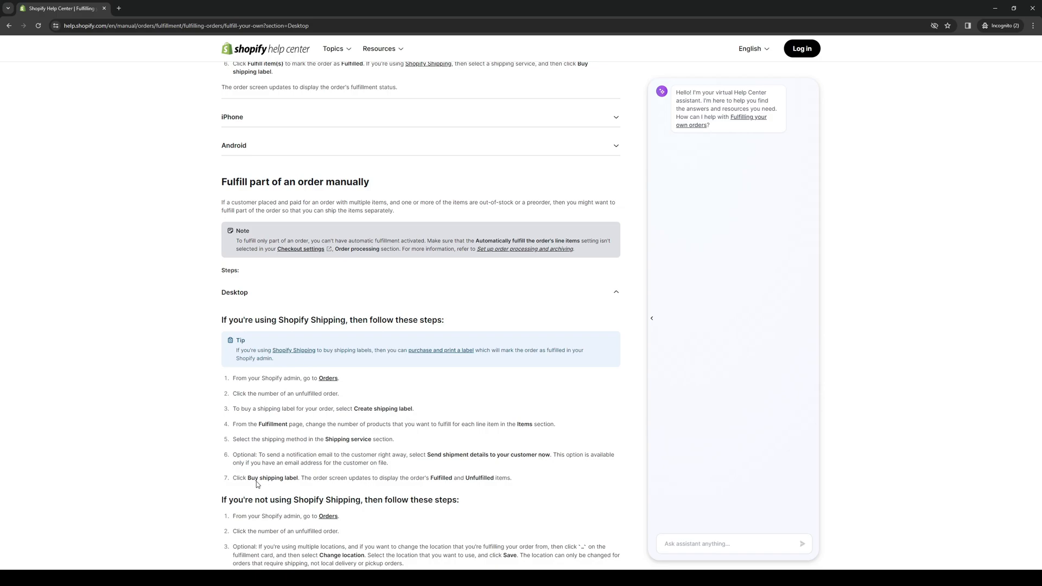
mouse_move(327, 488)
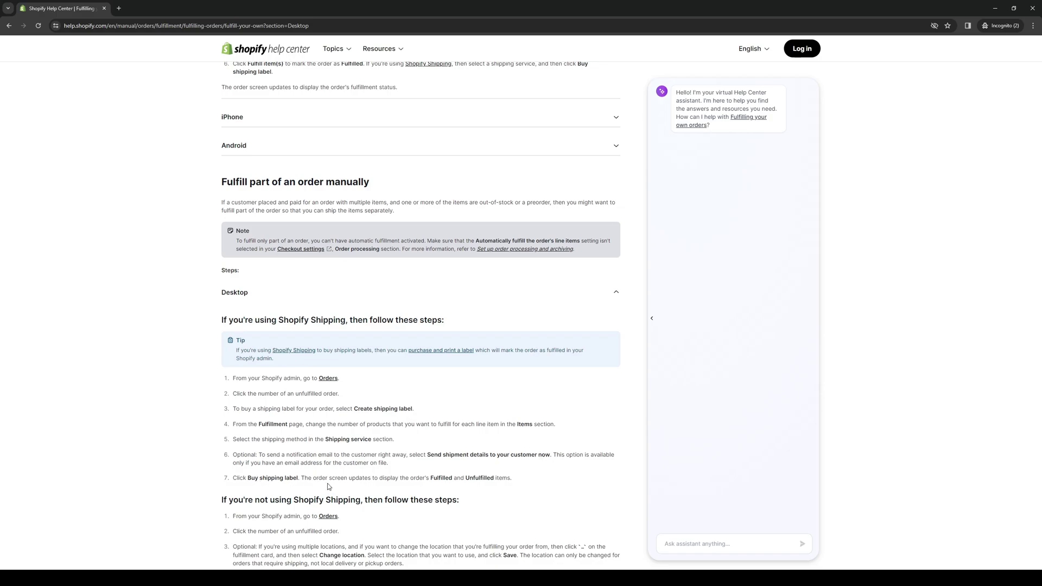
scroll("down", 3)
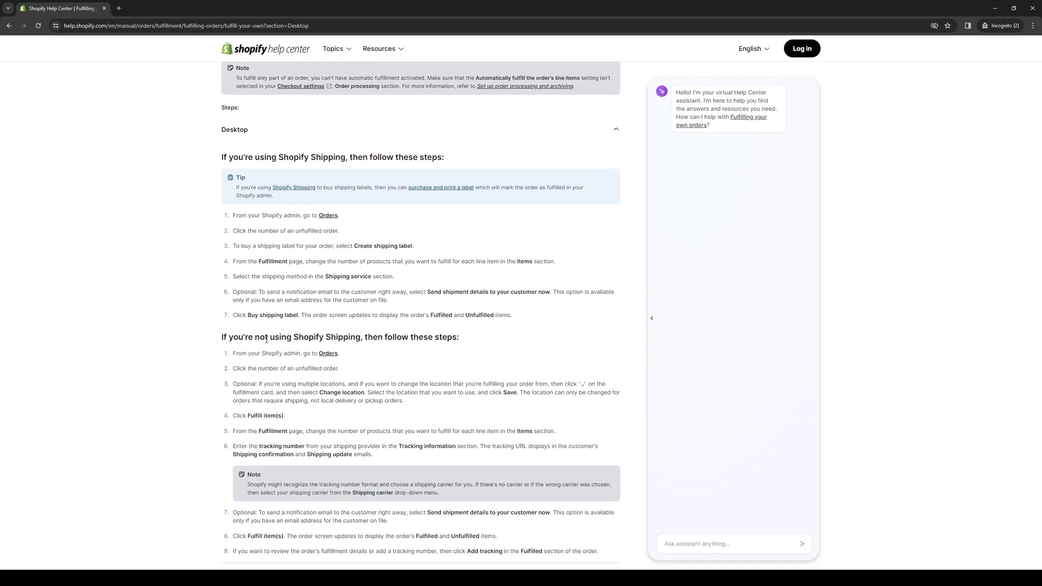
mouse_move(197, 374)
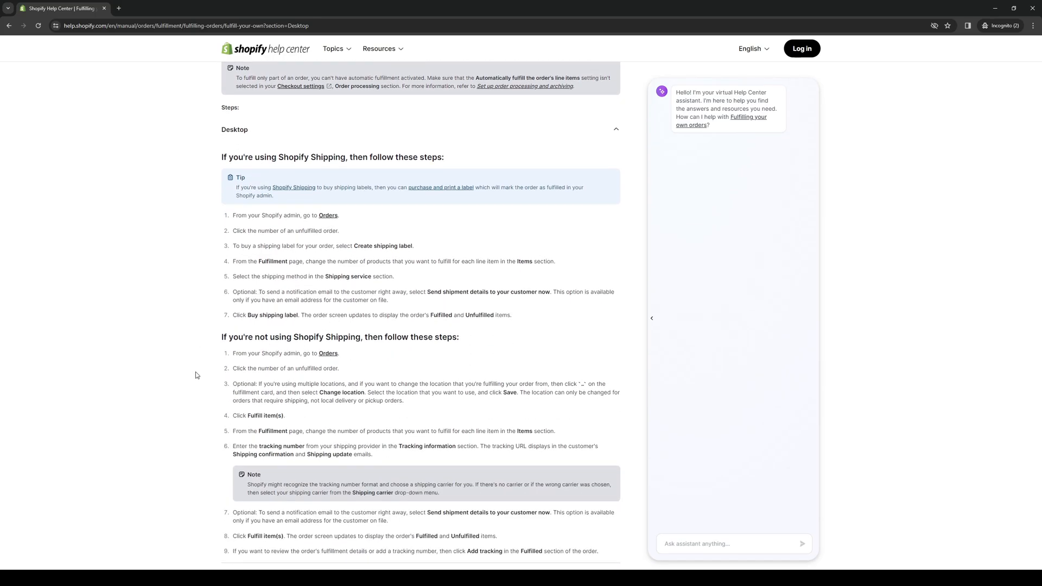
mouse_move(185, 334)
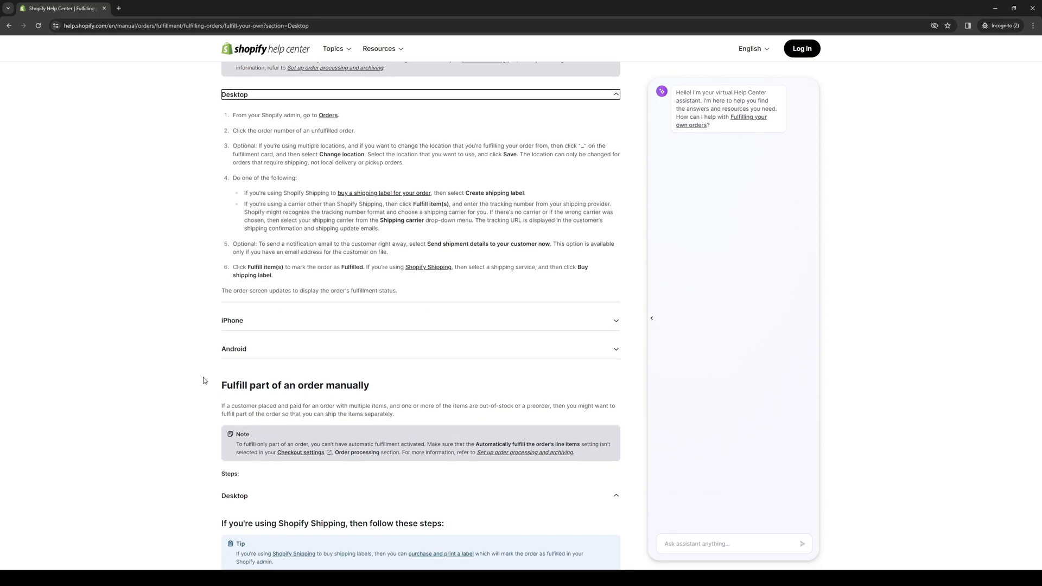
scroll("up", 3)
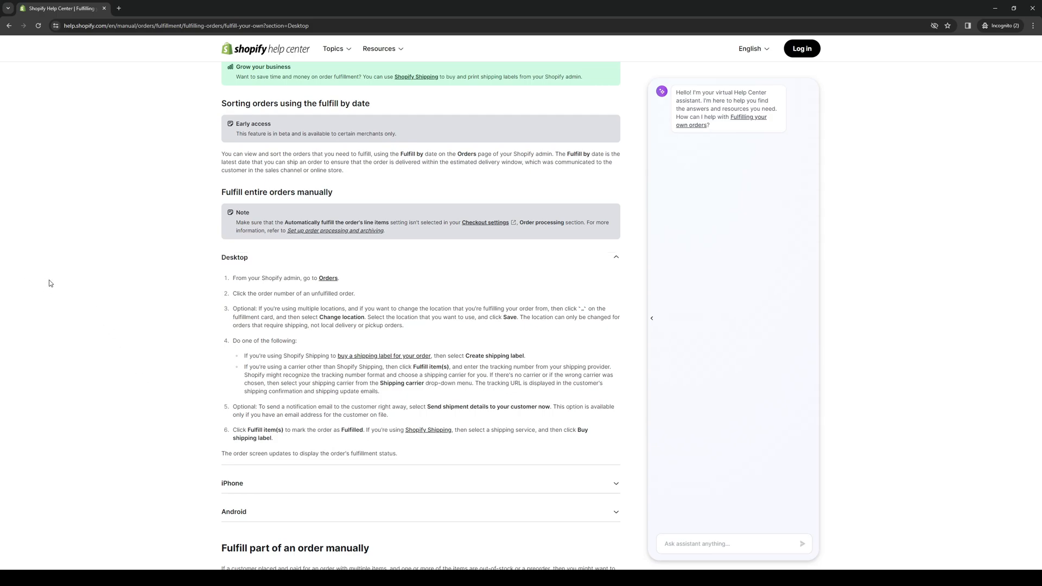
mouse_move(98, 294)
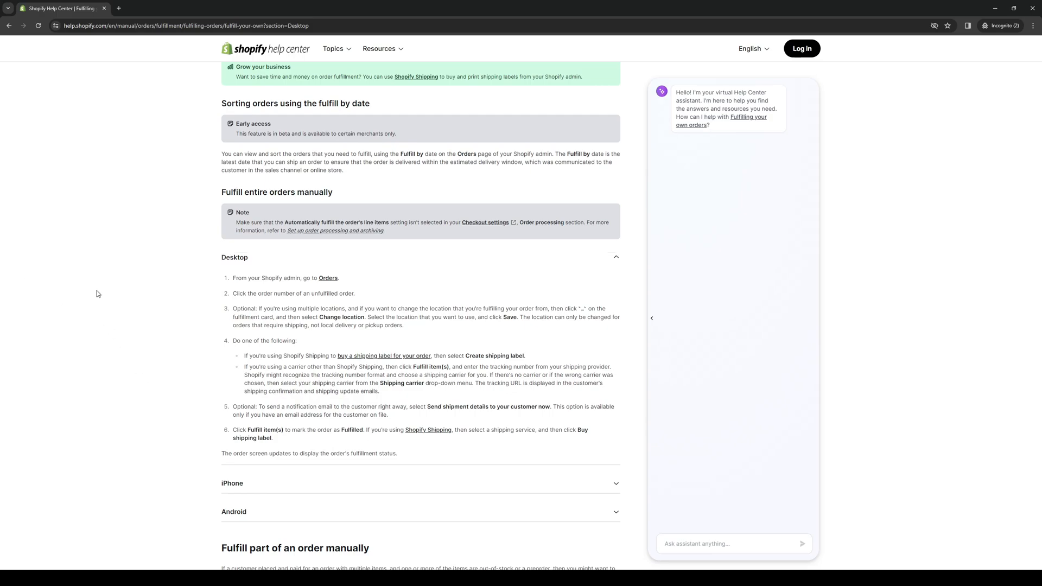
mouse_move(150, 326)
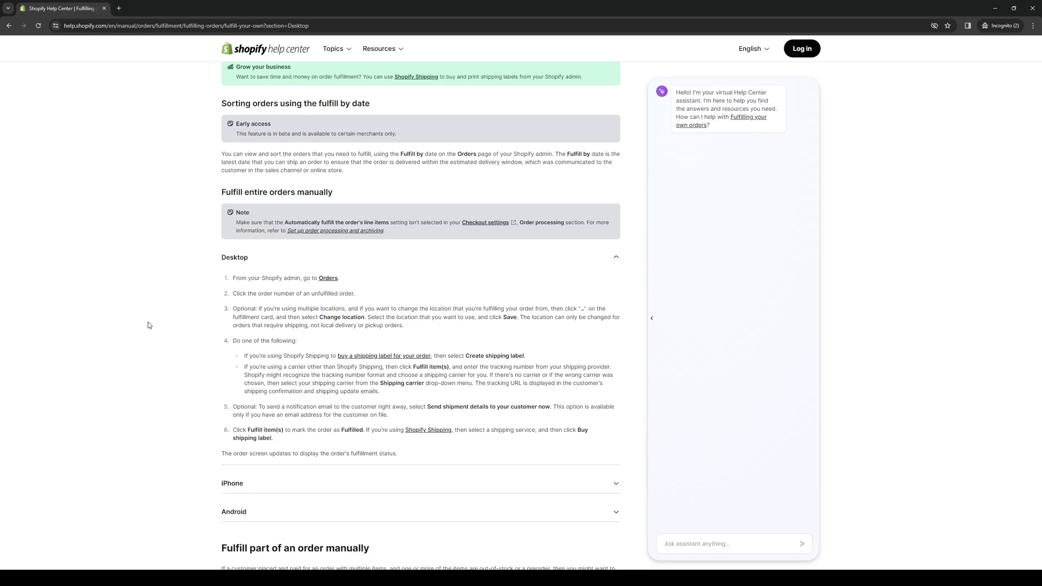
mouse_move(182, 333)
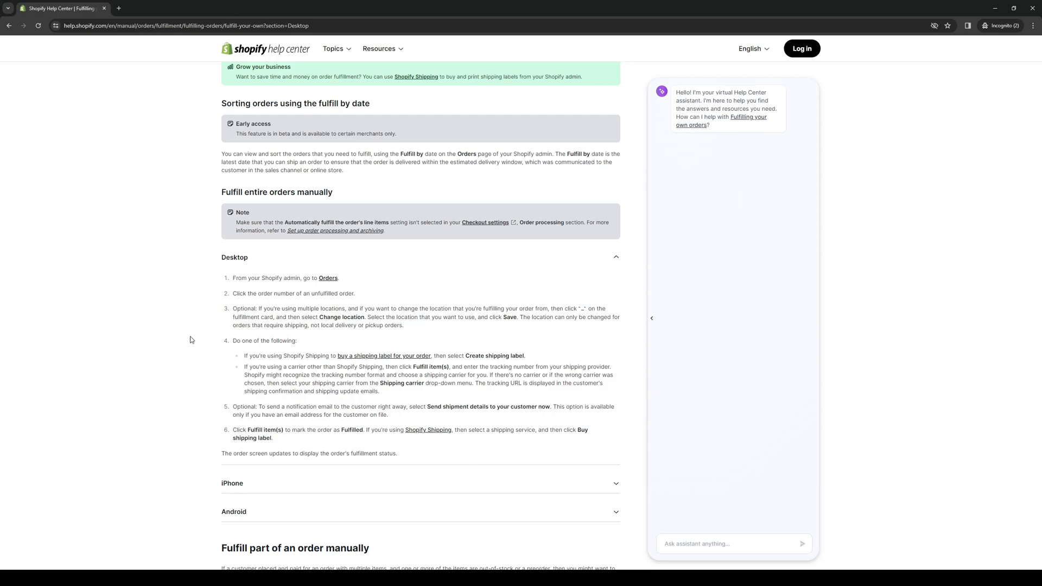
scroll("down", 3)
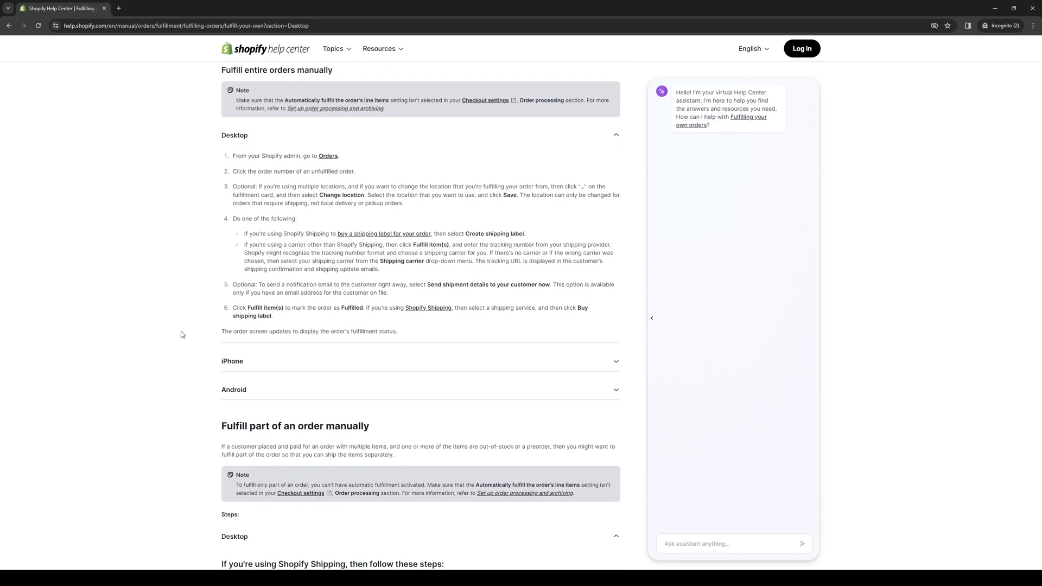
scroll("up", 3)
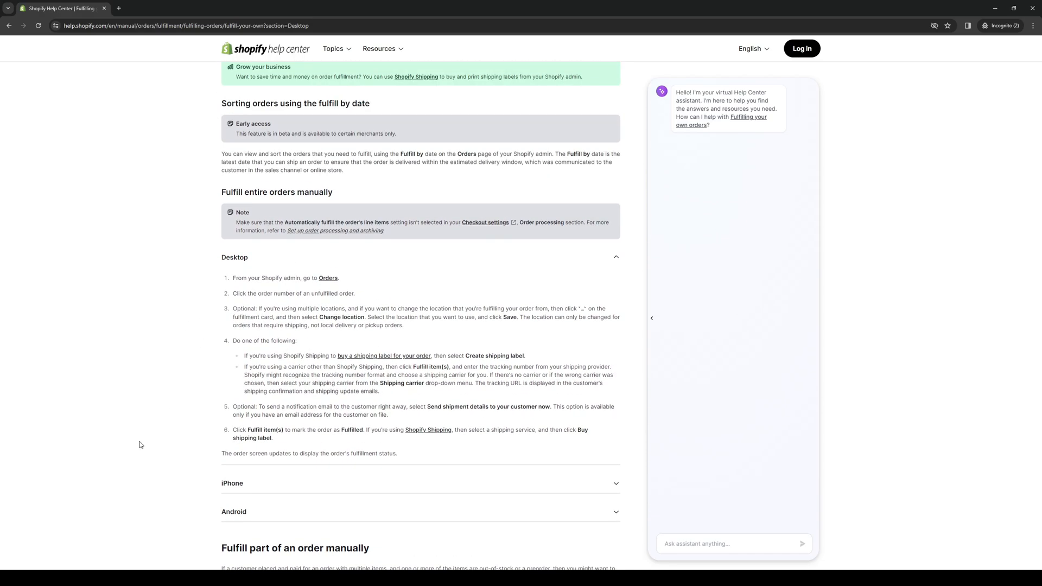
mouse_move(170, 312)
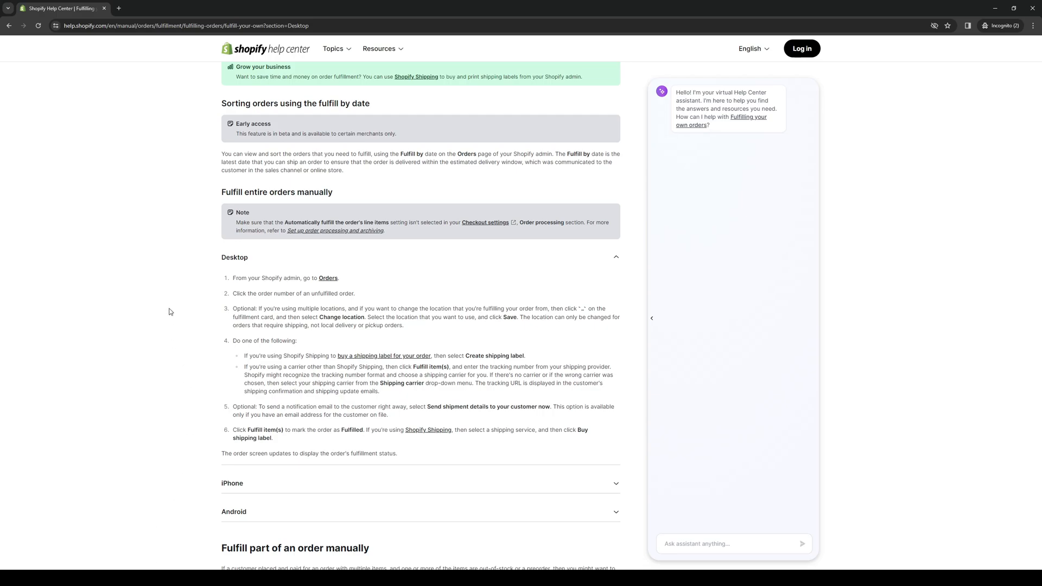